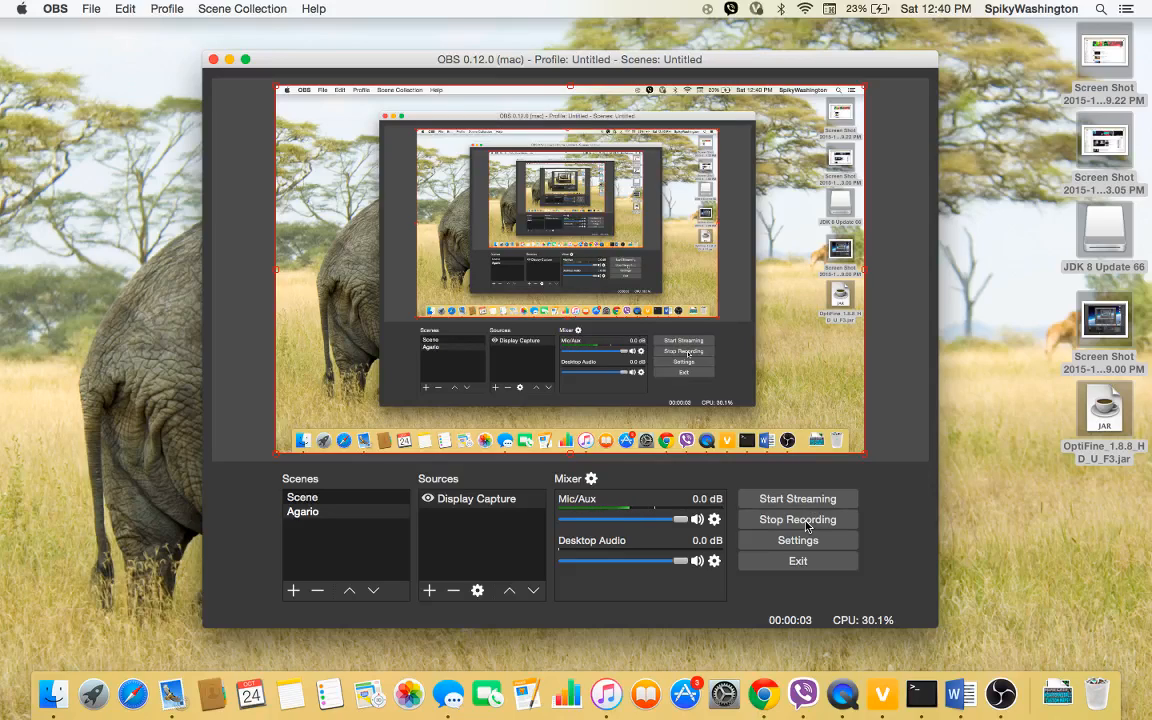
{"action": "mouse_move", "coordinate": [880, 444]}
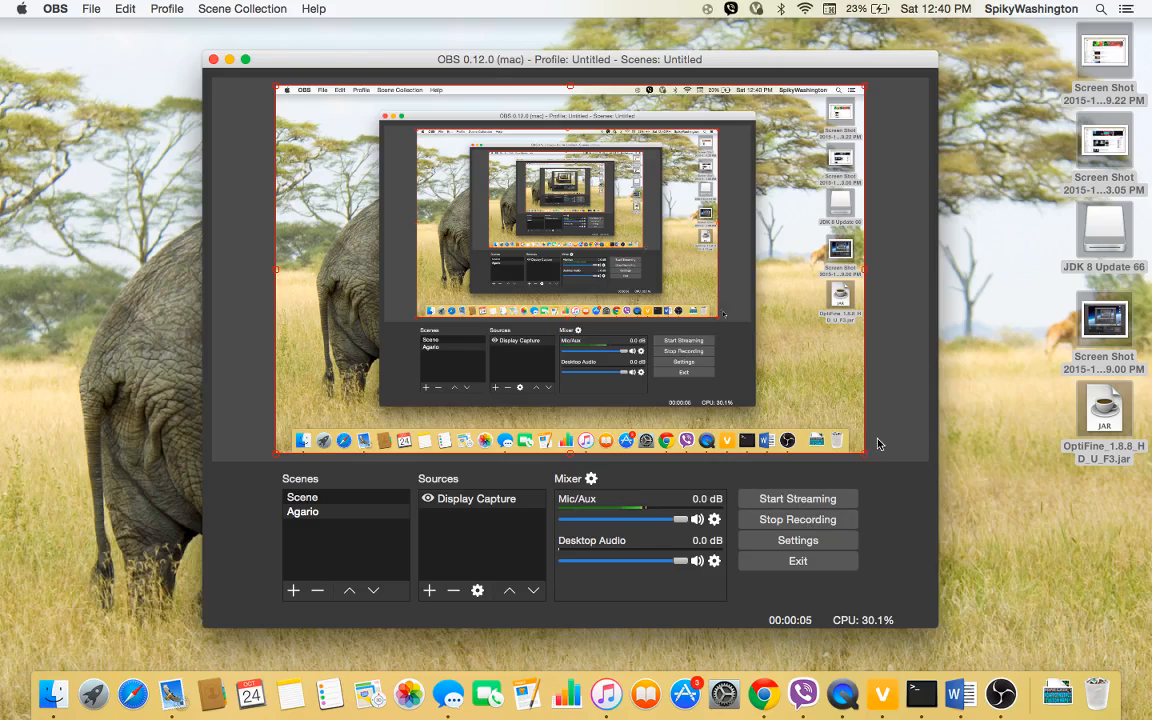
{"action": "mouse_move", "coordinate": [1103, 422]}
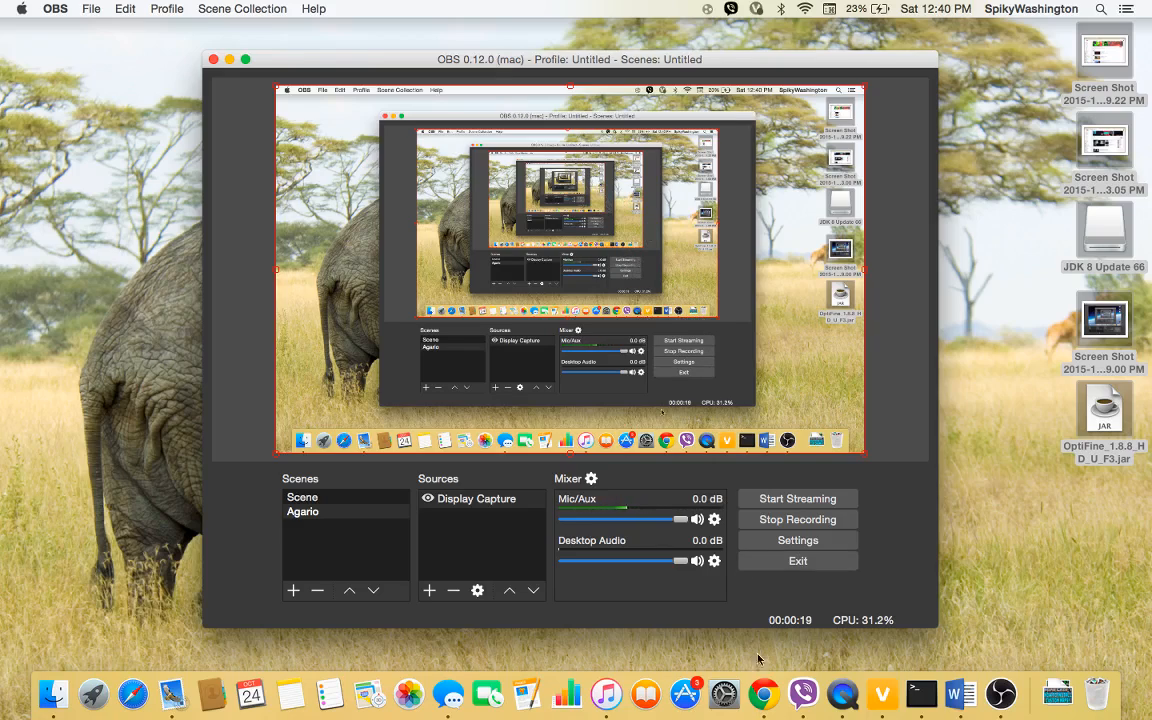
{"action": "mouse_move", "coordinate": [775, 660]}
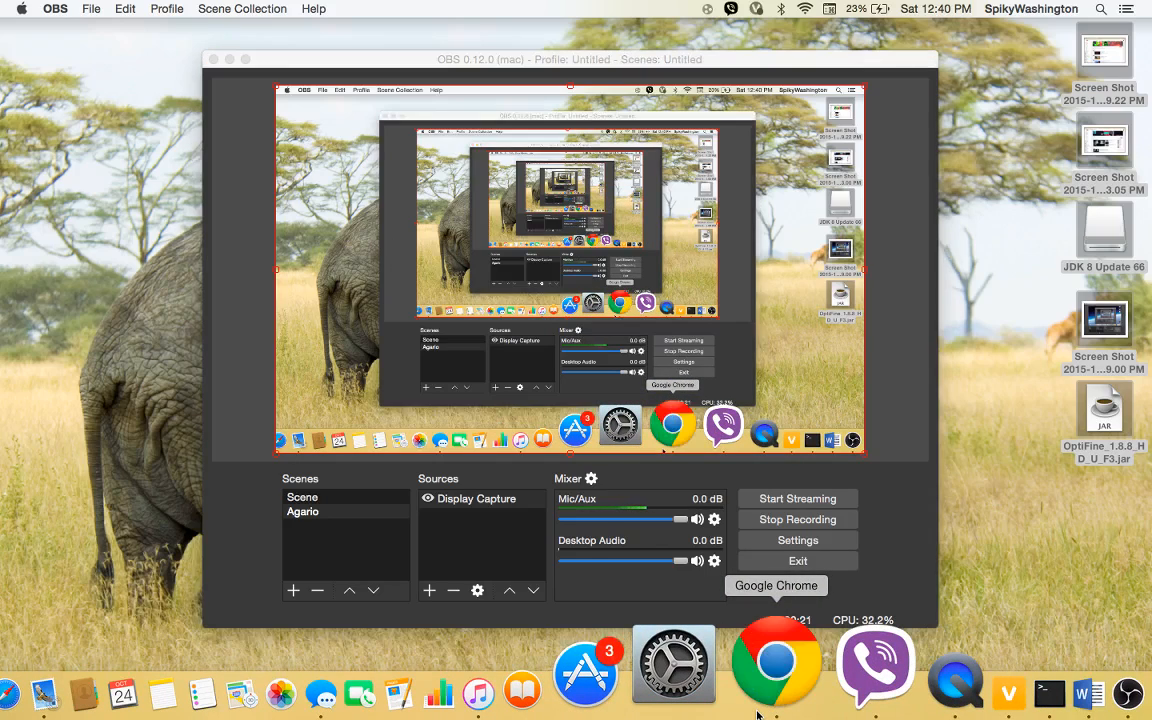
Step: Open Chrome and go to the OptiFine website at optifine.net
{"action": "left_click", "coordinate": [777, 660]}
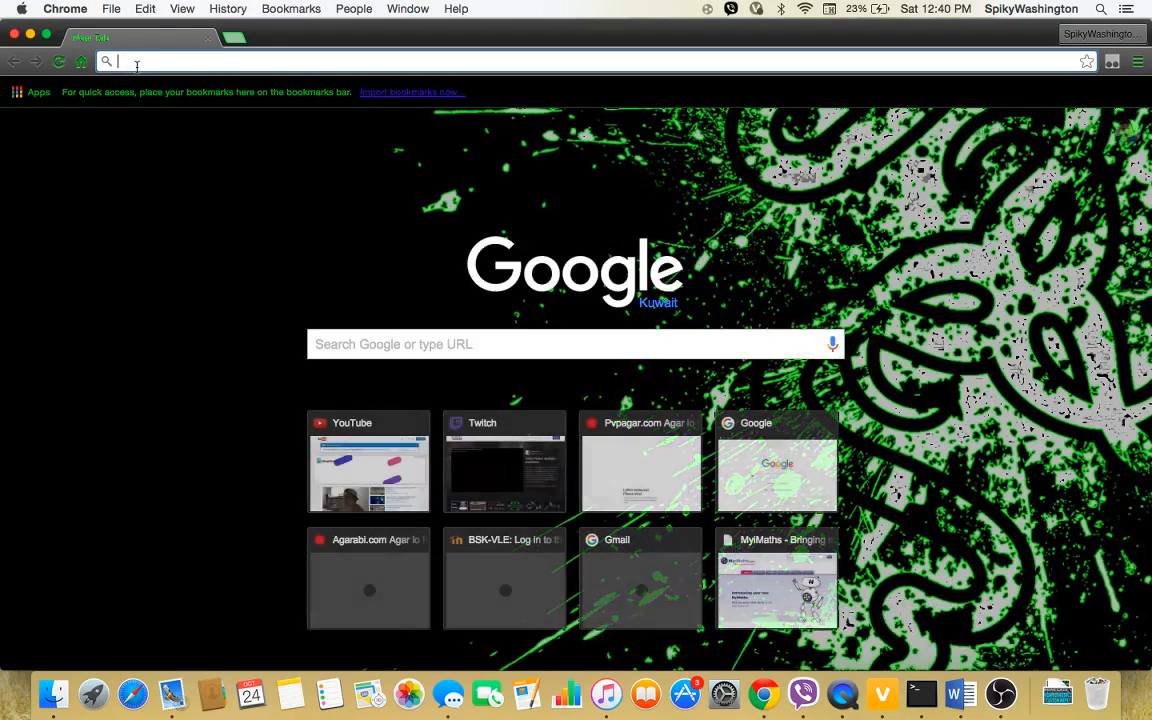
{"action": "type", "text": "optifine.net/home"}
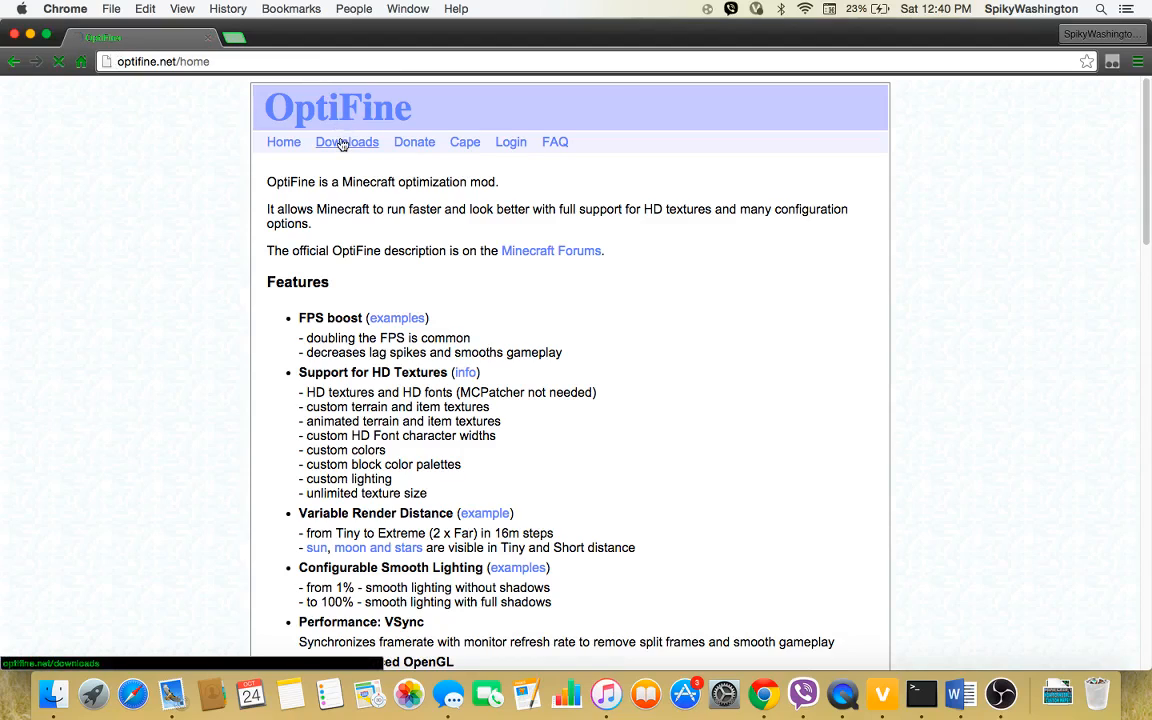
Step: Open OptiFine's Downloads page and browse the version list back to Minecraft 1.8.8
{"action": "left_click", "coordinate": [347, 141]}
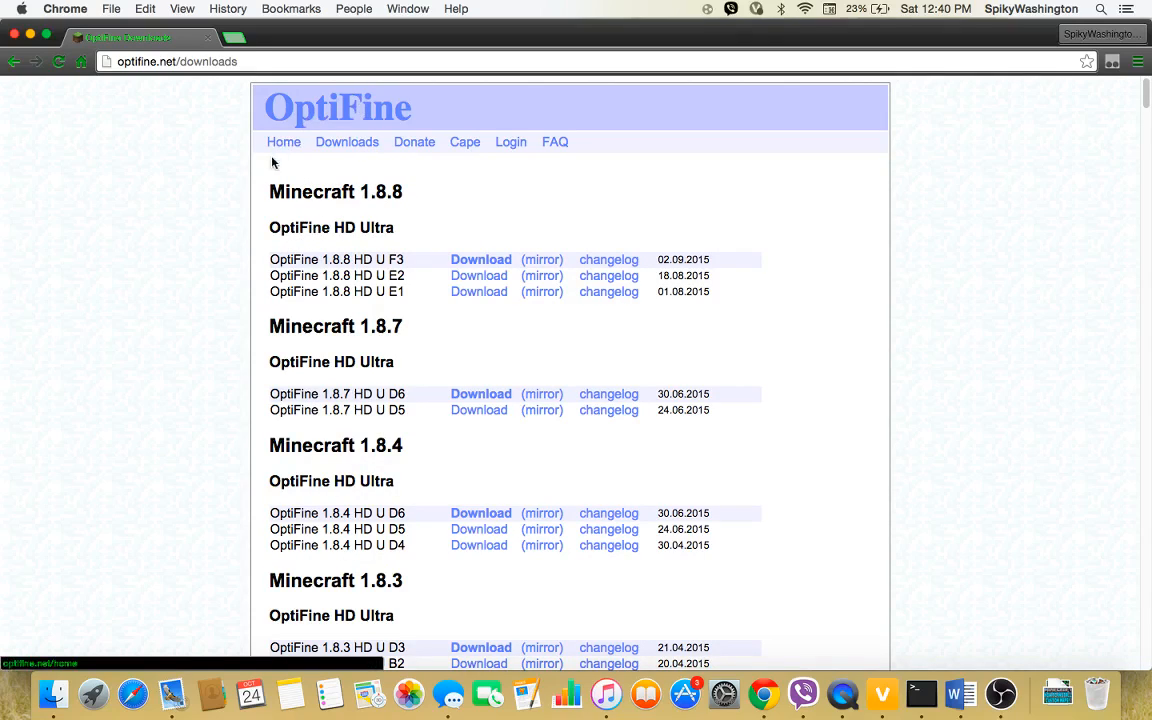
{"action": "scroll", "scroll_direction": "up", "scroll_amount": 3}
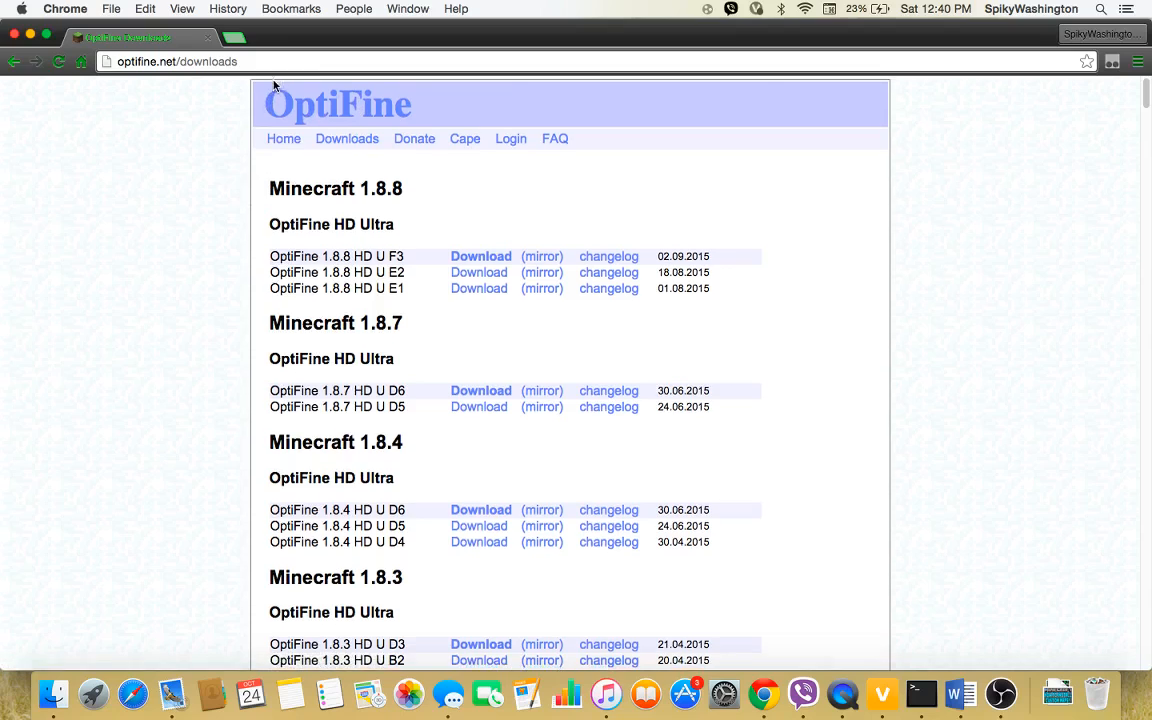
{"action": "scroll", "scroll_direction": "down", "scroll_amount": 3}
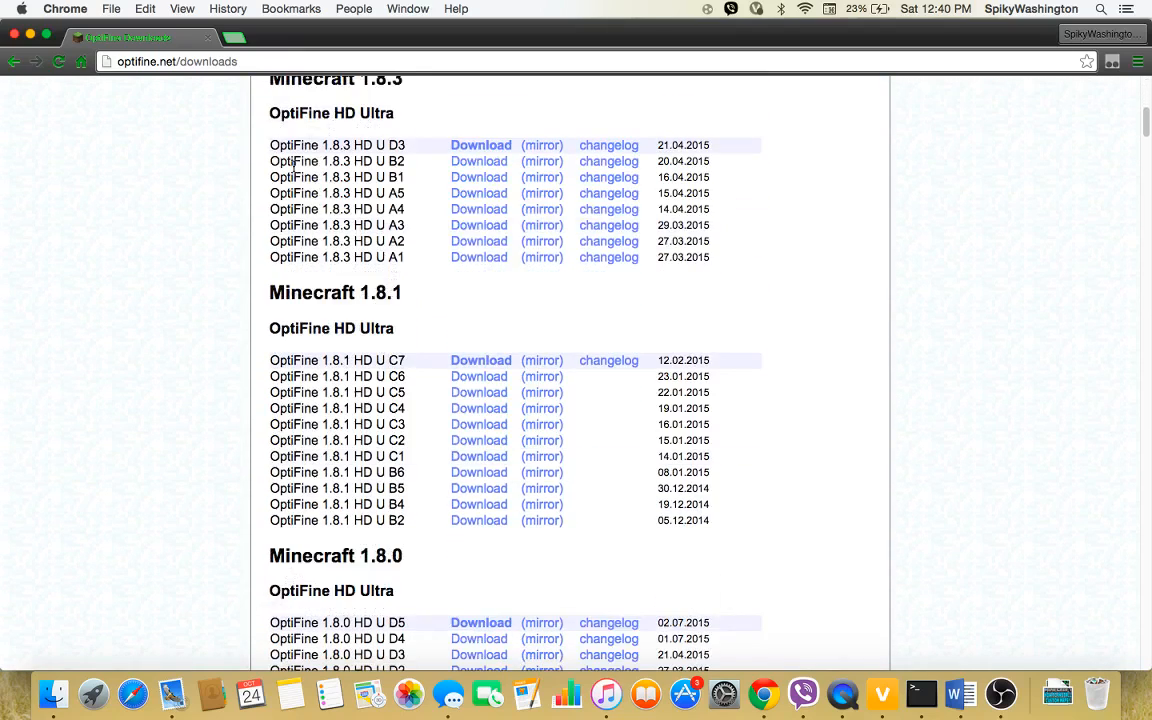
{"action": "scroll", "scroll_direction": "down", "scroll_amount": 3}
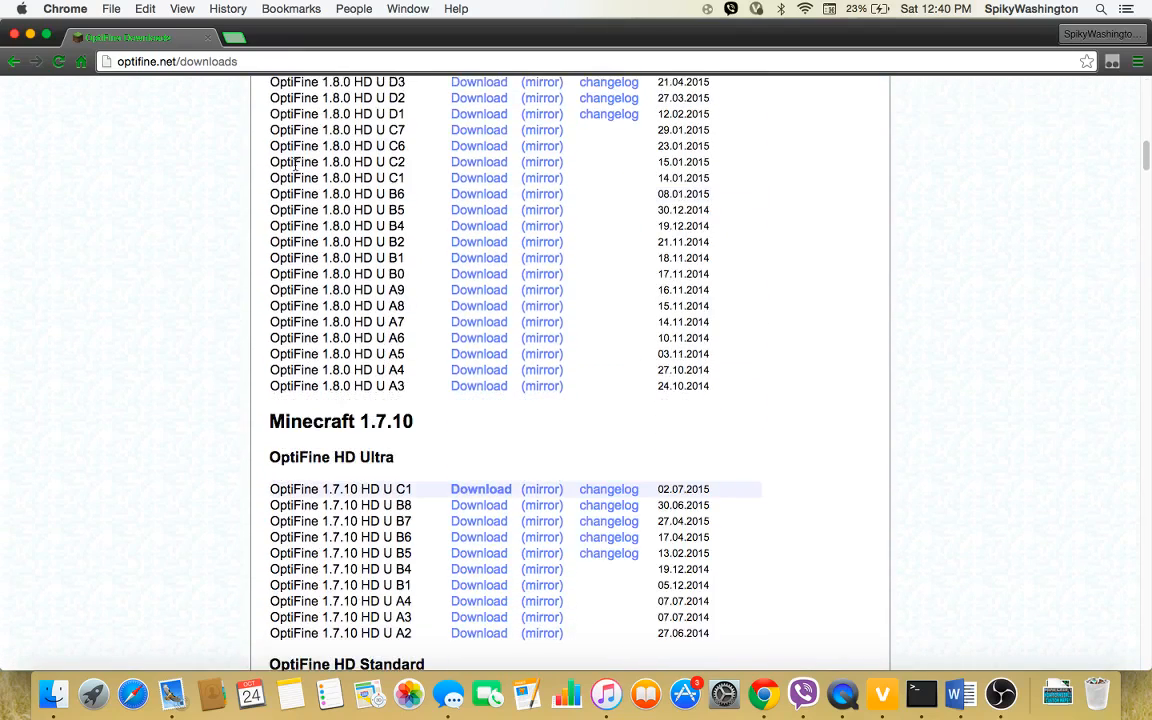
{"action": "scroll", "scroll_direction": "up", "scroll_amount": 3}
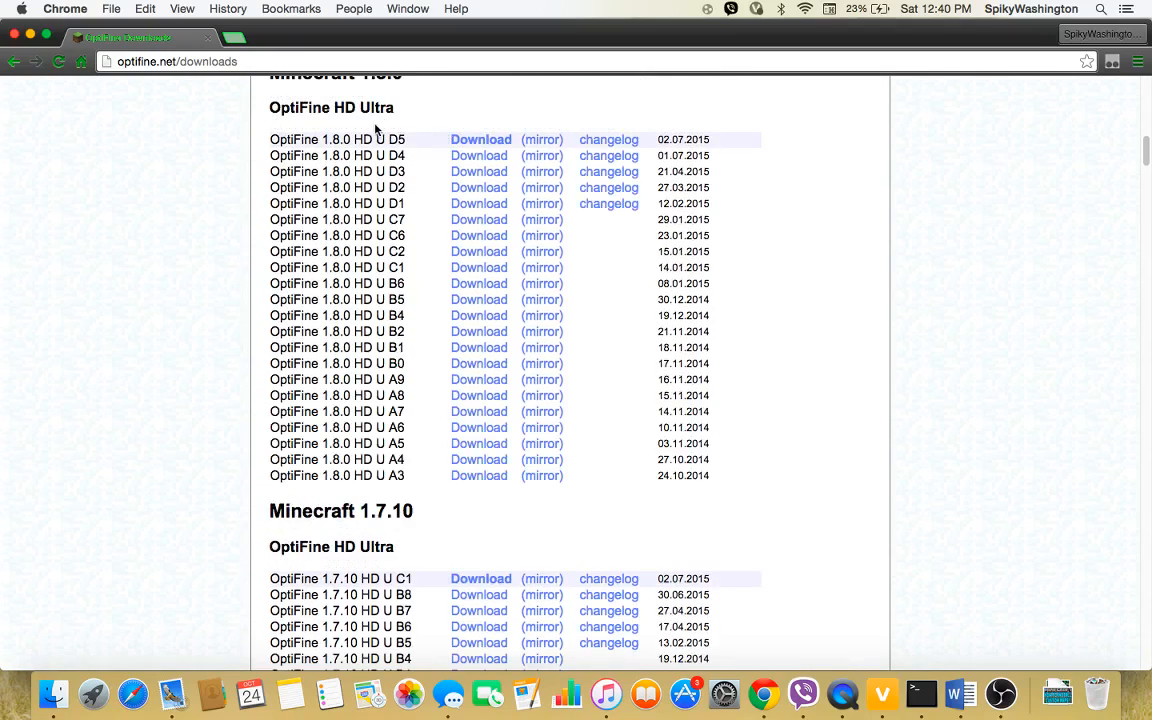
{"action": "mouse_move", "coordinate": [420, 224]}
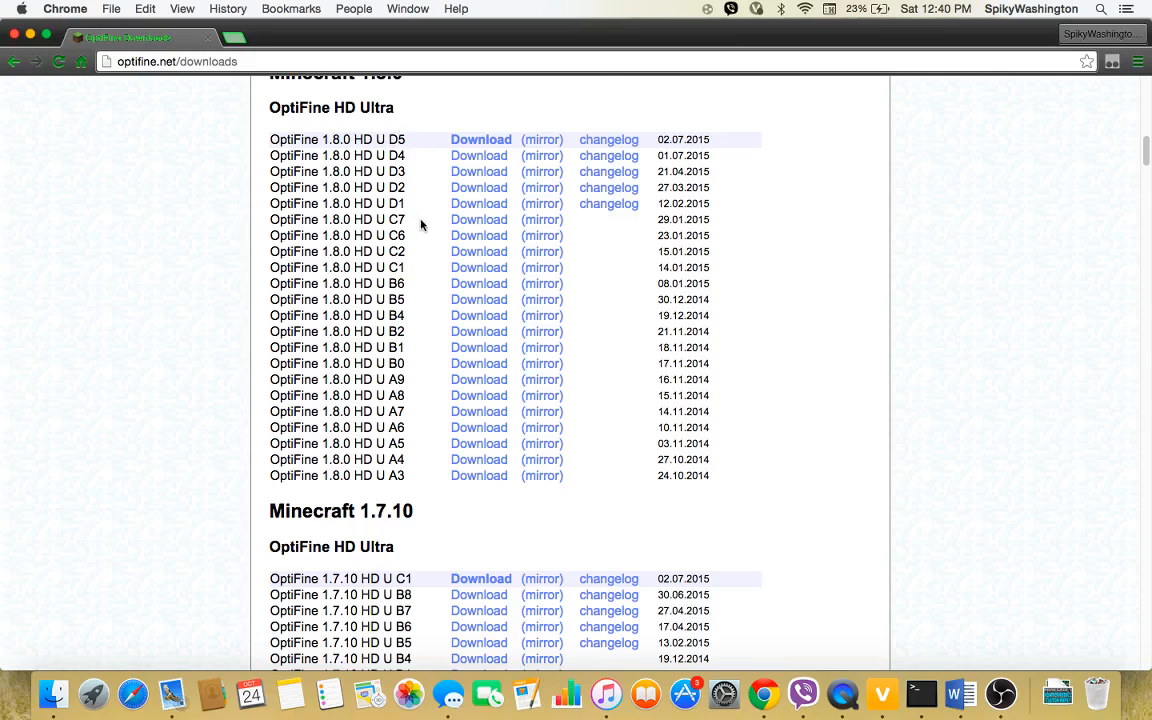
{"action": "mouse_move", "coordinate": [400, 440]}
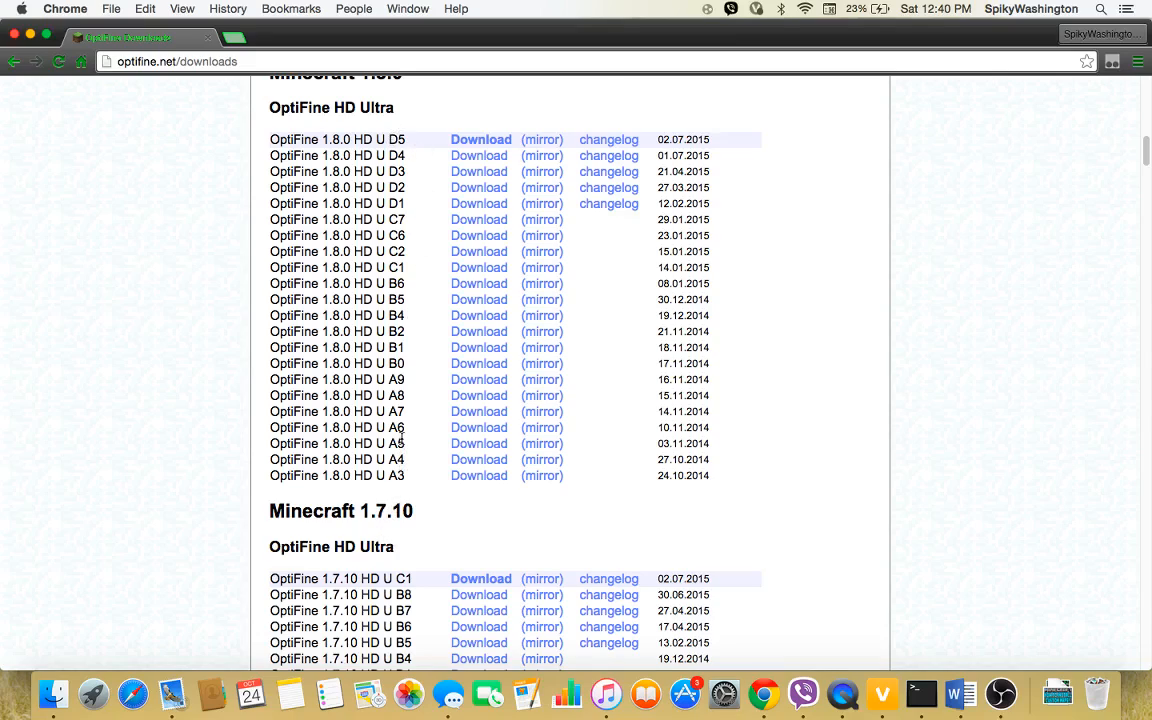
{"action": "mouse_move", "coordinate": [388, 503]}
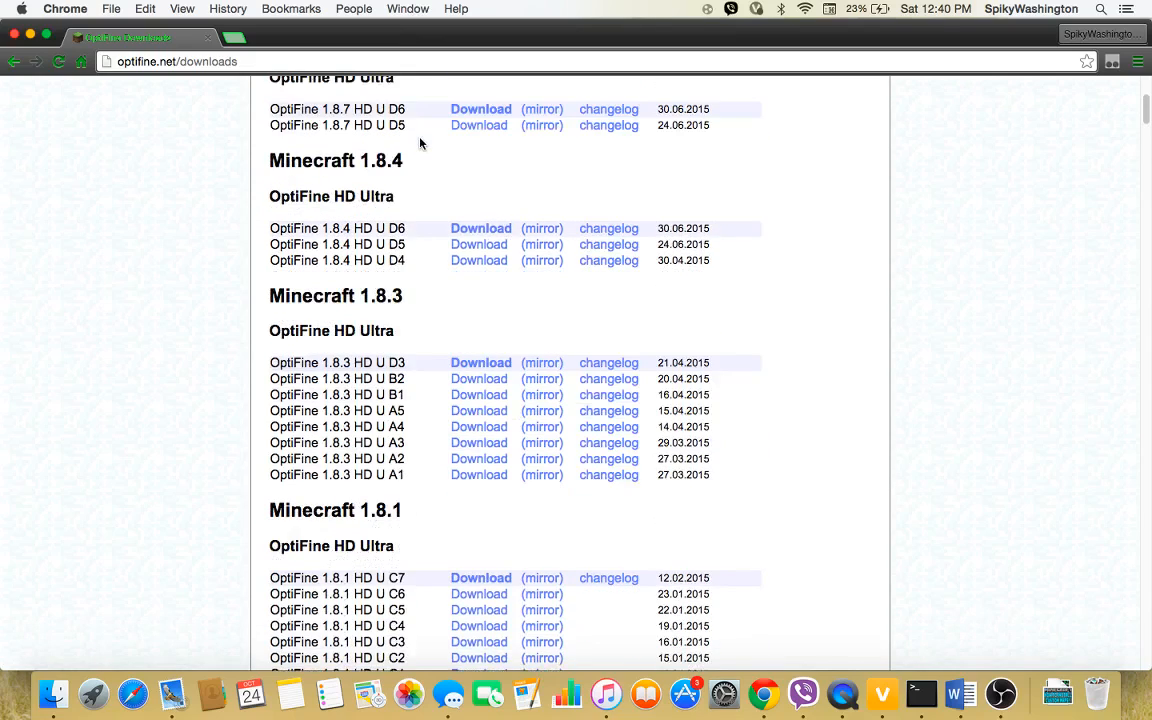
{"action": "scroll", "scroll_direction": "up", "scroll_amount": 3}
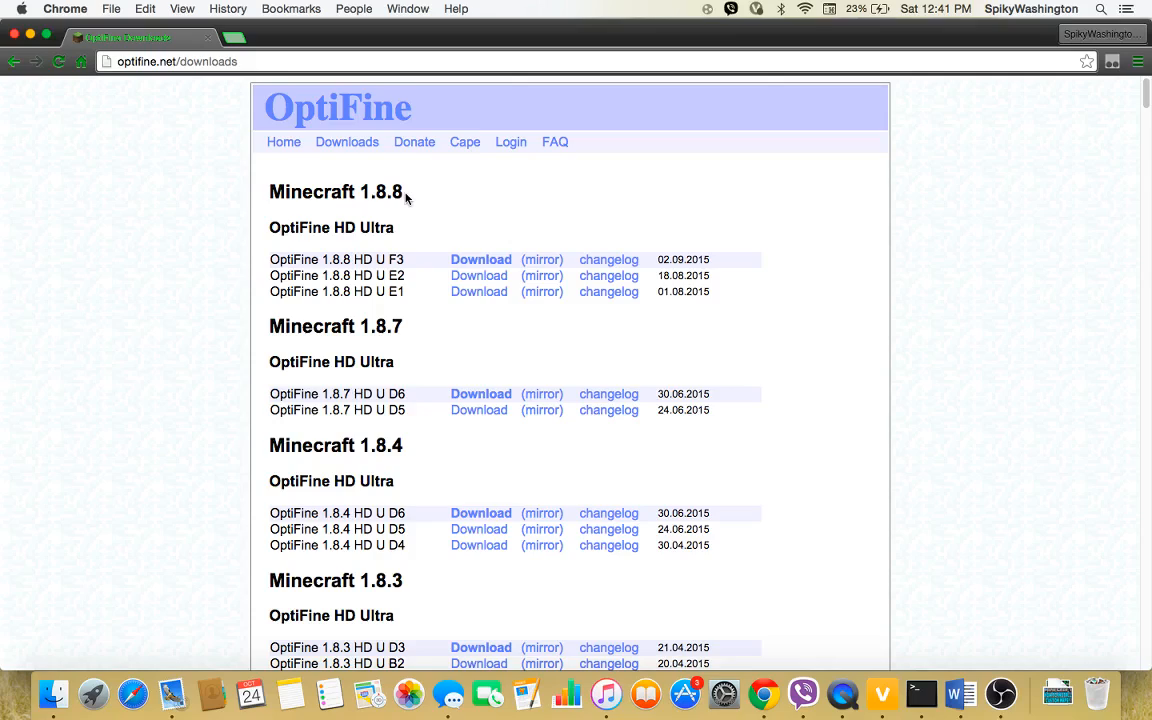
{"action": "mouse_move", "coordinate": [404, 264]}
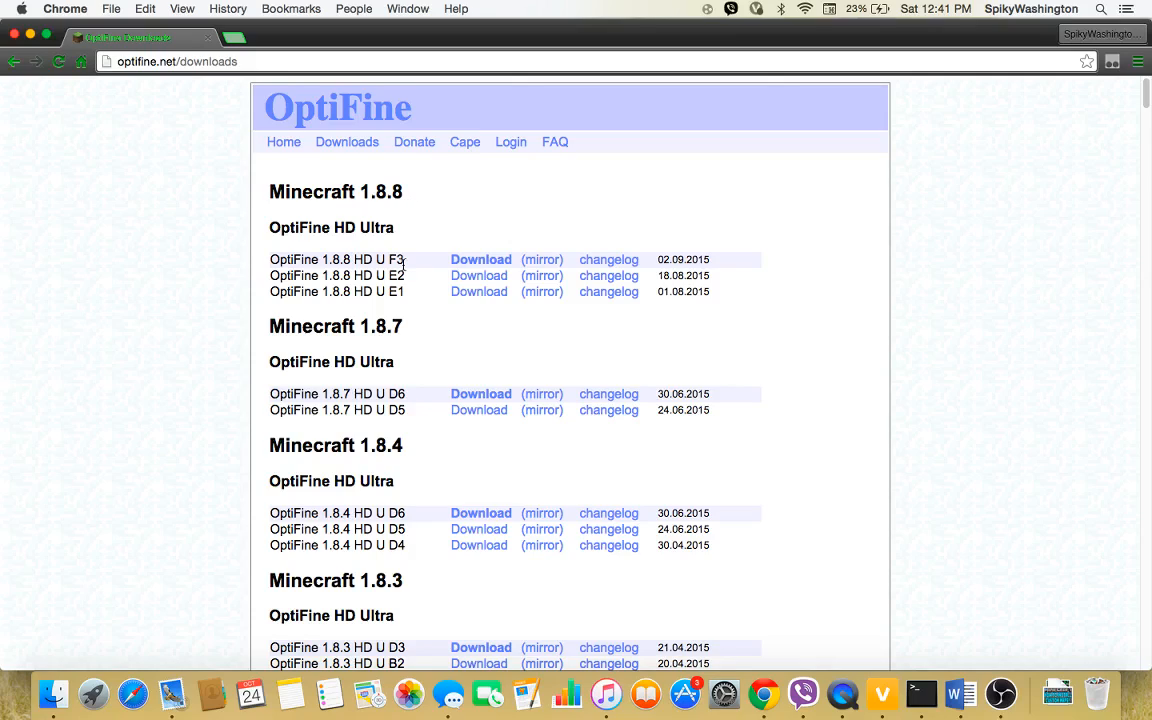
{"action": "mouse_move", "coordinate": [412, 196]}
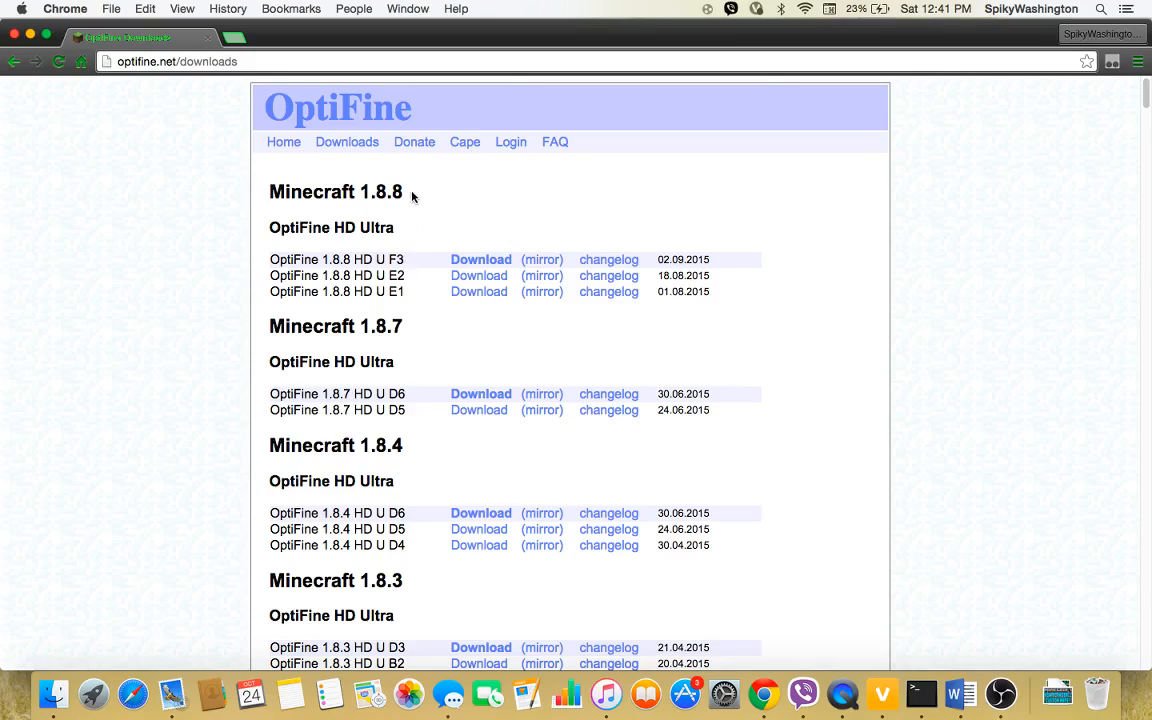
{"action": "scroll", "scroll_direction": "down", "scroll_amount": 3}
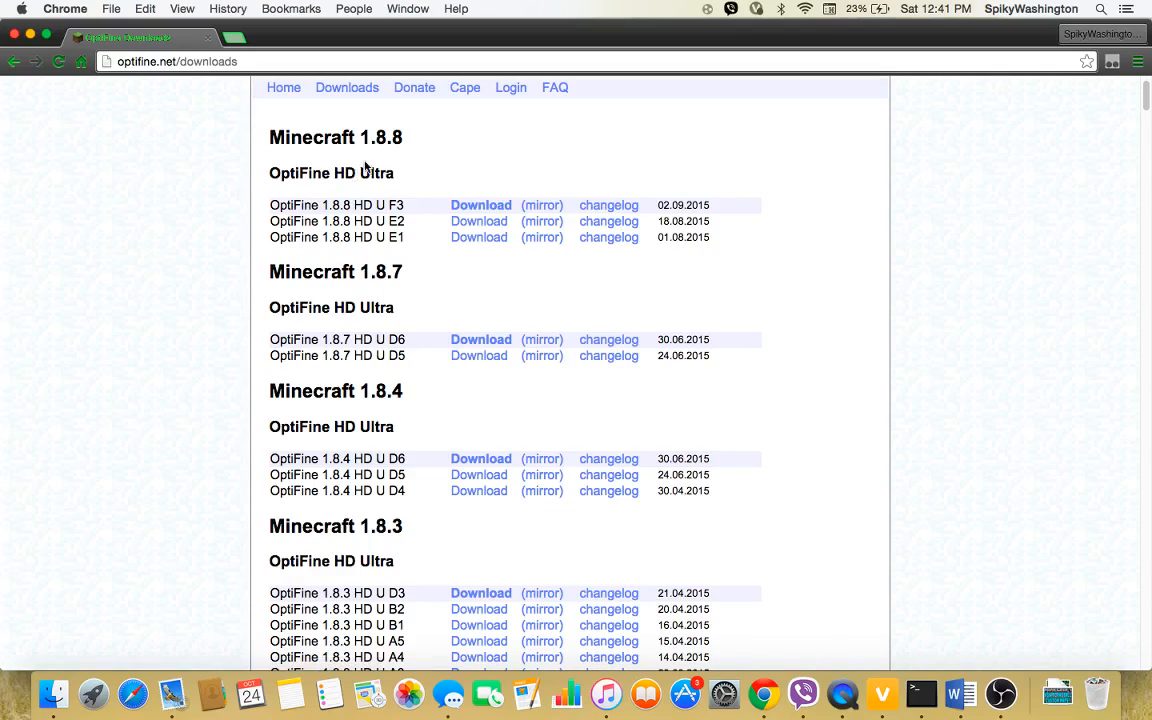
{"action": "scroll", "scroll_direction": "up", "scroll_amount": 3}
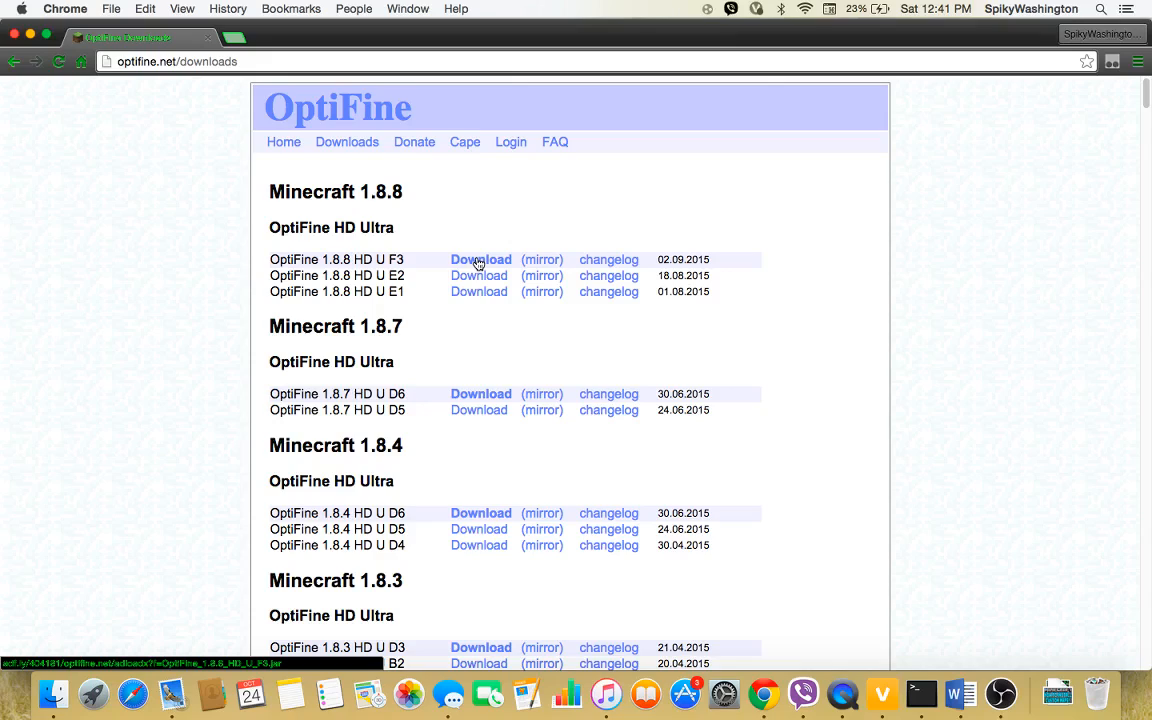
Step: Choose the OptiFine 1.8.8 HD U F3 download and skip the adf.ly ad
{"action": "left_click", "coordinate": [481, 259]}
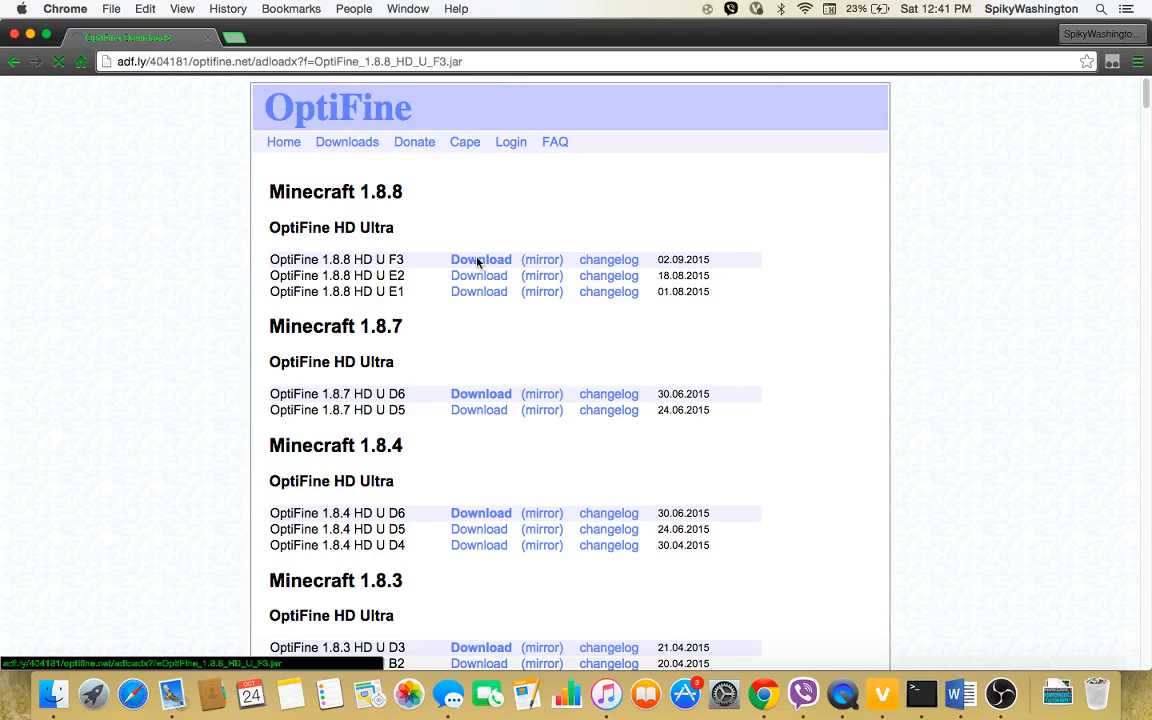
{"action": "left_click", "coordinate": [481, 259]}
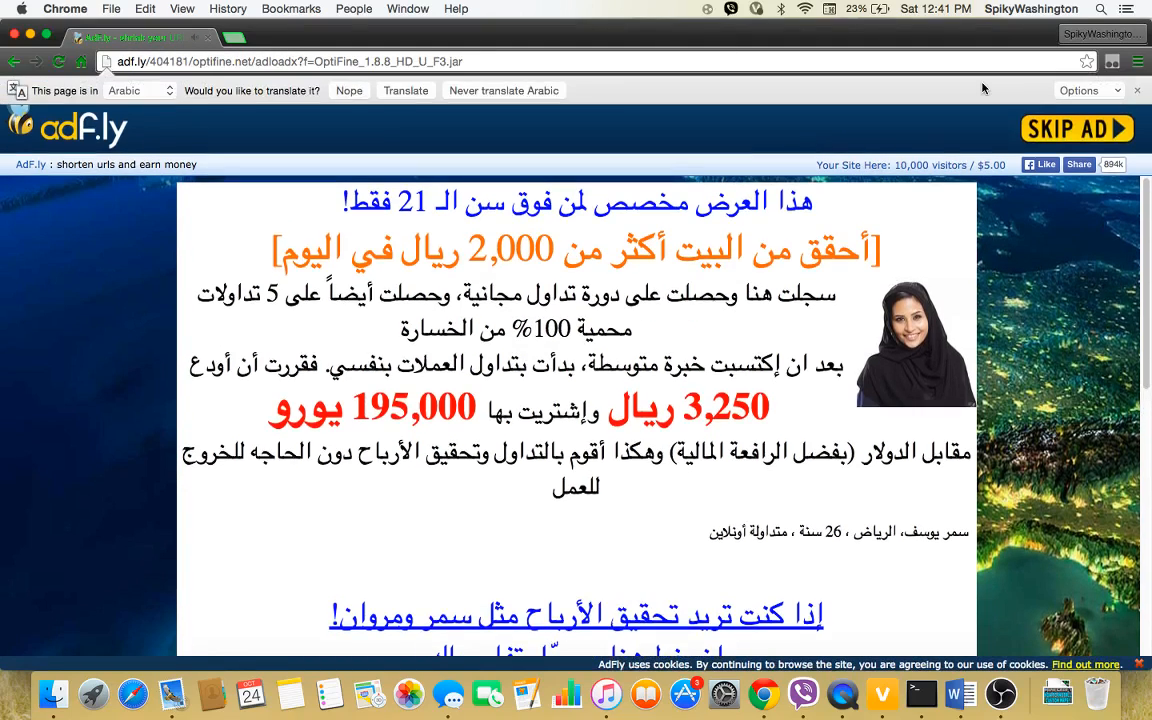
{"action": "left_click", "coordinate": [1077, 128]}
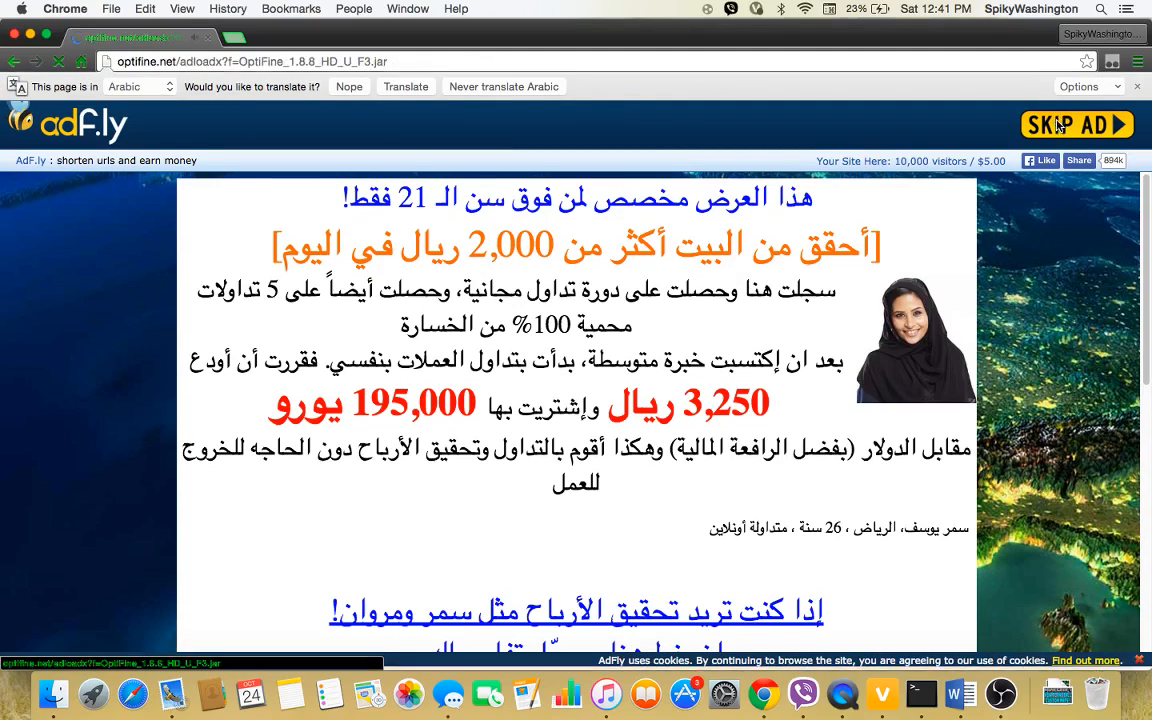
{"action": "left_click", "coordinate": [1076, 124]}
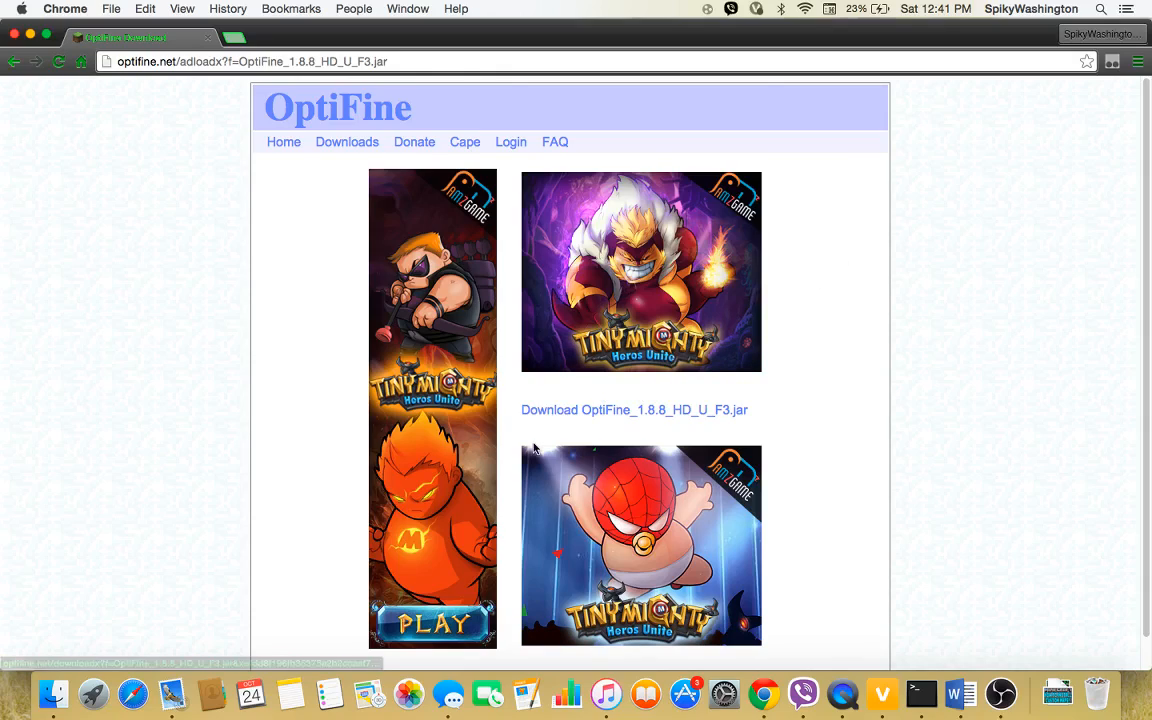
{"action": "mouse_move", "coordinate": [588, 410]}
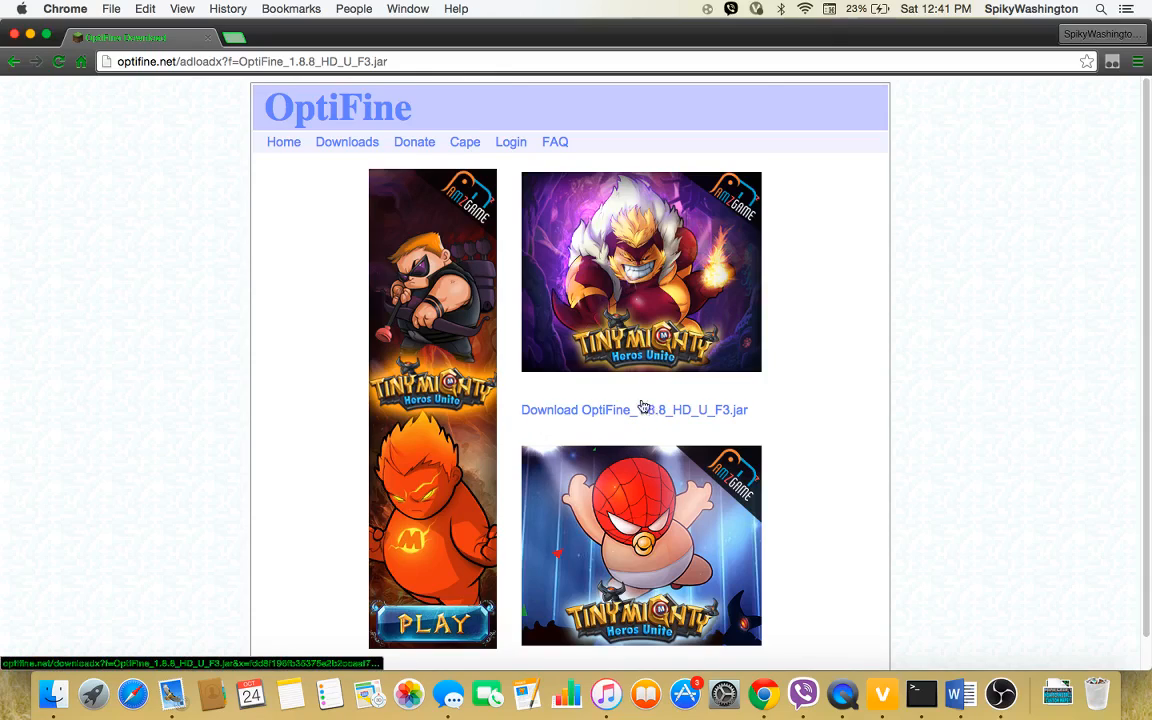
{"action": "mouse_move", "coordinate": [679, 420]}
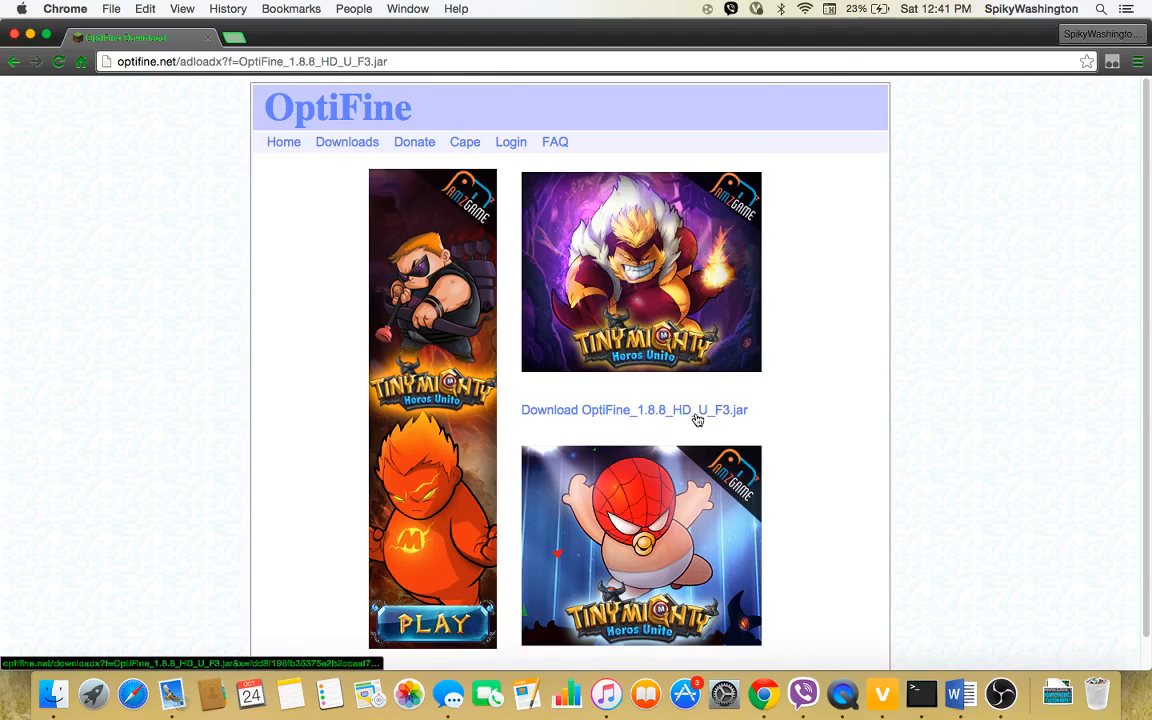
{"action": "mouse_move", "coordinate": [720, 399]}
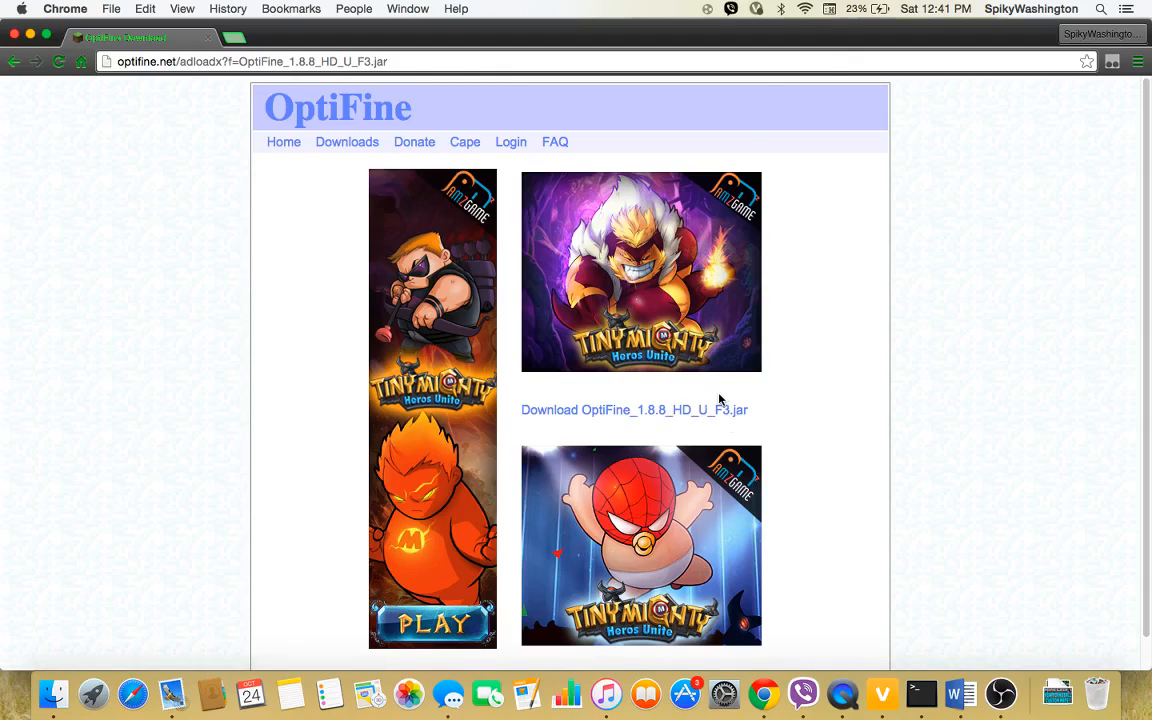
{"action": "mouse_move", "coordinate": [693, 411]}
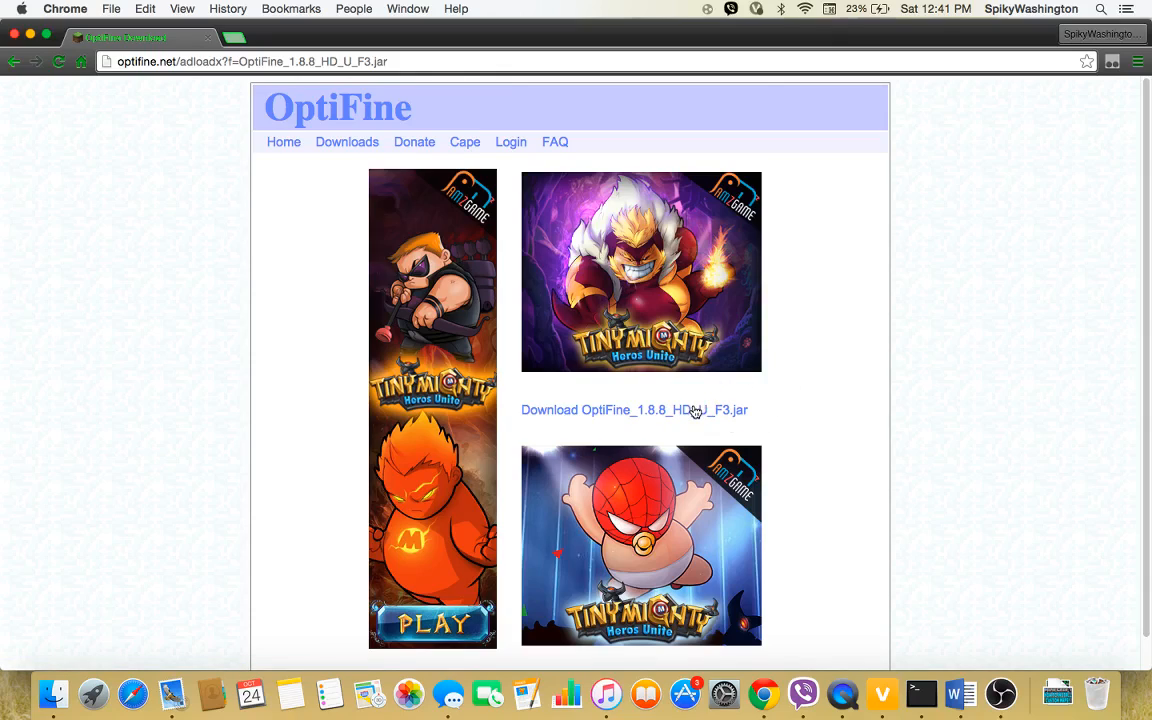
Step: Download the OptiFine_1.8.8_HD_U_F3.jar file
{"action": "left_click", "coordinate": [634, 410]}
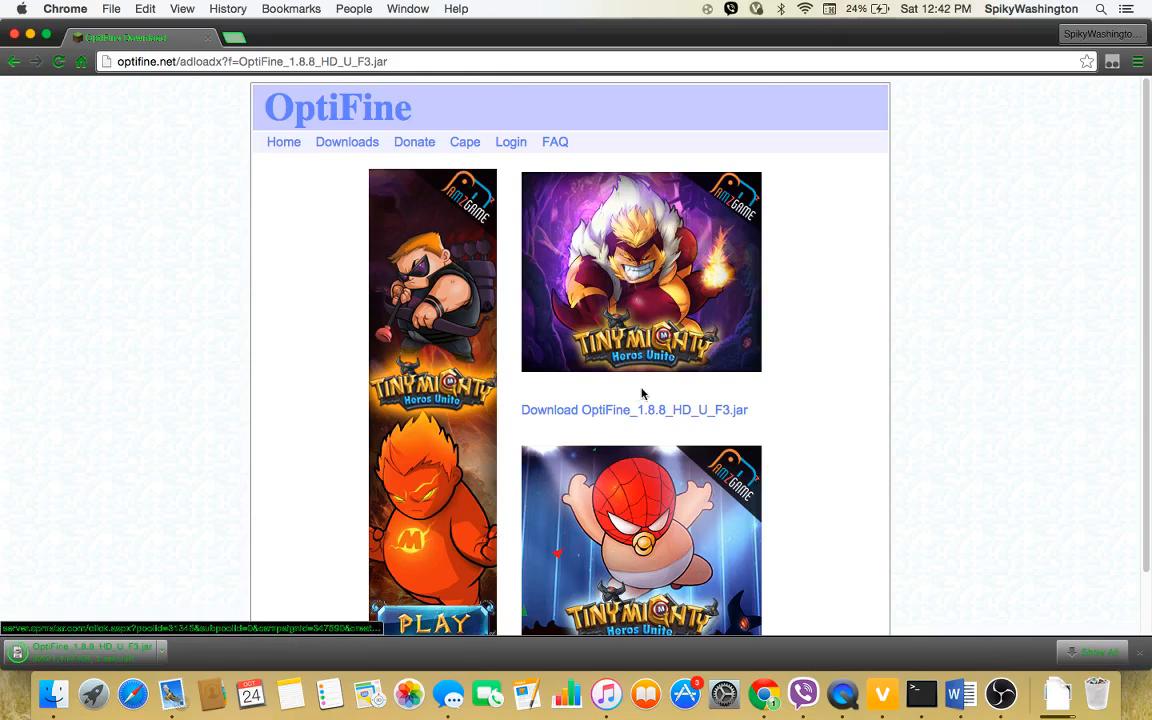
{"action": "mouse_move", "coordinate": [765, 430]}
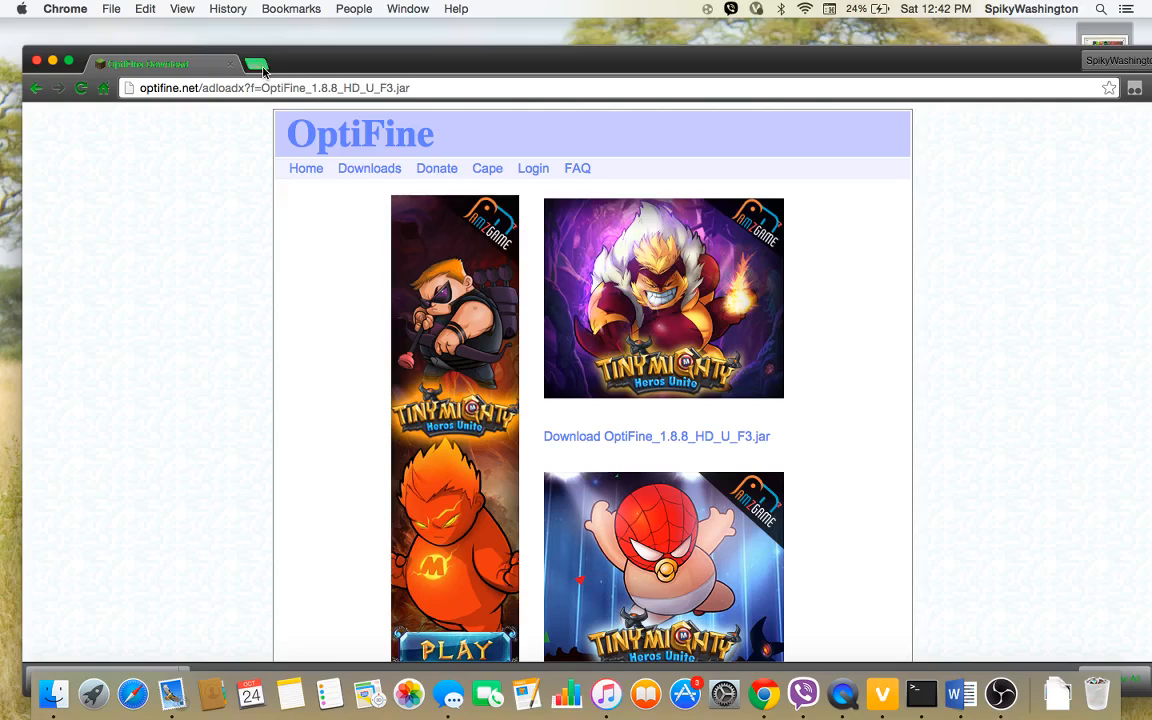
{"action": "mouse_move", "coordinate": [256, 64]}
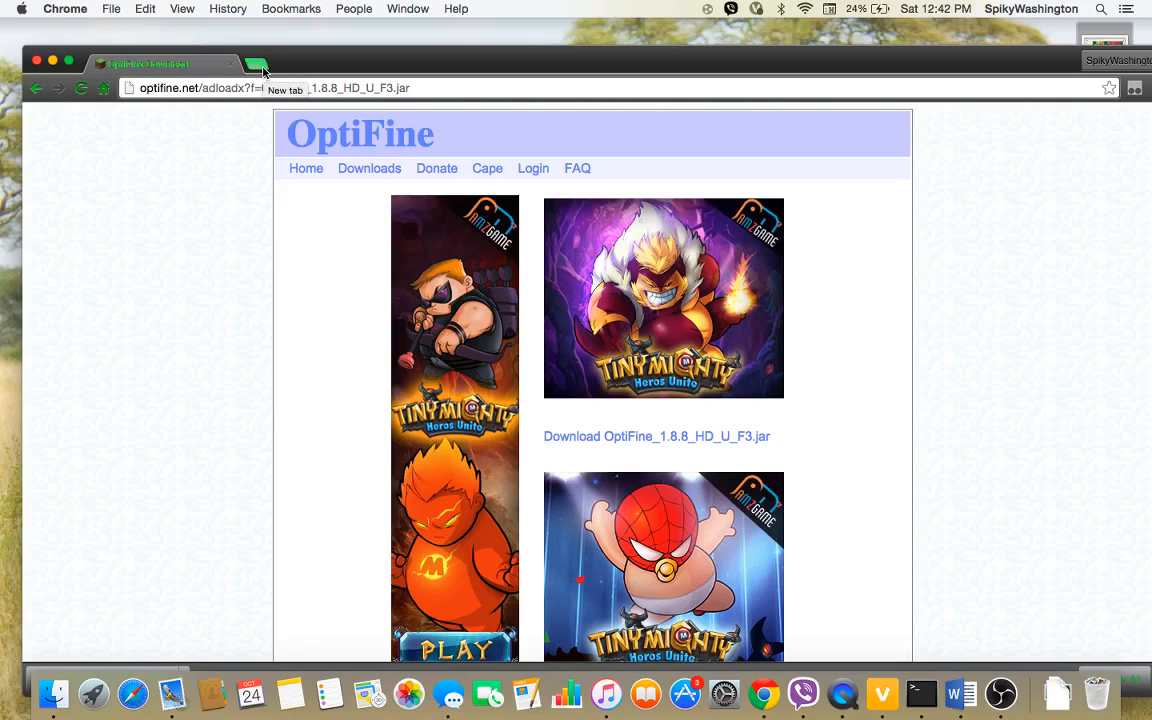
Step: Enter "java" into the address bar of a new Chrome tab
{"action": "left_click", "coordinate": [255, 64]}
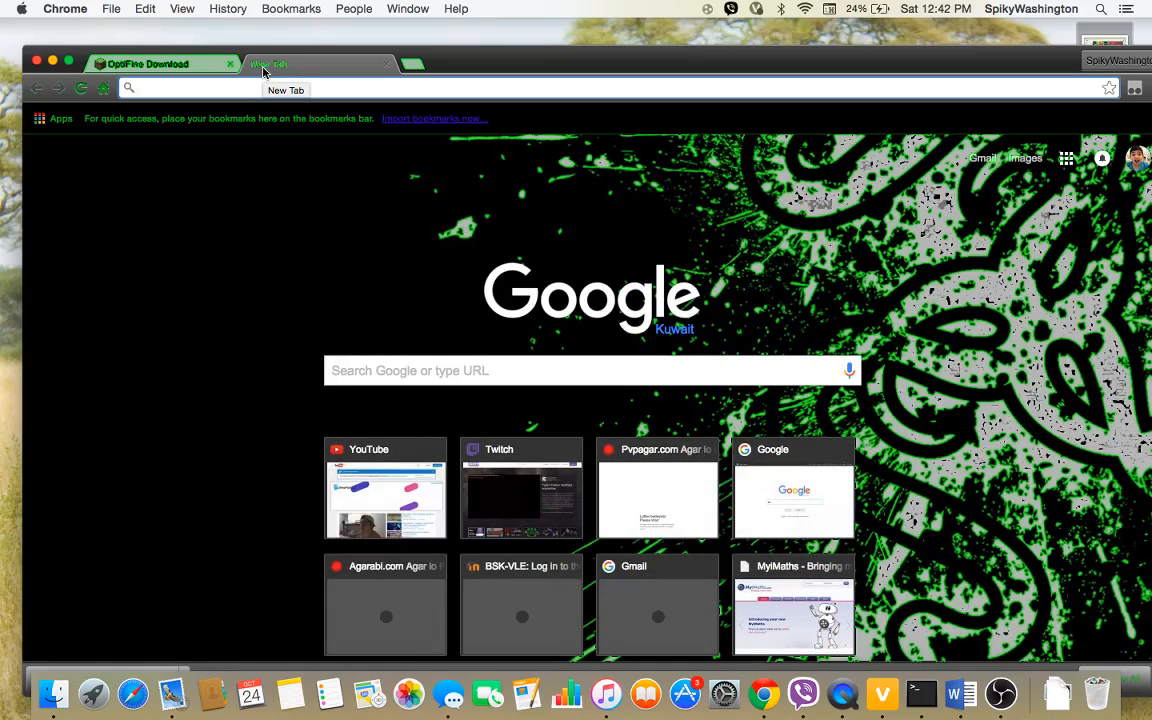
{"action": "left_click", "coordinate": [200, 88]}
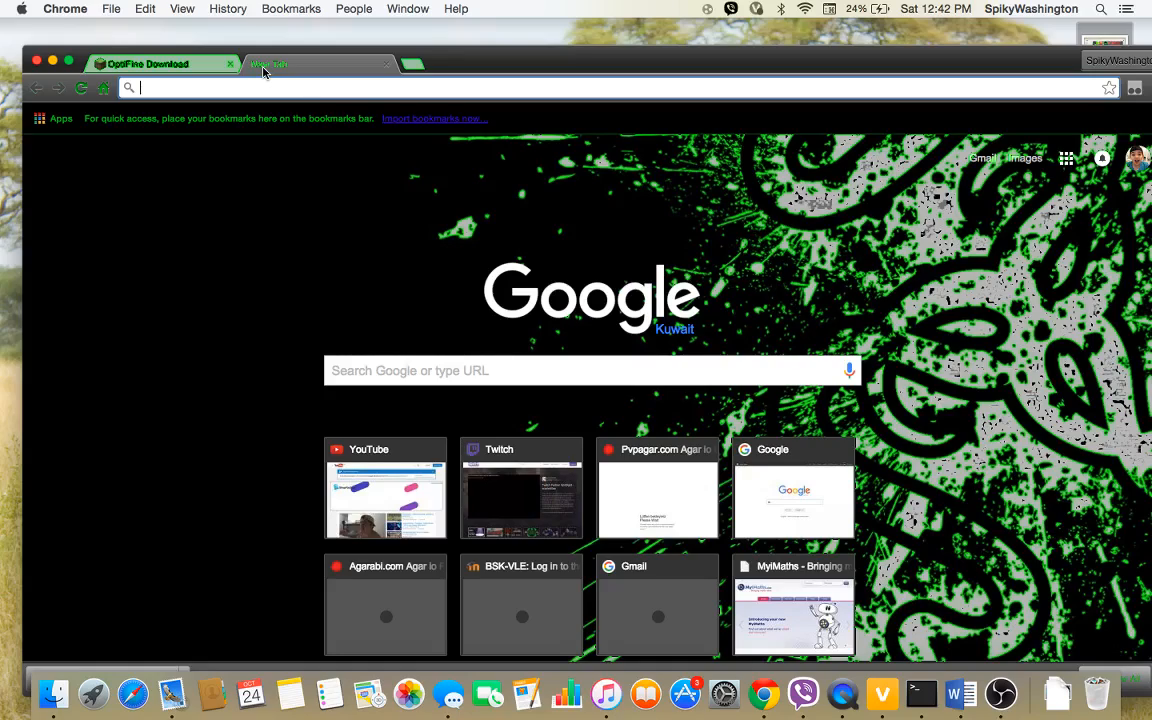
{"action": "type", "text": "java"}
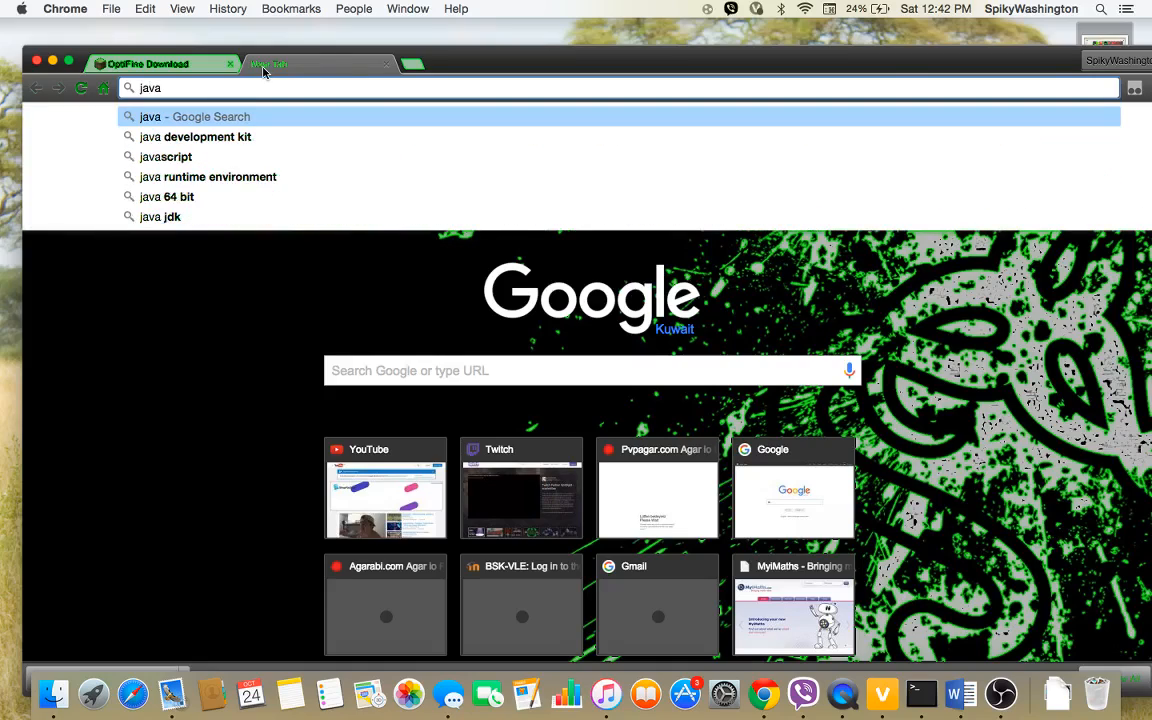
{"action": "mouse_move", "coordinate": [267, 136]}
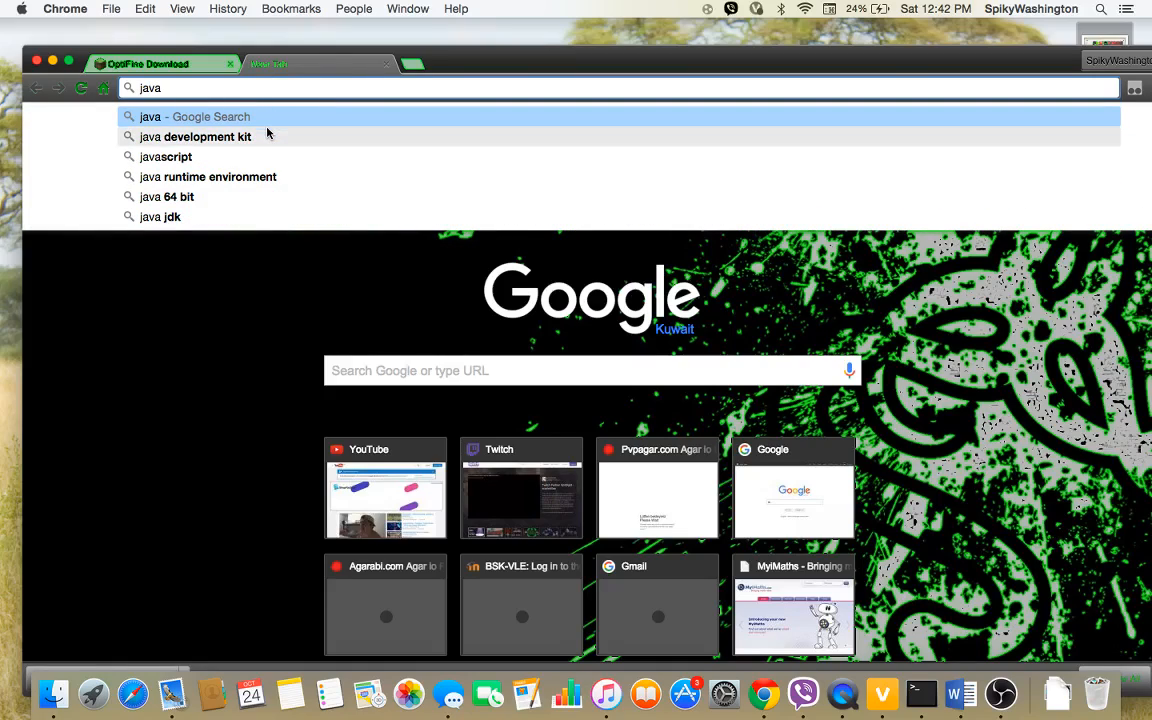
Step: Search 'java development kit' and open Oracle's Java SE Development Kit 8 downloads page
{"action": "left_click", "coordinate": [195, 136]}
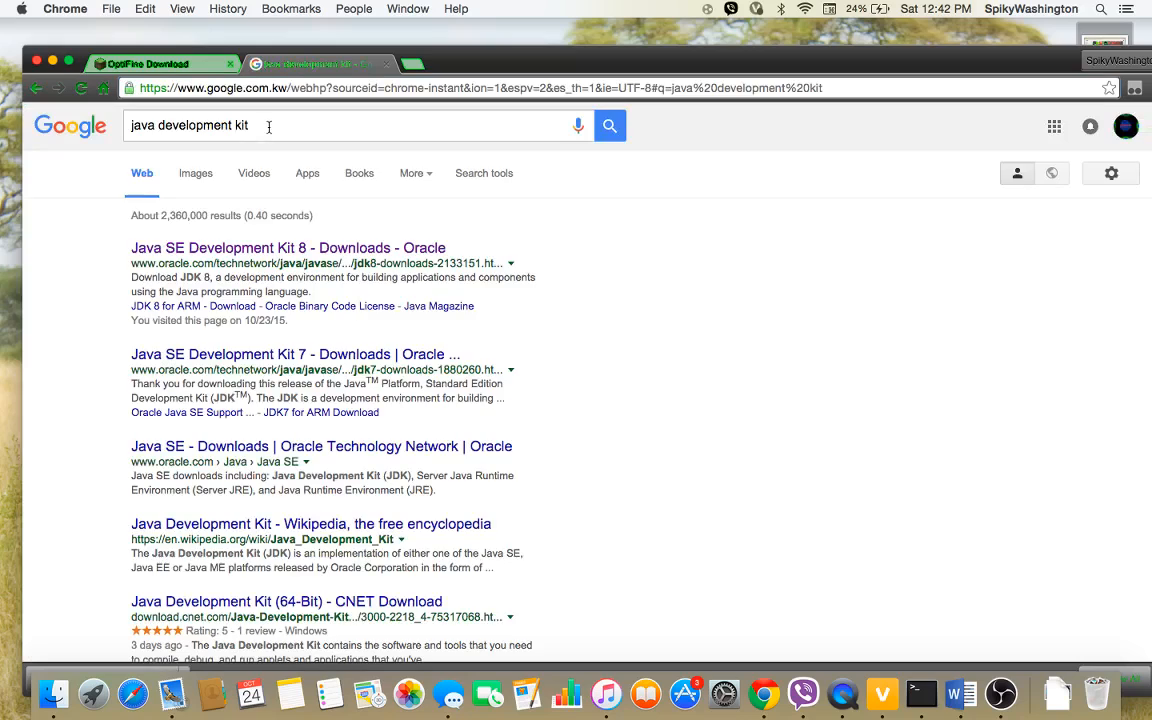
{"action": "mouse_move", "coordinate": [188, 247]}
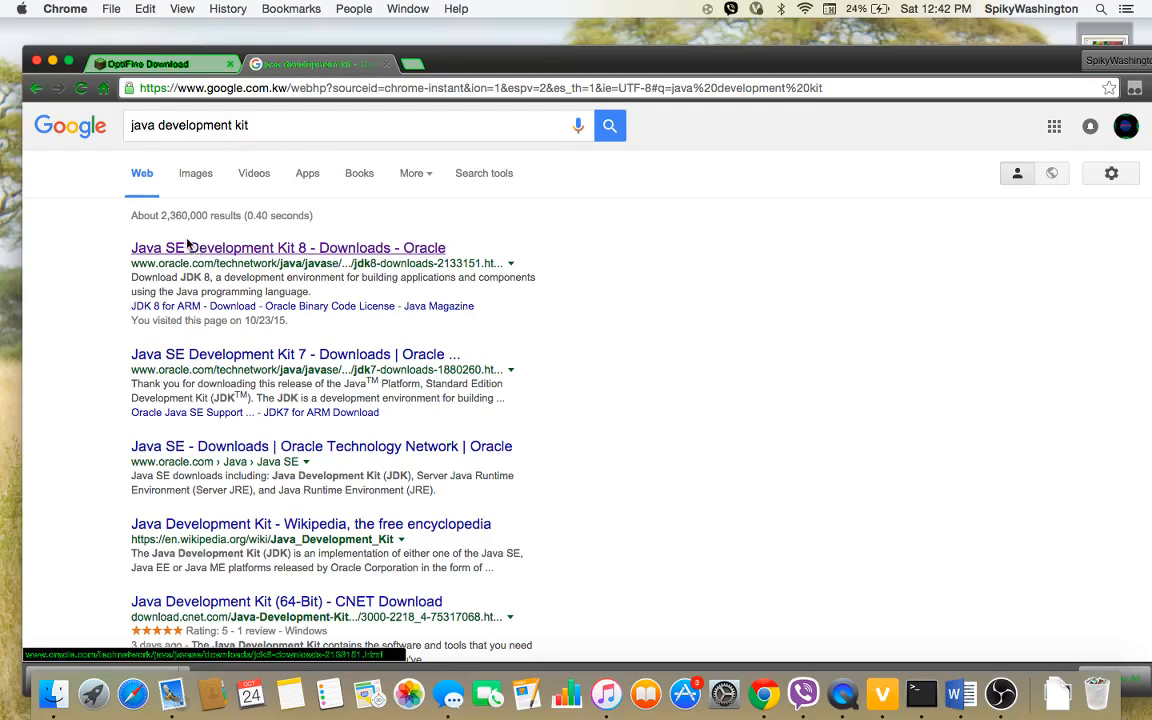
{"action": "left_click", "coordinate": [287, 247]}
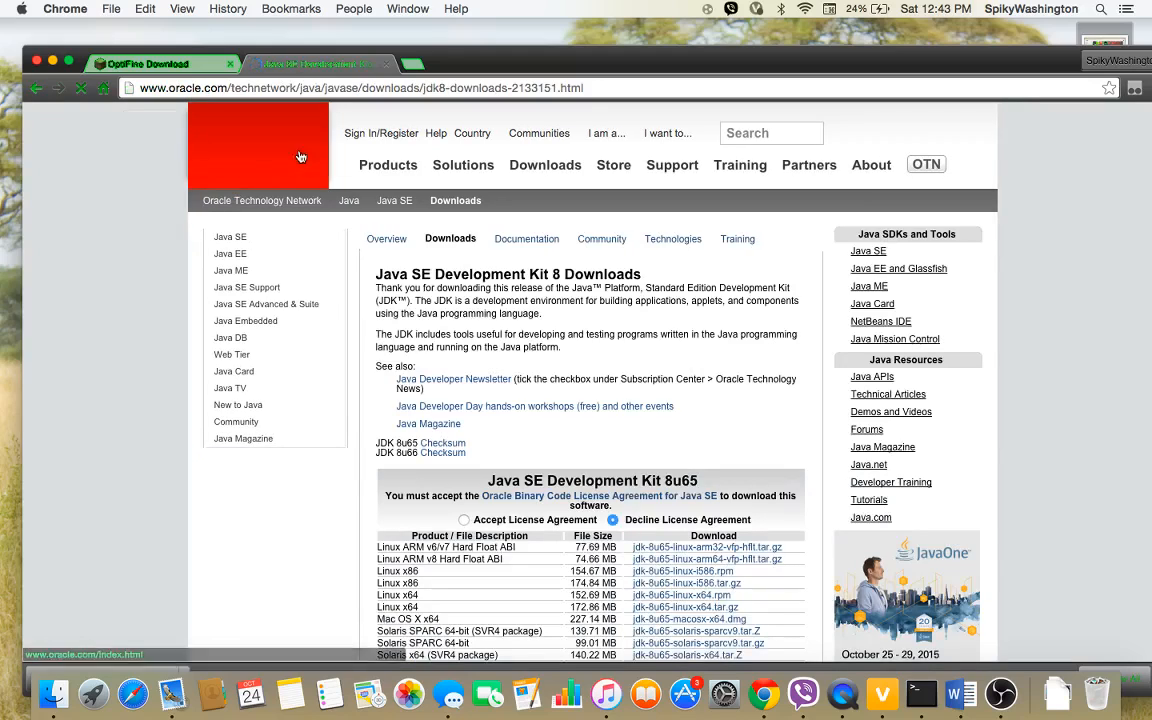
{"action": "scroll", "scroll_direction": "up", "scroll_amount": 3}
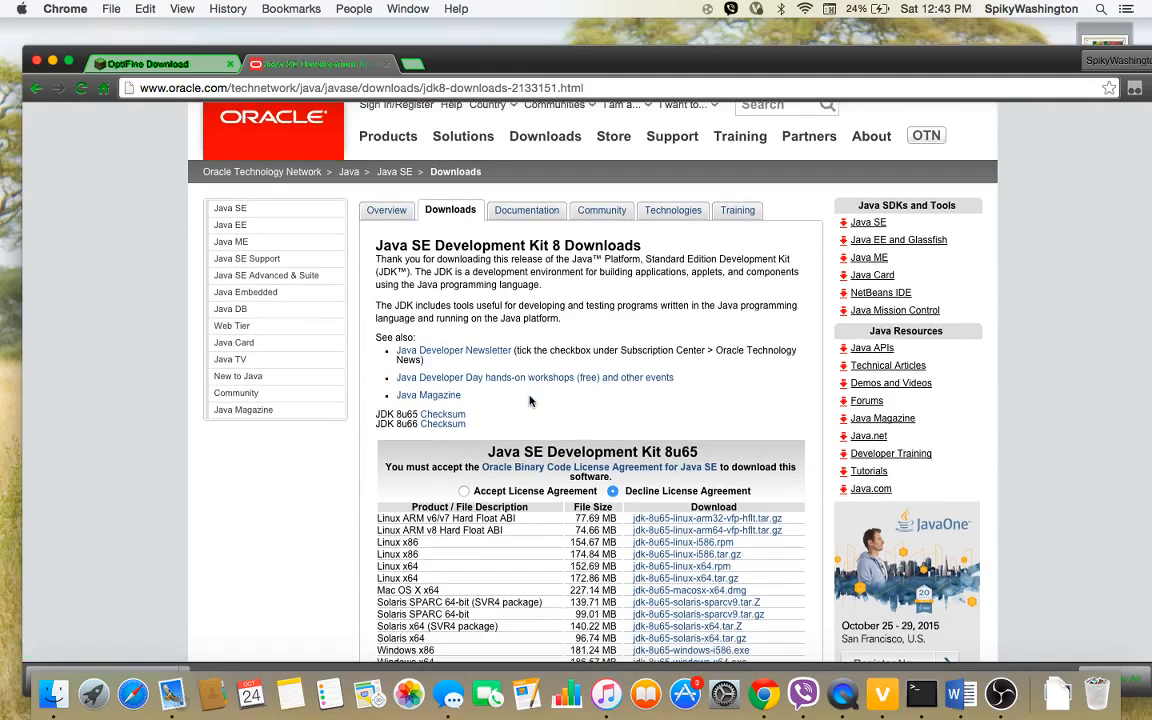
{"action": "scroll", "scroll_direction": "down", "scroll_amount": 3}
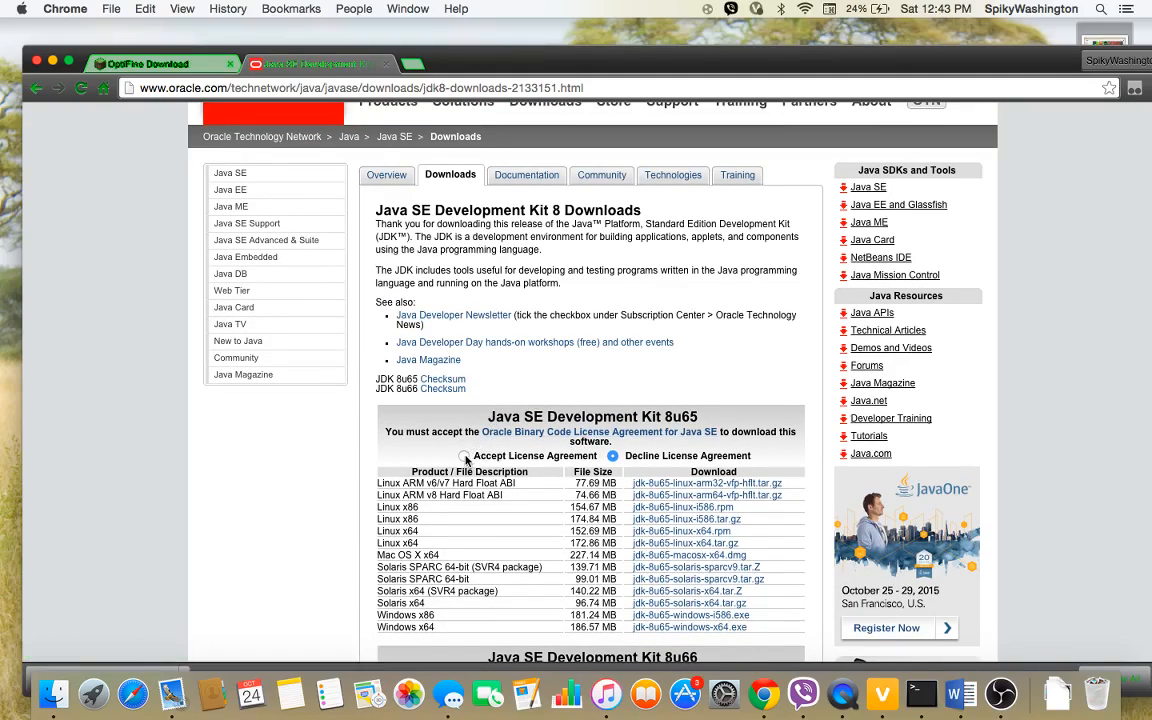
Step: Accept the JDK 8u65 and 8u66 licenses and download jdk-8u66-macosx-x64.dmg
{"action": "left_click", "coordinate": [466, 456]}
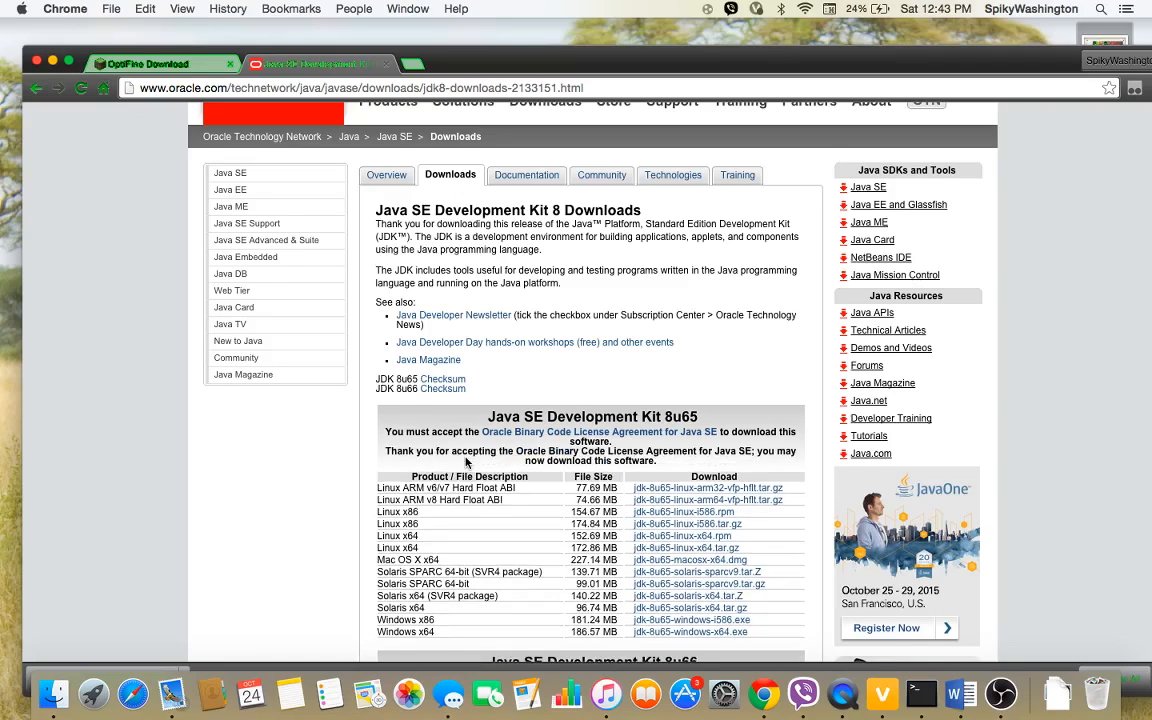
{"action": "scroll", "scroll_direction": "down", "scroll_amount": 3}
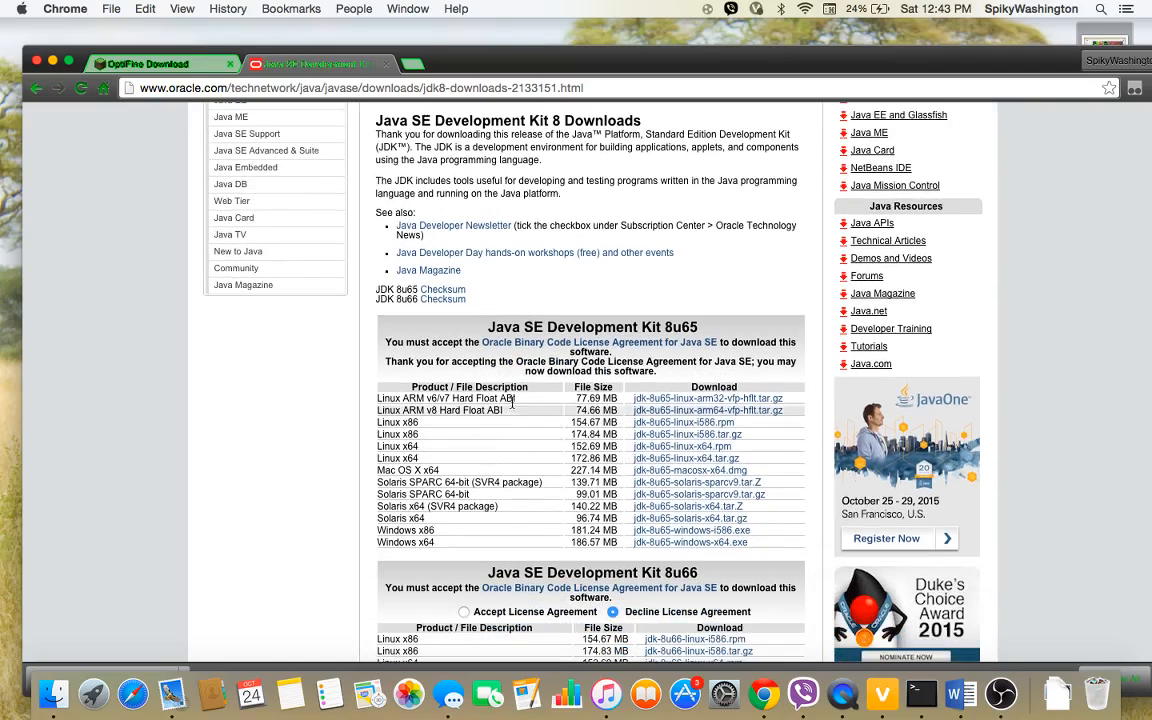
{"action": "scroll", "scroll_direction": "down", "scroll_amount": 3}
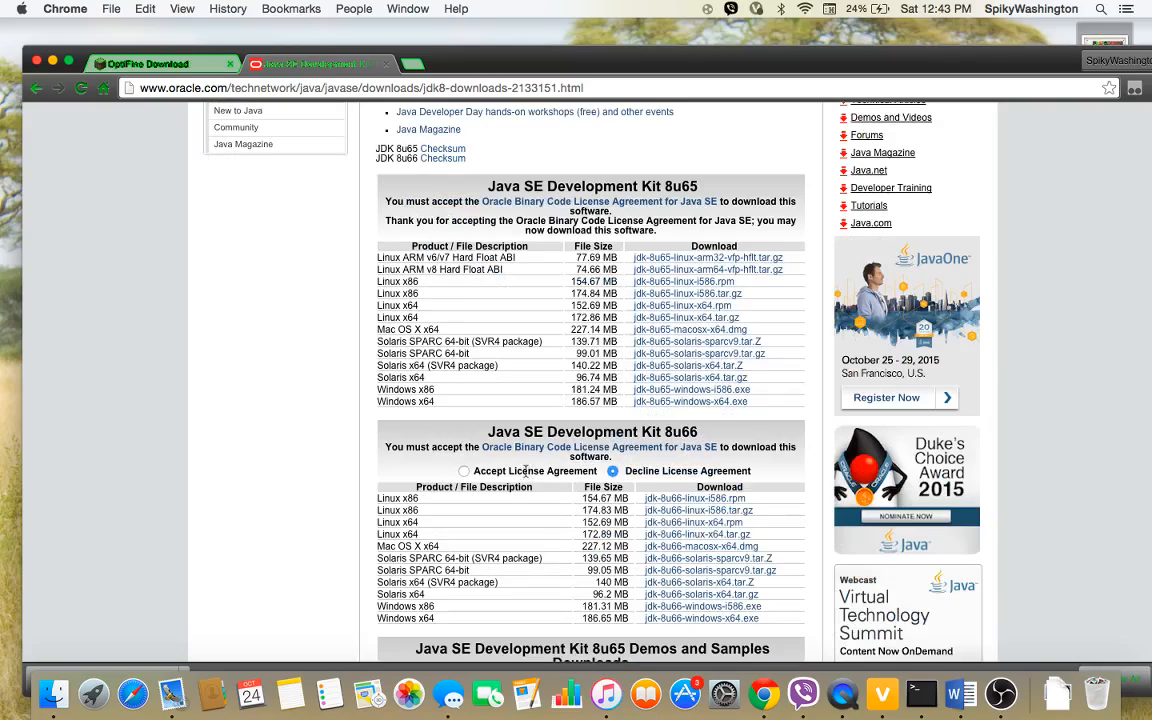
{"action": "left_click", "coordinate": [464, 471]}
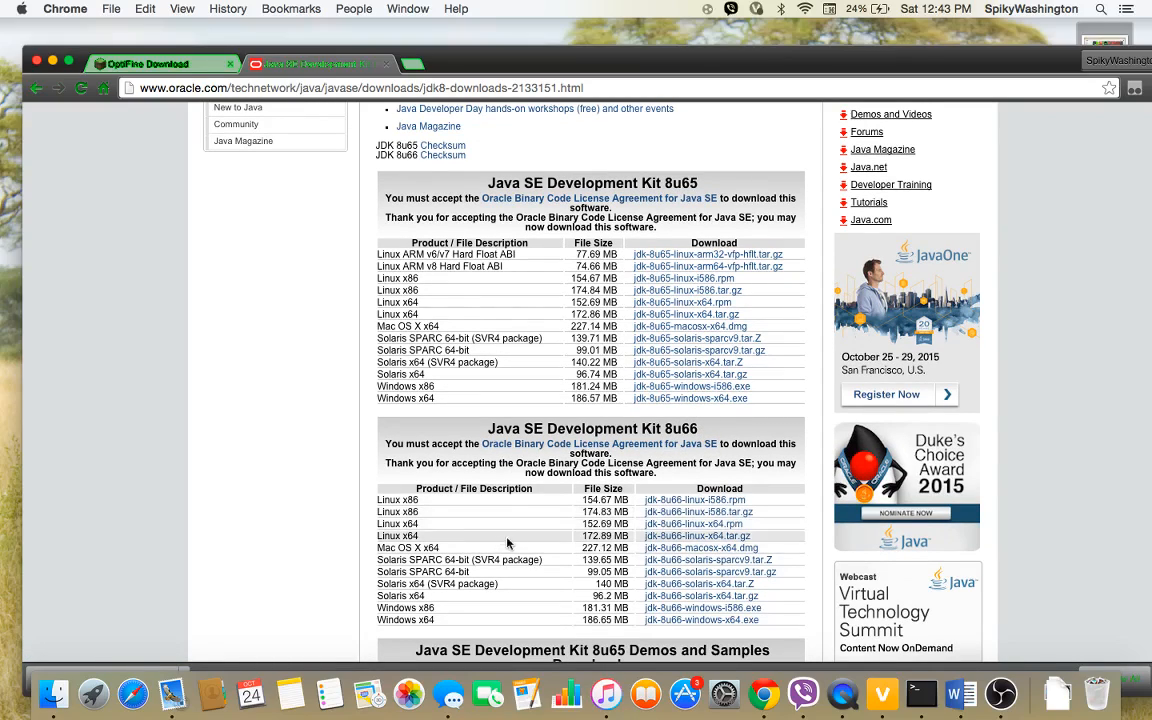
{"action": "mouse_move", "coordinate": [697, 547]}
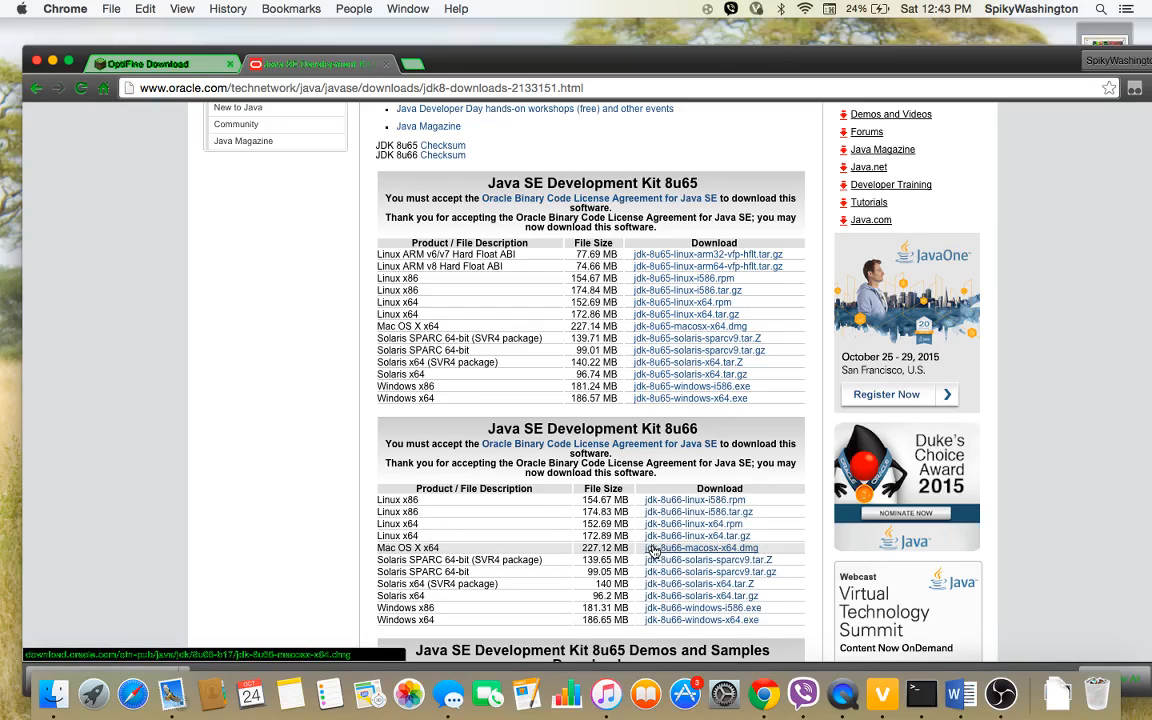
{"action": "left_click", "coordinate": [722, 547]}
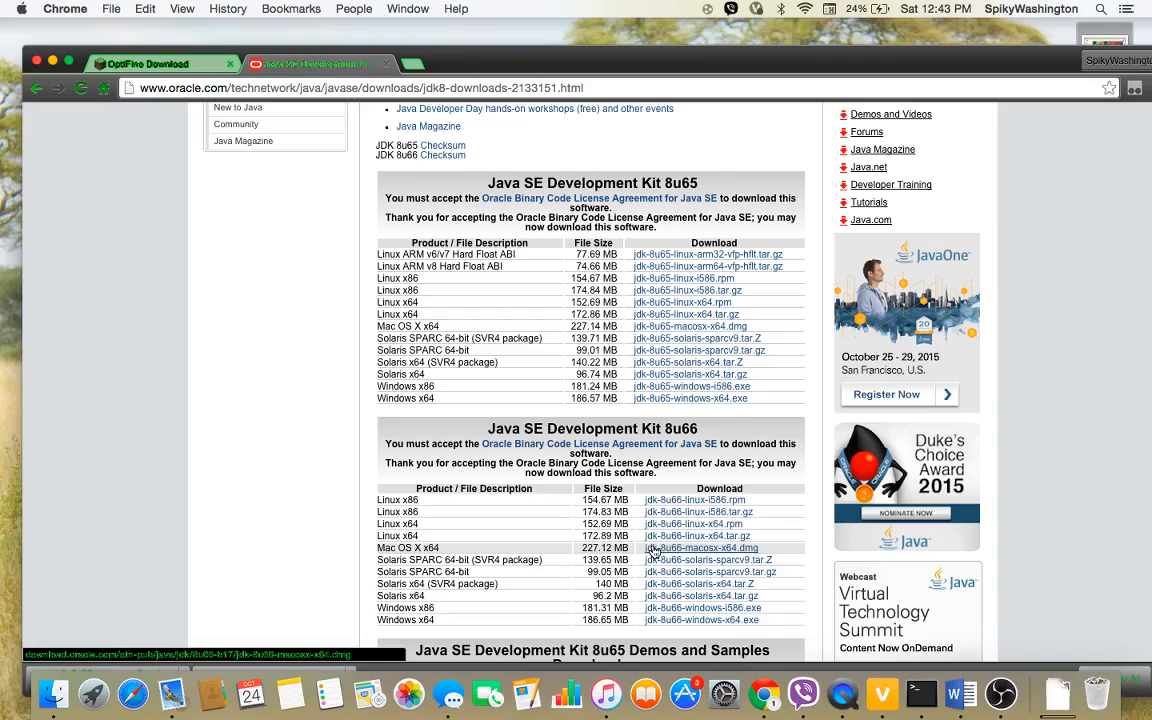
{"action": "mouse_move", "coordinate": [648, 558]}
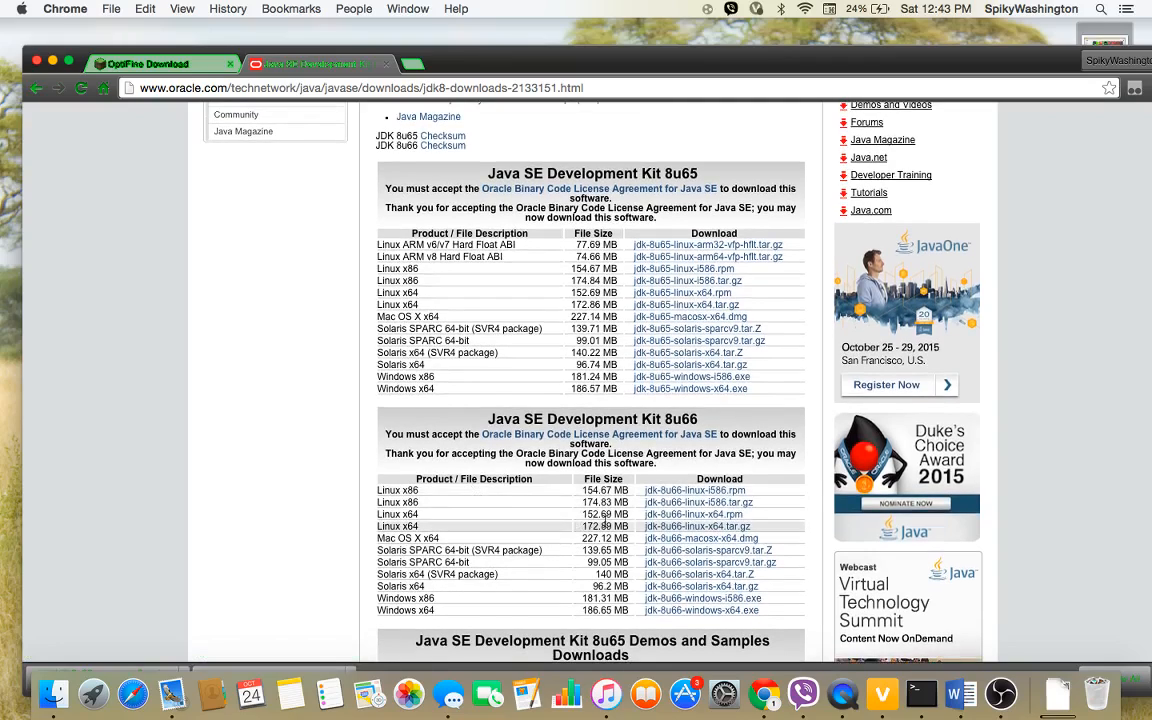
{"action": "mouse_move", "coordinate": [700, 538]}
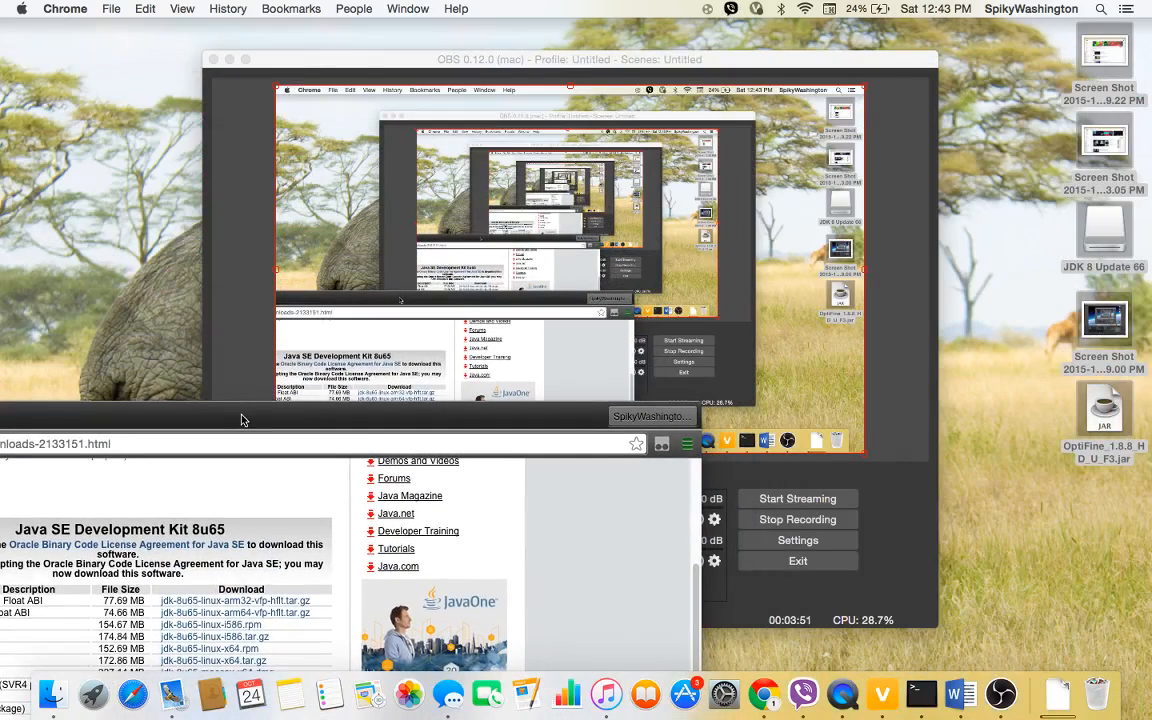
Step: Open the JDK 8 Update 66 disk image from the desktop and close the stray Preview window
{"action": "left_click", "coordinate": [1095, 230]}
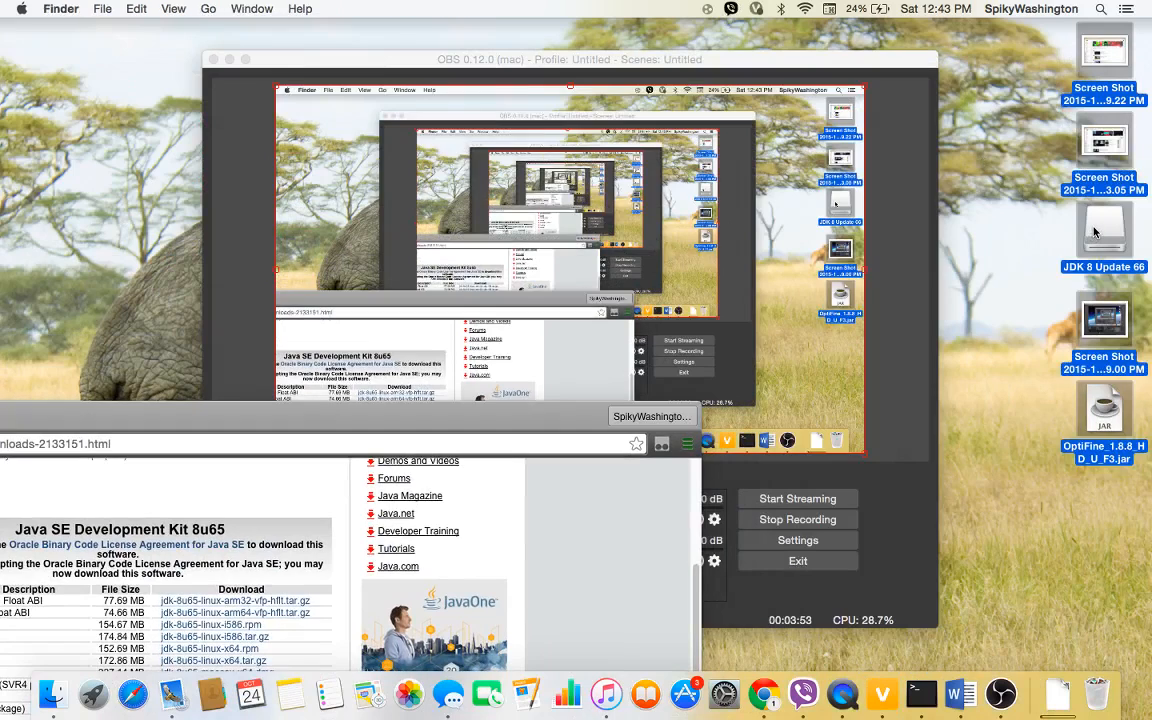
{"action": "double_click", "coordinate": [1104, 230]}
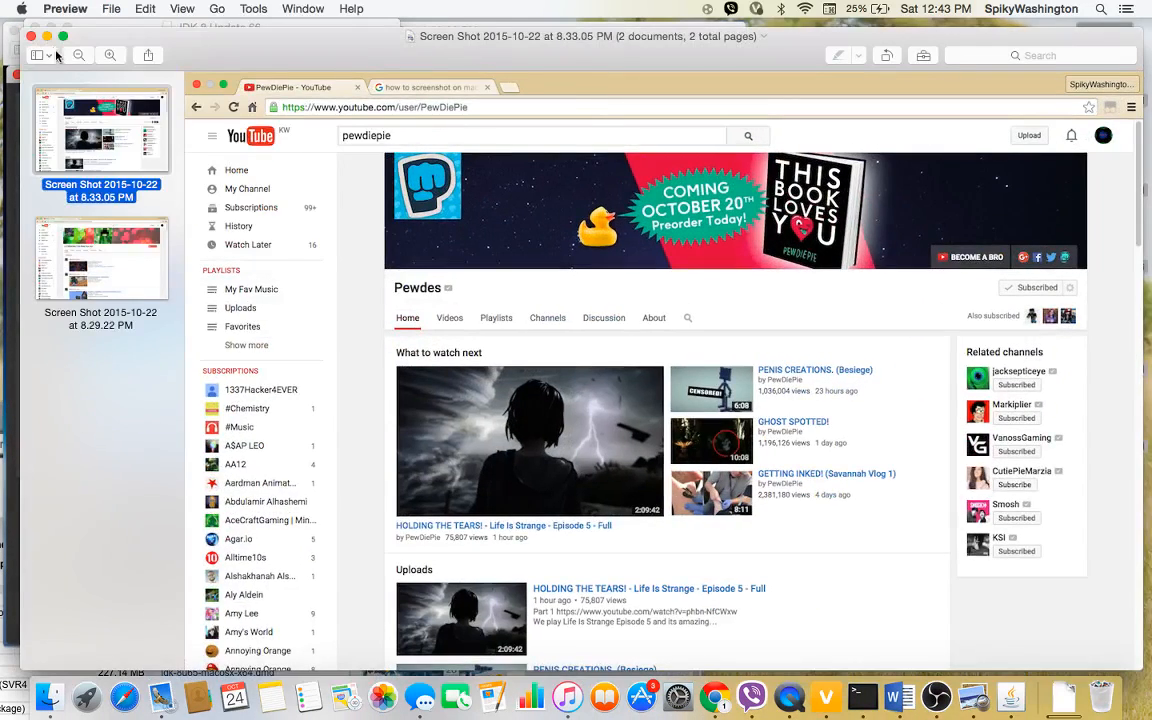
{"action": "left_click", "coordinate": [100, 258]}
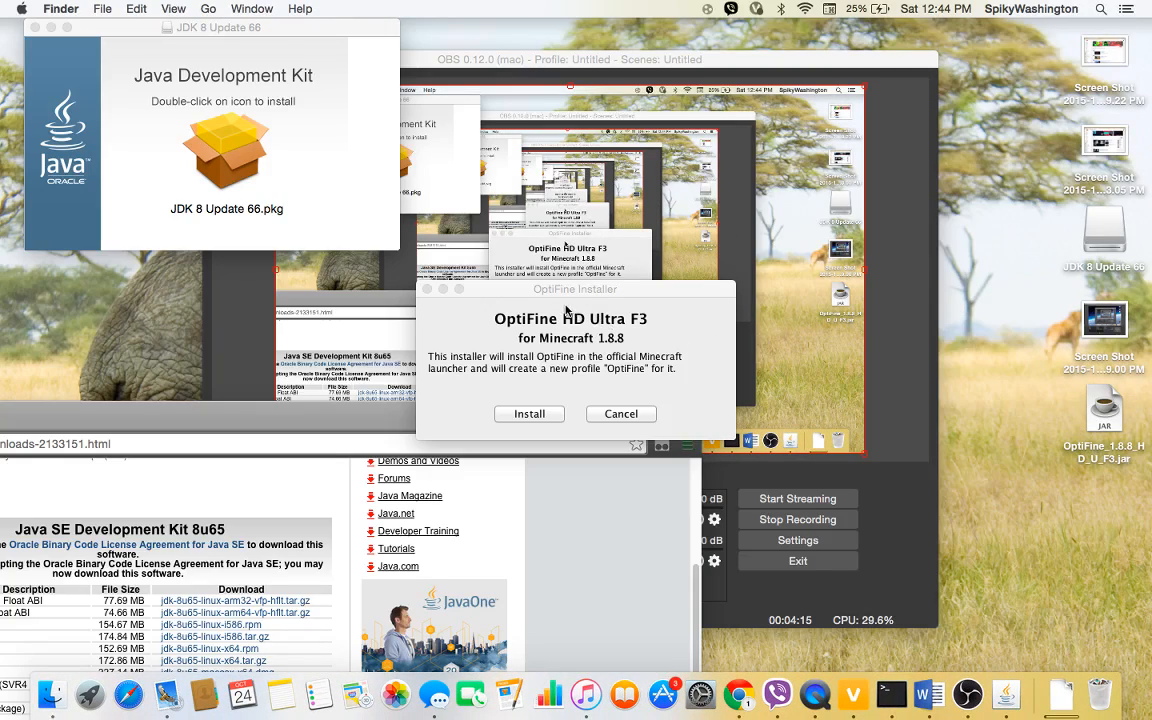
{"action": "mouse_move", "coordinate": [535, 303]}
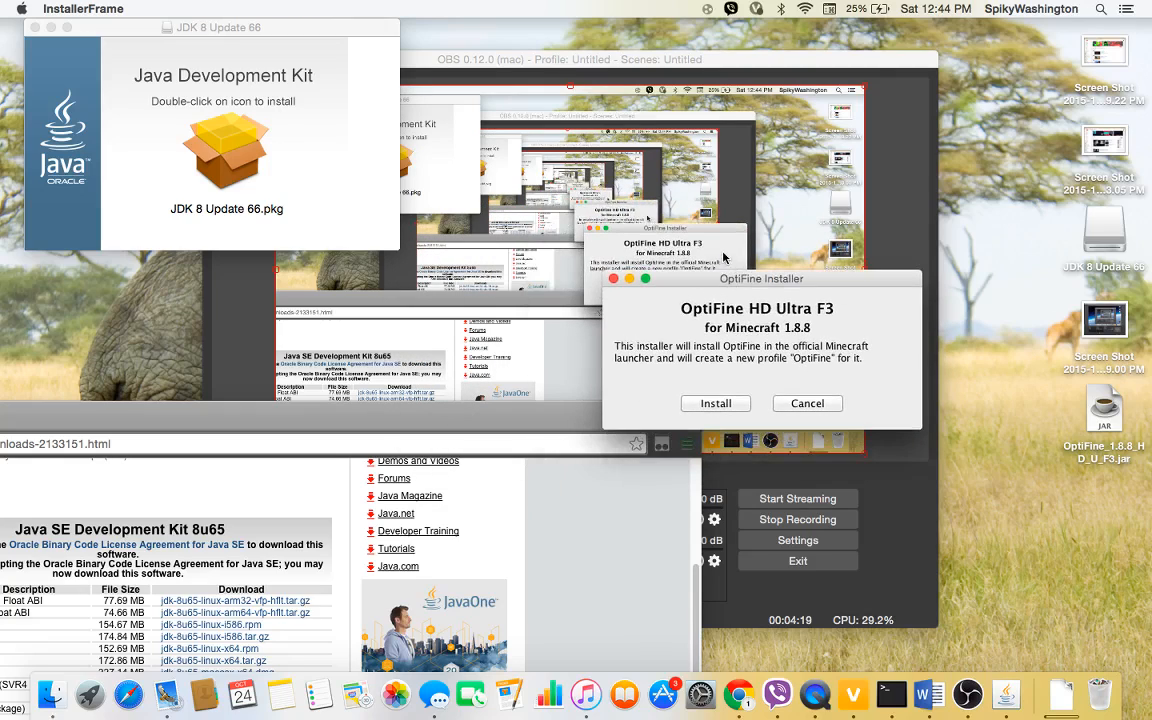
{"action": "mouse_move", "coordinate": [817, 444]}
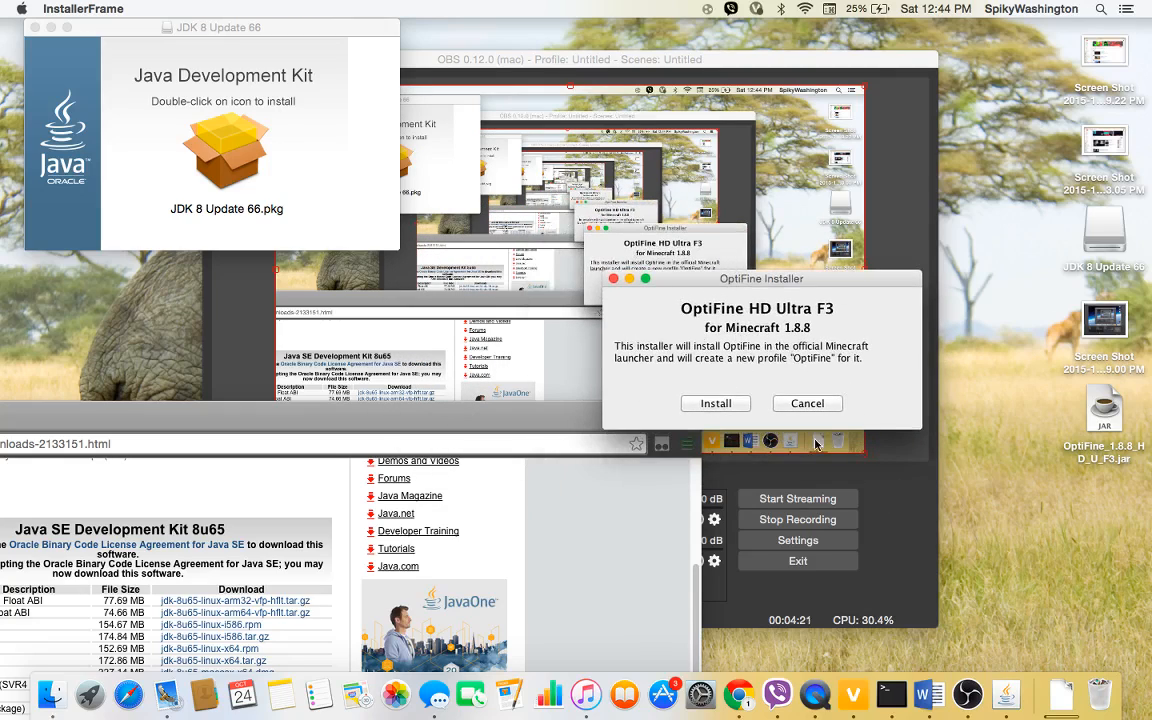
{"action": "mouse_move", "coordinate": [210, 28]}
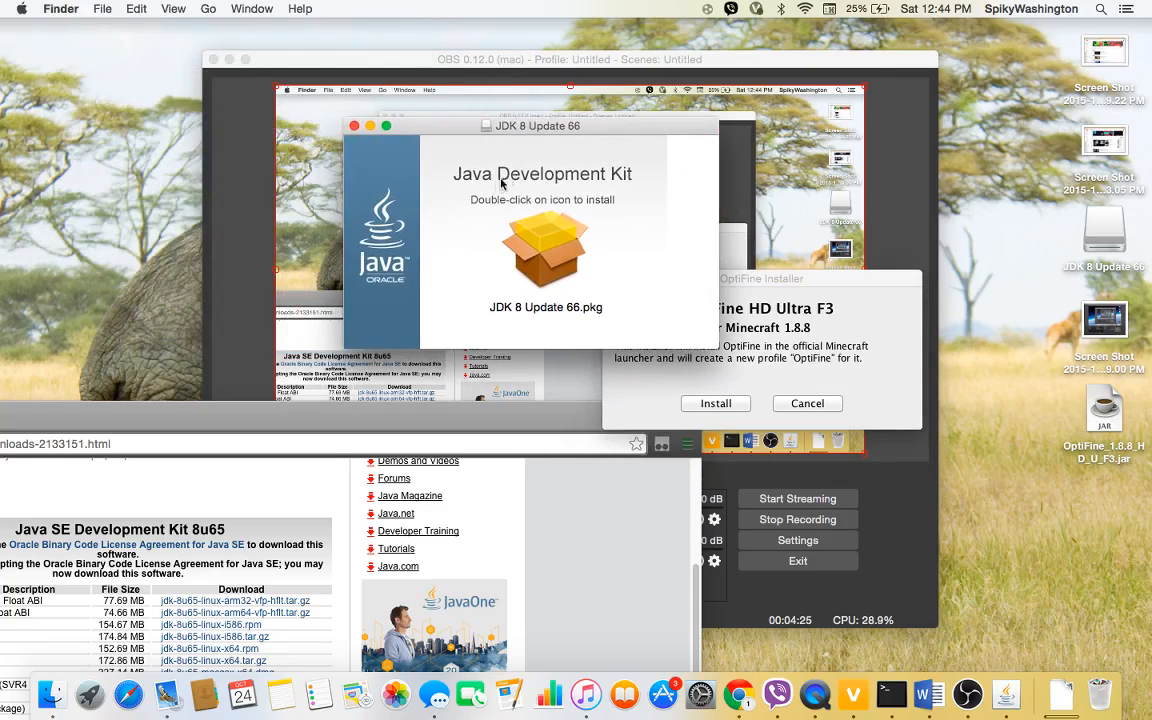
{"action": "mouse_move", "coordinate": [522, 220]}
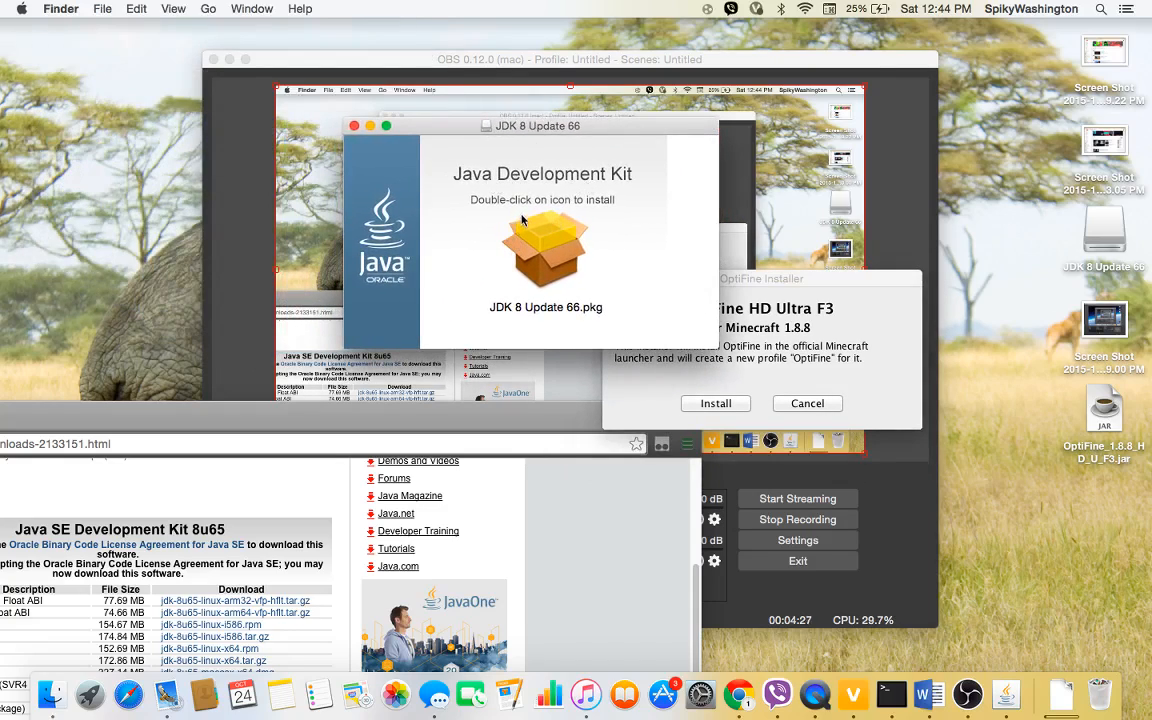
{"action": "mouse_move", "coordinate": [562, 232]}
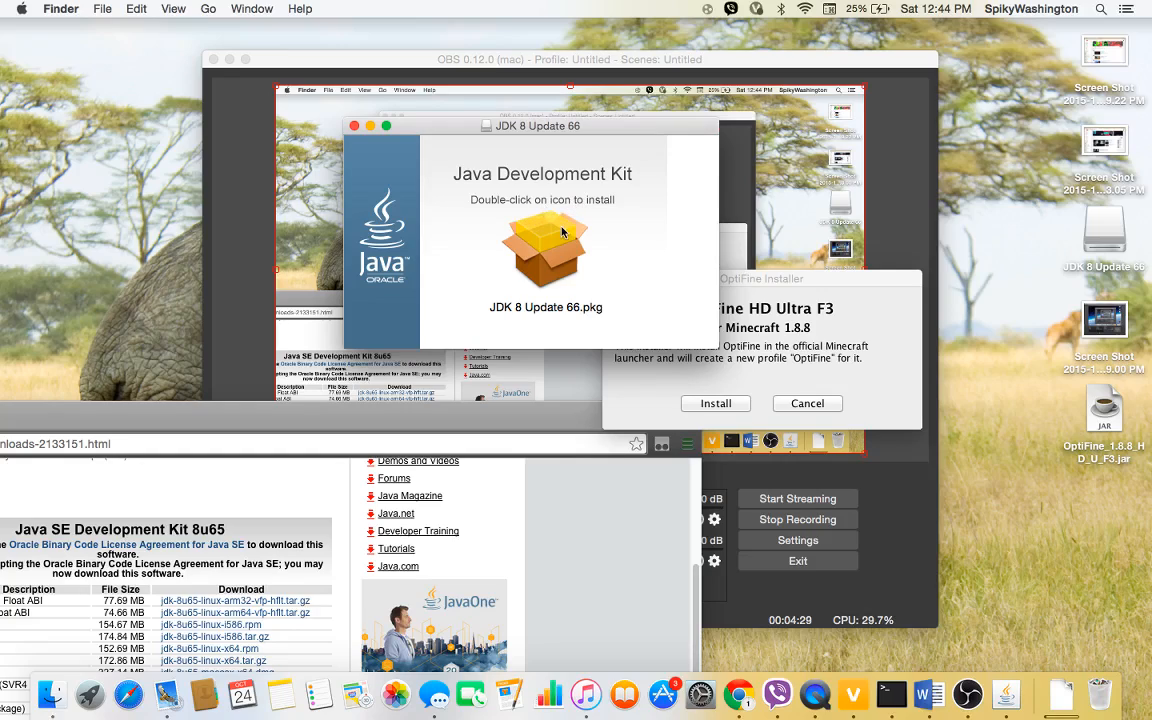
{"action": "mouse_move", "coordinate": [570, 252]}
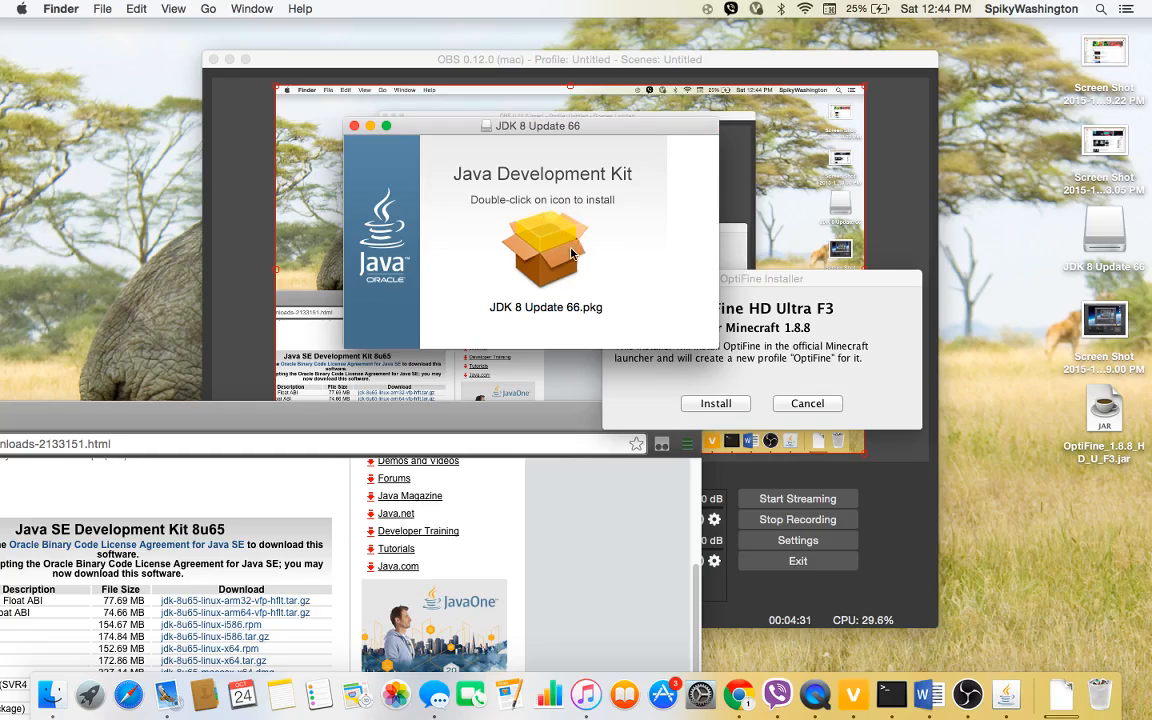
Step: Launch the JDK 8 Update 66 package, continue past the introduction, and choose Install
{"action": "double_click", "coordinate": [545, 250]}
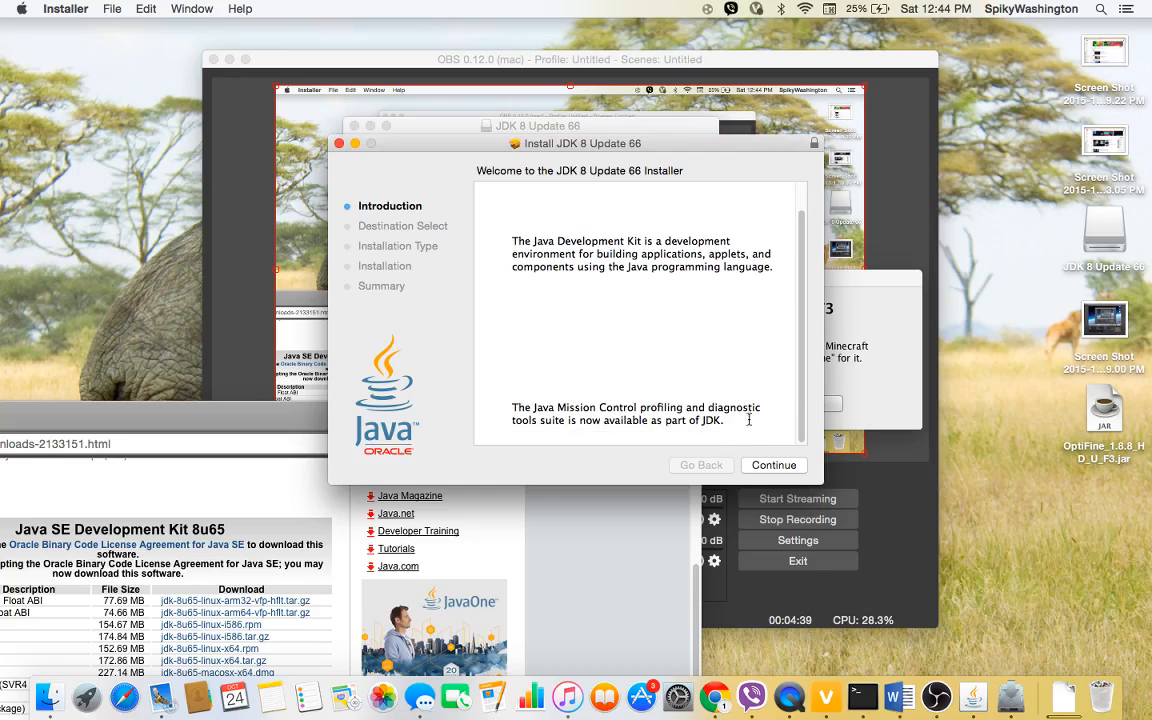
{"action": "left_click", "coordinate": [773, 465]}
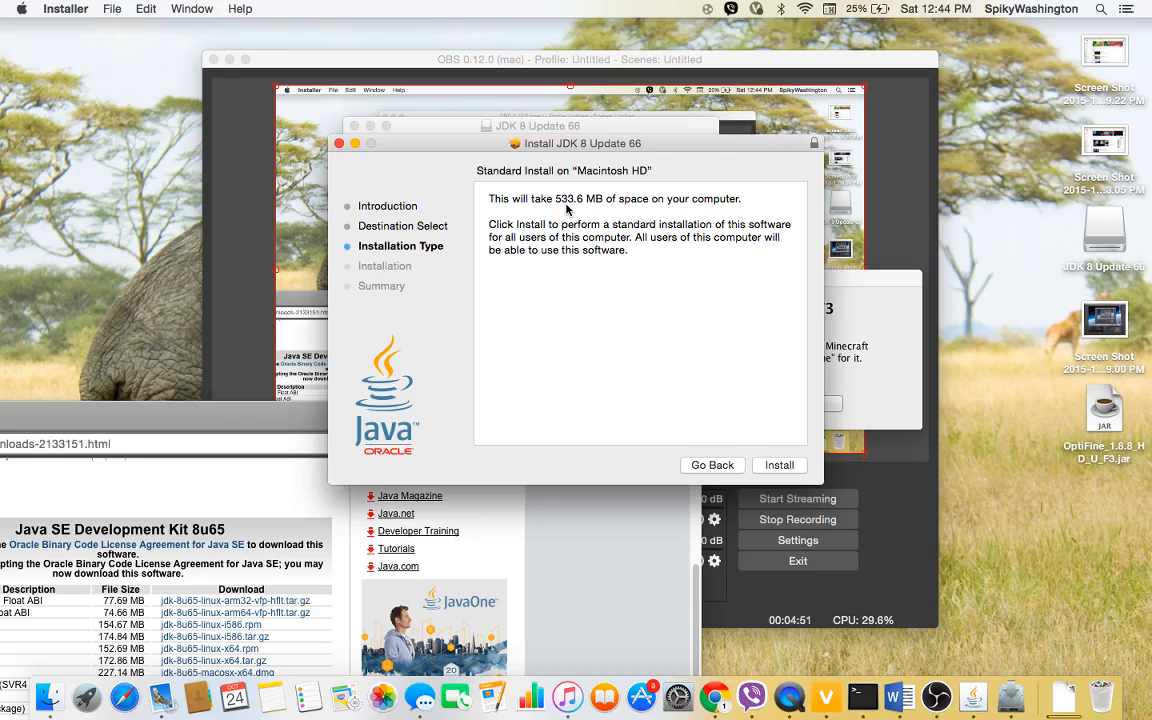
{"action": "mouse_move", "coordinate": [763, 467]}
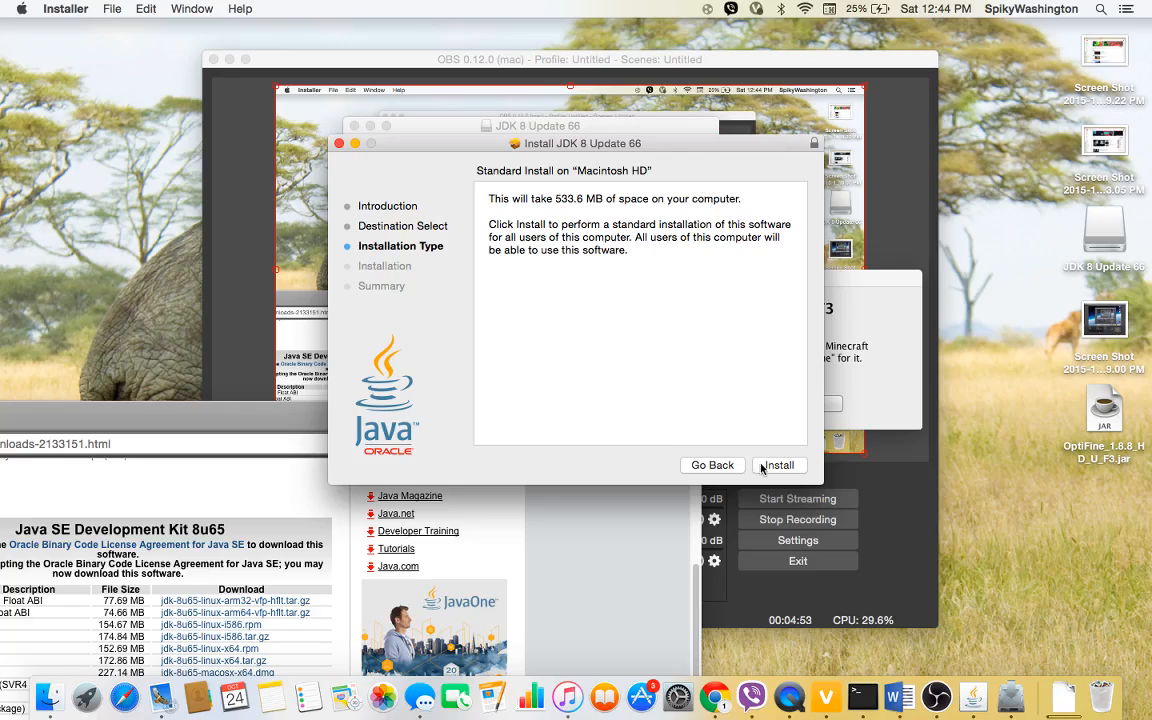
{"action": "mouse_move", "coordinate": [768, 468]}
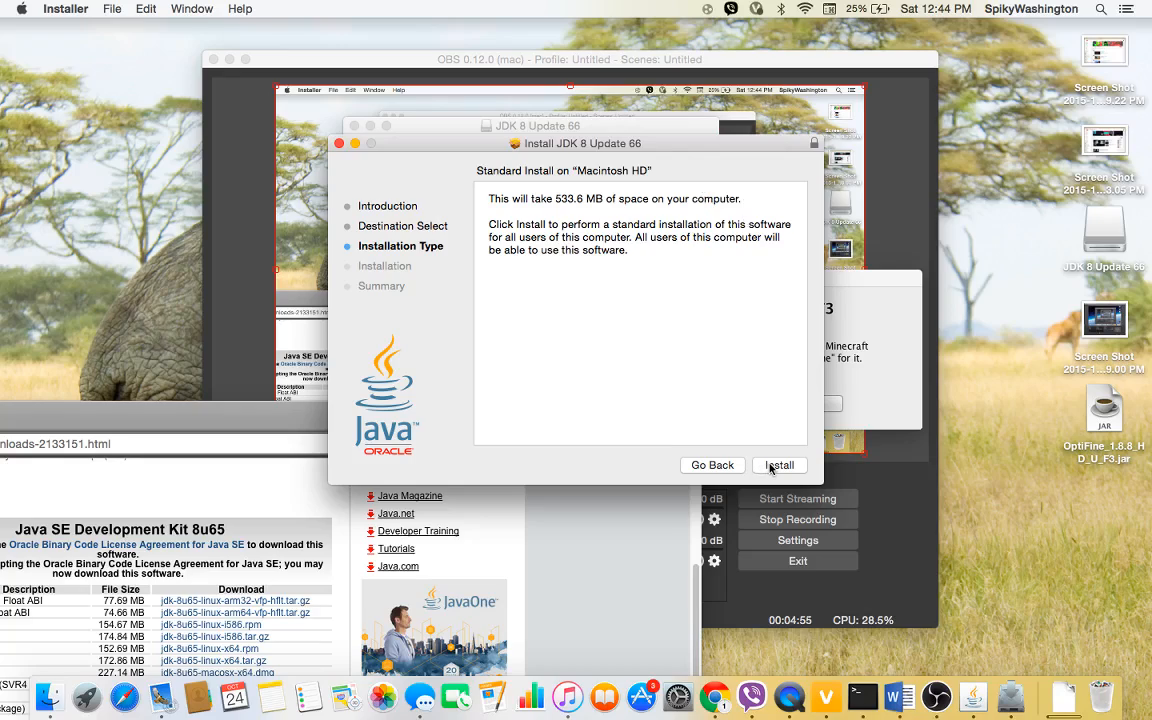
{"action": "left_click", "coordinate": [779, 465]}
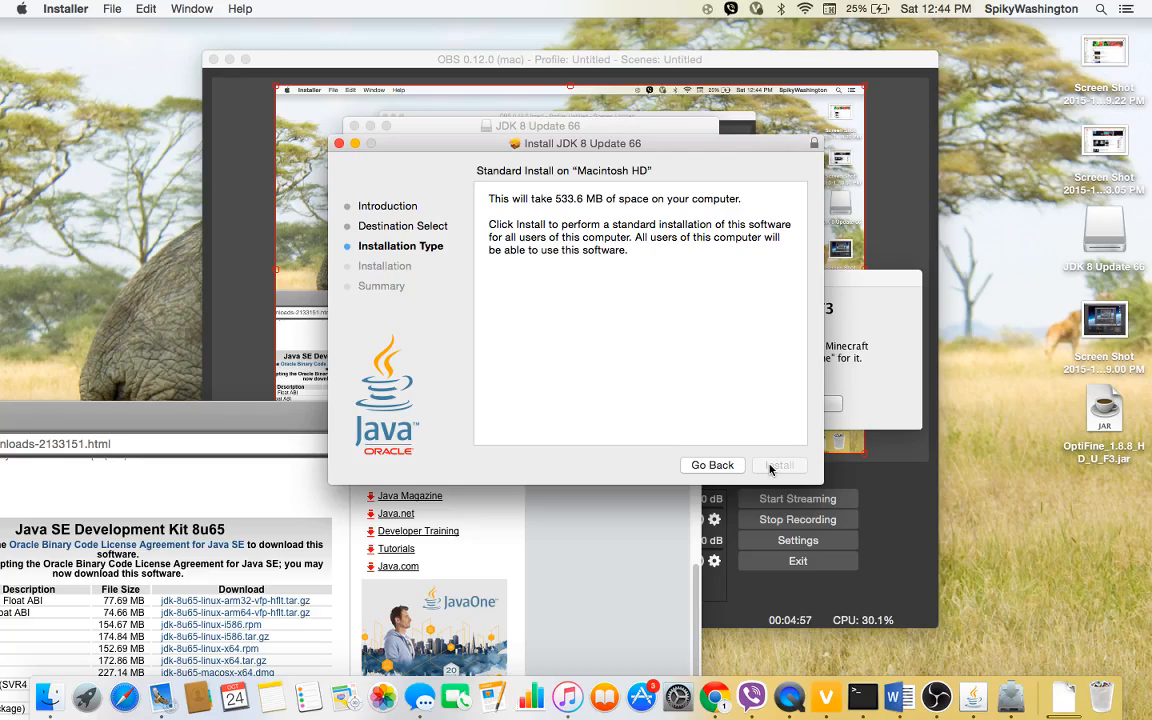
{"action": "left_click", "coordinate": [778, 465]}
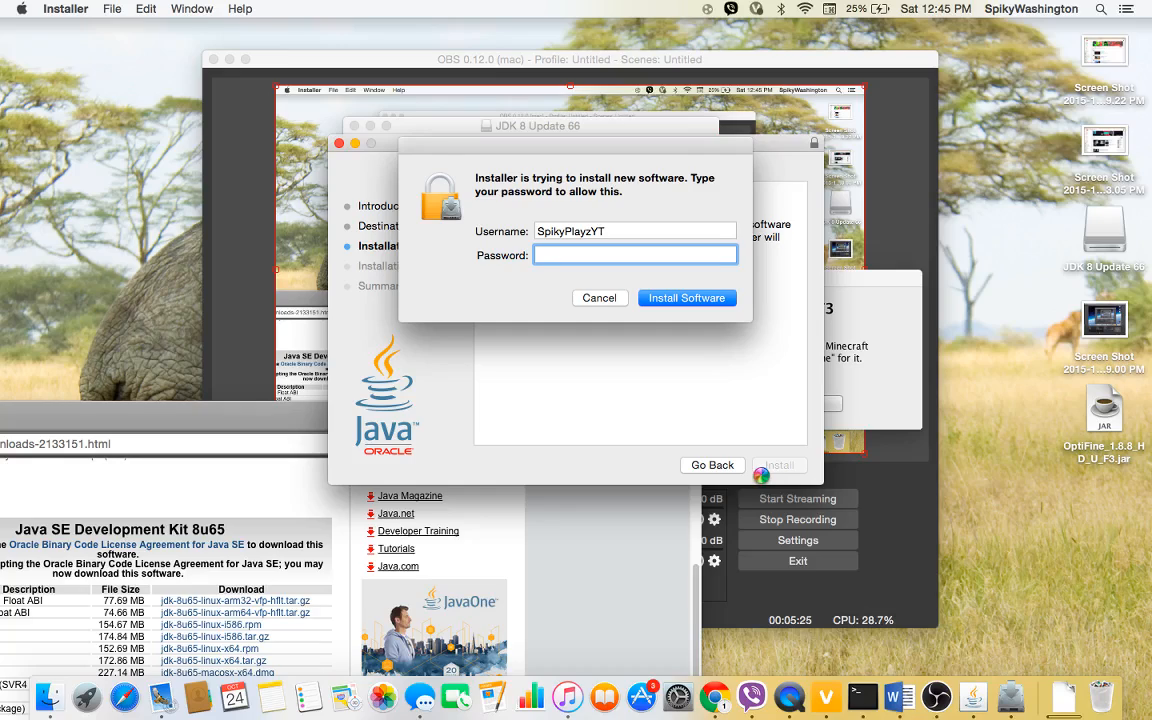
Step: Enter the account password and confirm Install Software for JDK 8 Update 66
{"action": "type", "text": "•••••"}
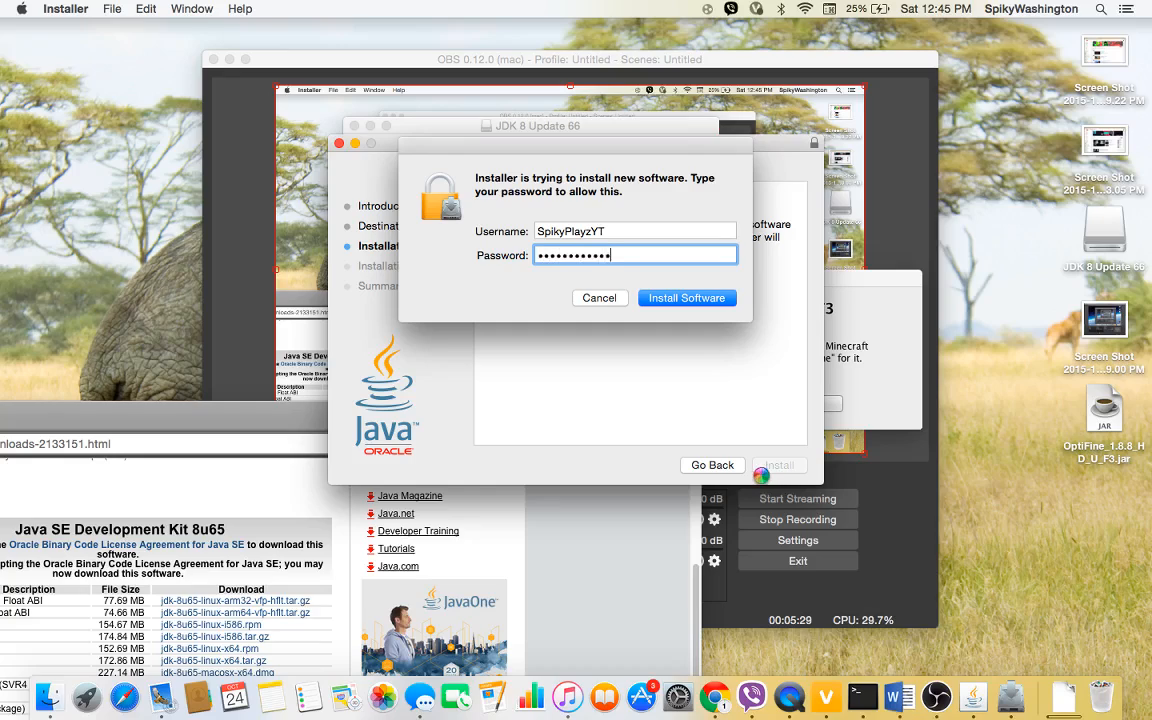
{"action": "left_click", "coordinate": [687, 297]}
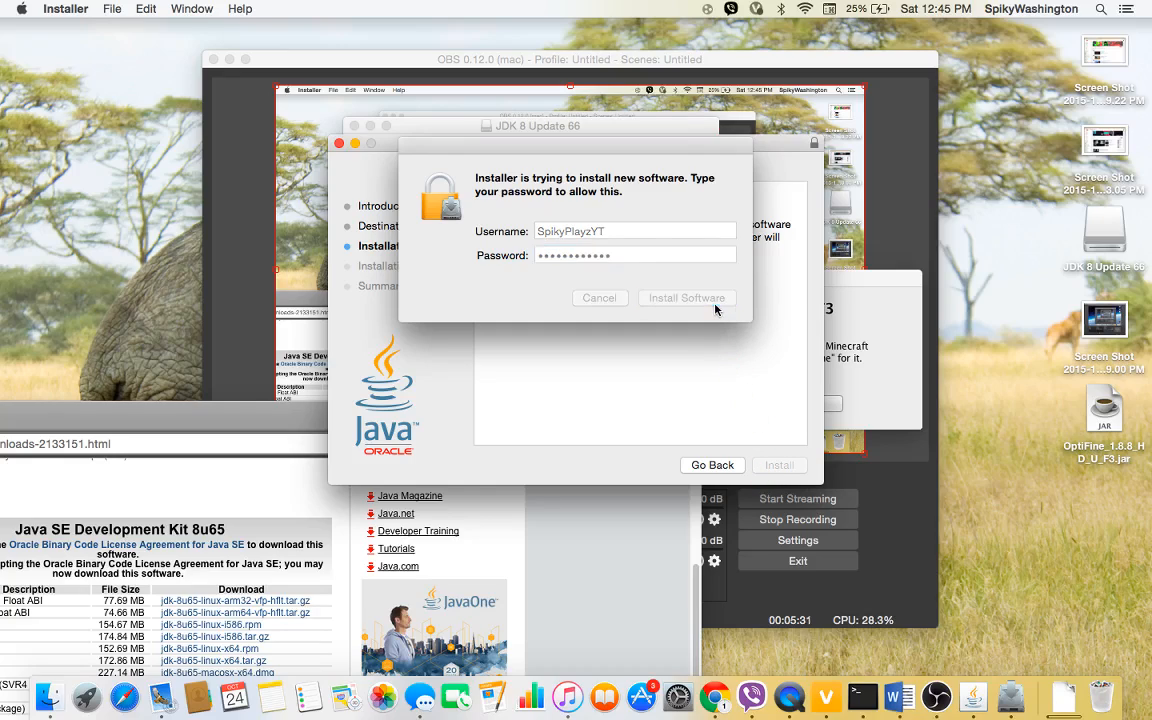
{"action": "left_click", "coordinate": [686, 298]}
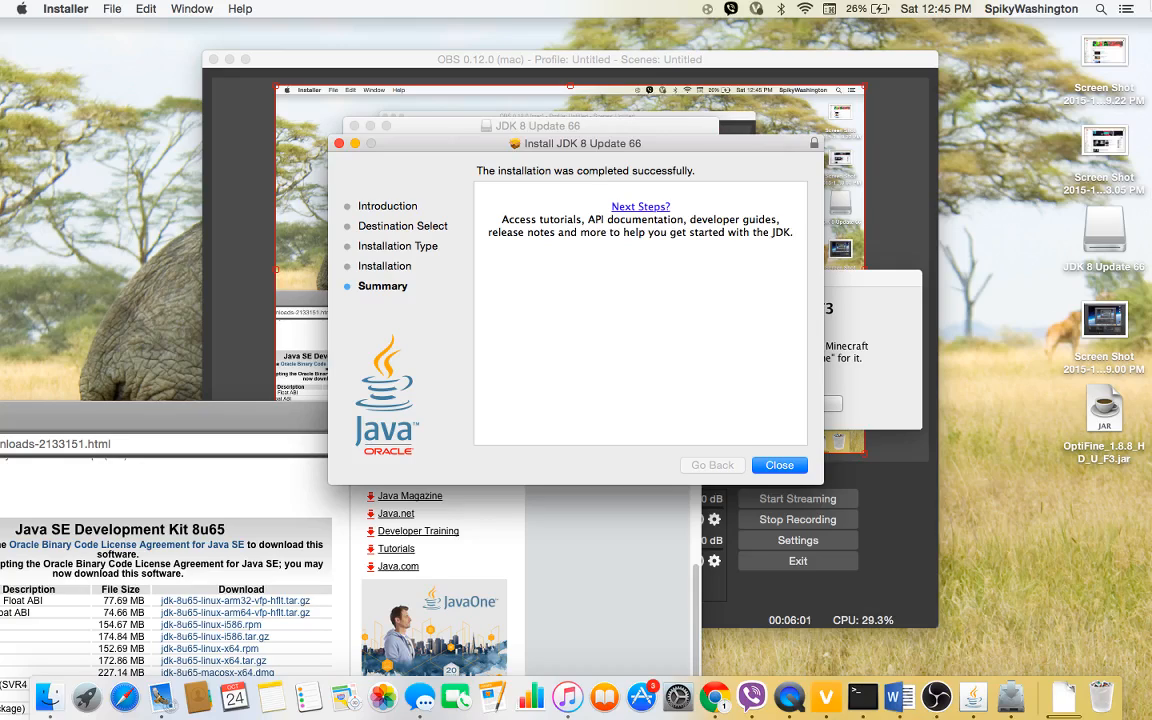
{"action": "mouse_move", "coordinate": [715, 695]}
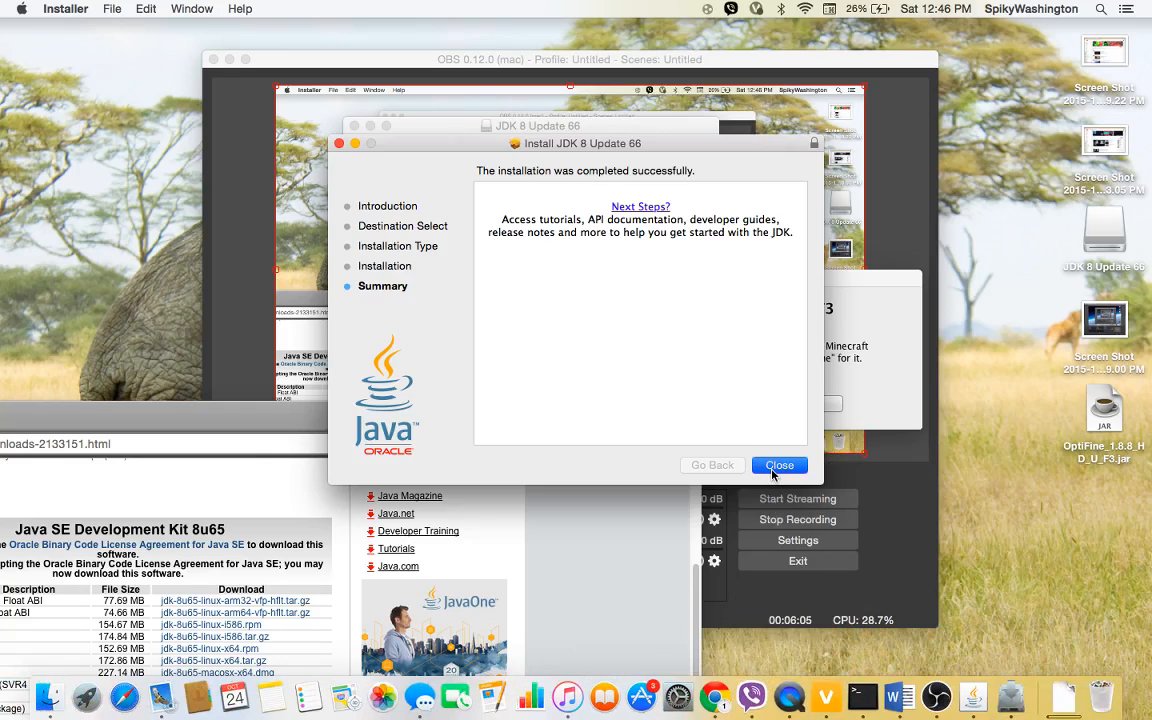
Step: Close the JDK installer, install OptiFine HD Ultra F3 for 1.8.8, and dismiss the success message
{"action": "left_click", "coordinate": [779, 465]}
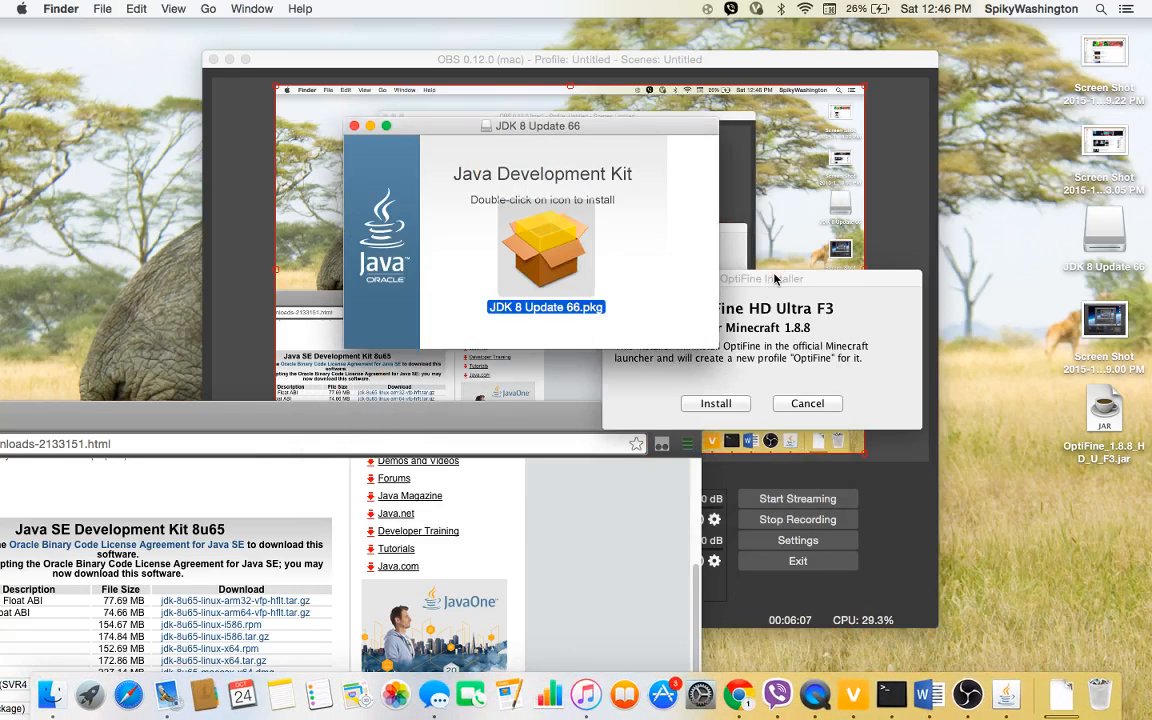
{"action": "left_click", "coordinate": [757, 279]}
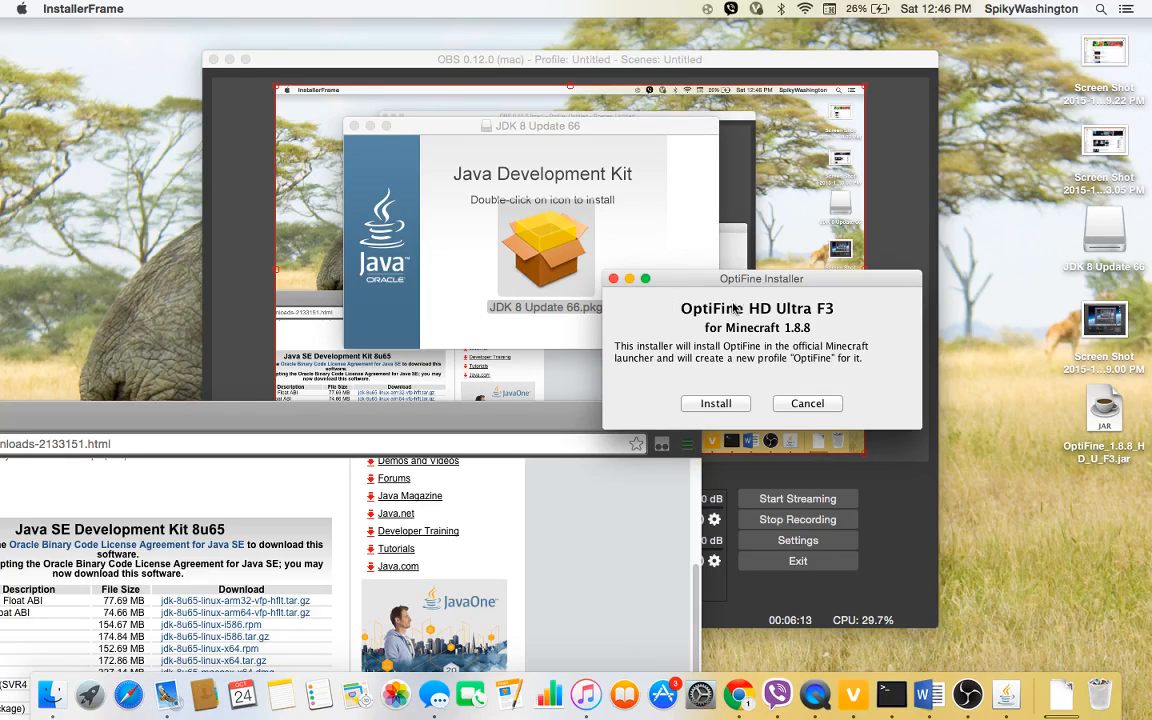
{"action": "mouse_move", "coordinate": [783, 382]}
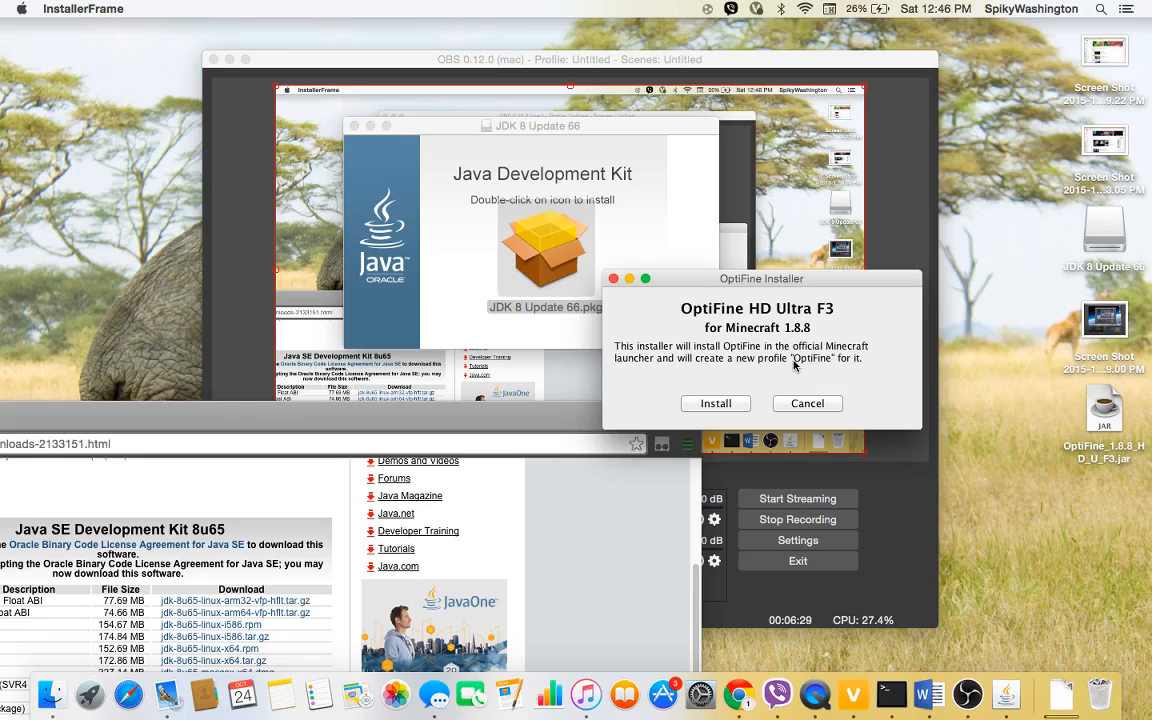
{"action": "mouse_move", "coordinate": [730, 283]}
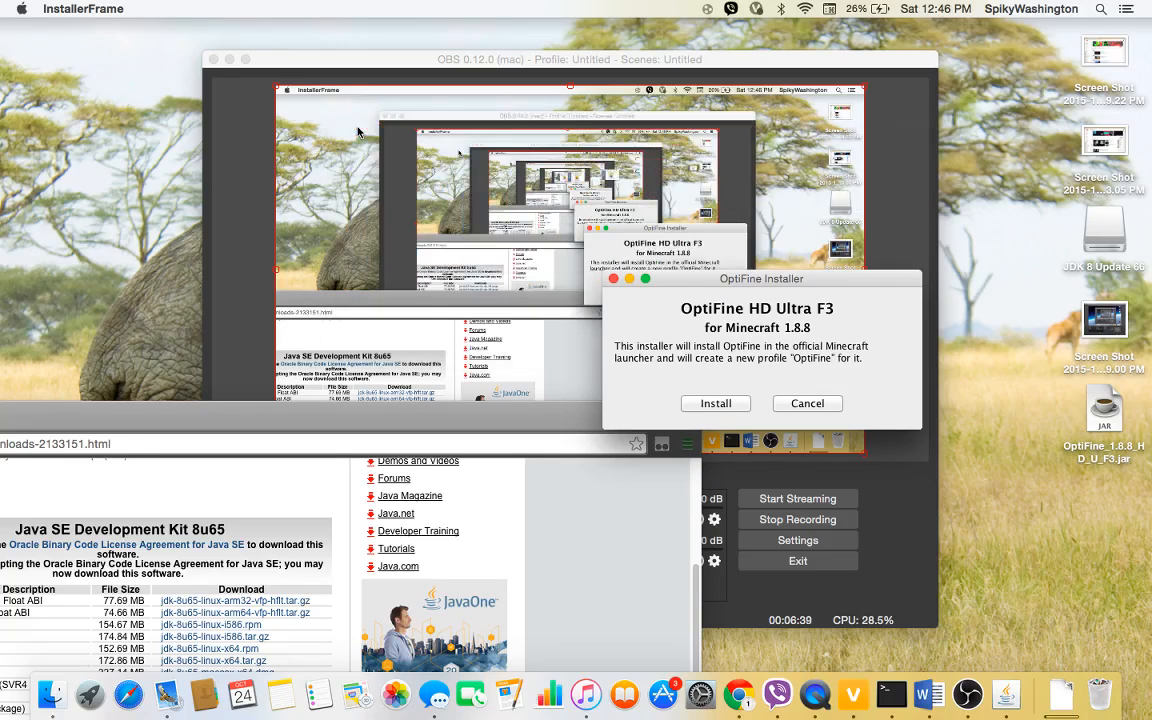
{"action": "mouse_move", "coordinate": [710, 371]}
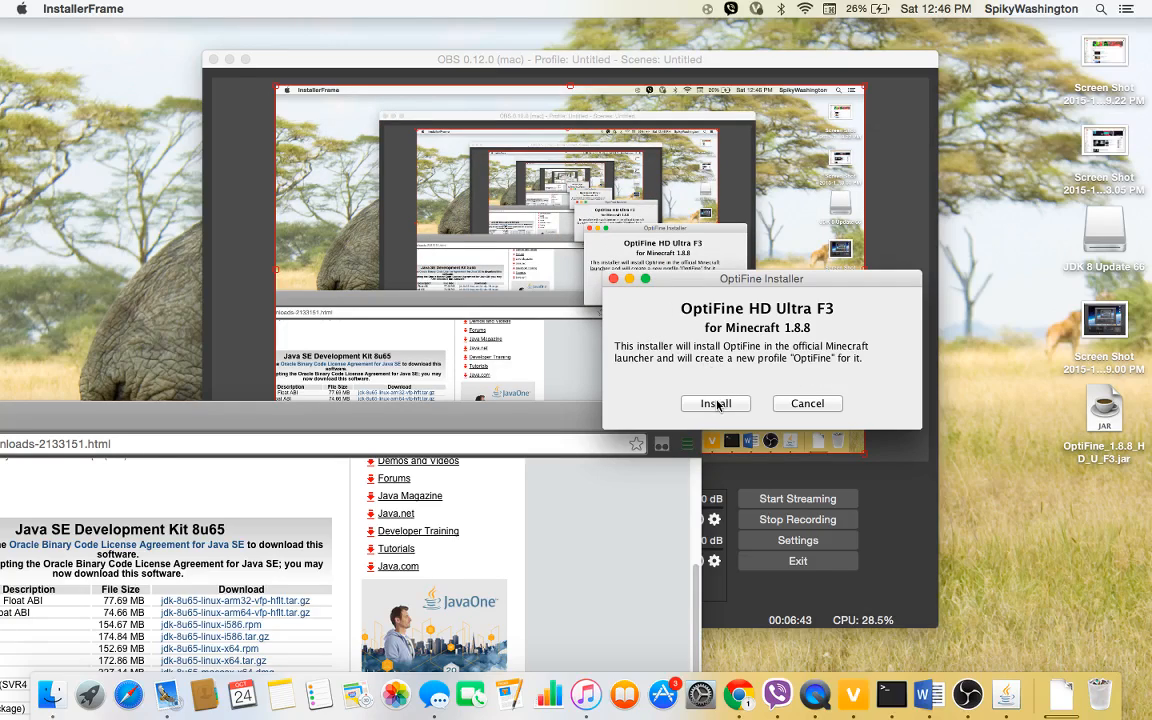
{"action": "left_click", "coordinate": [715, 403]}
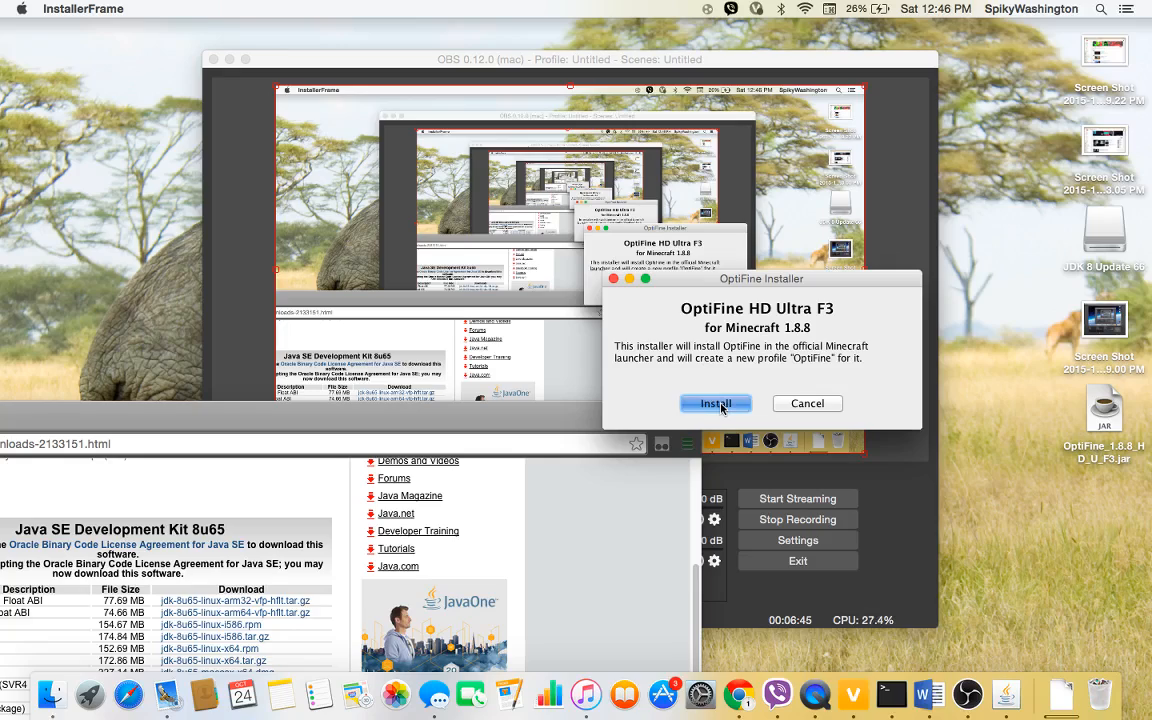
{"action": "left_click", "coordinate": [714, 403]}
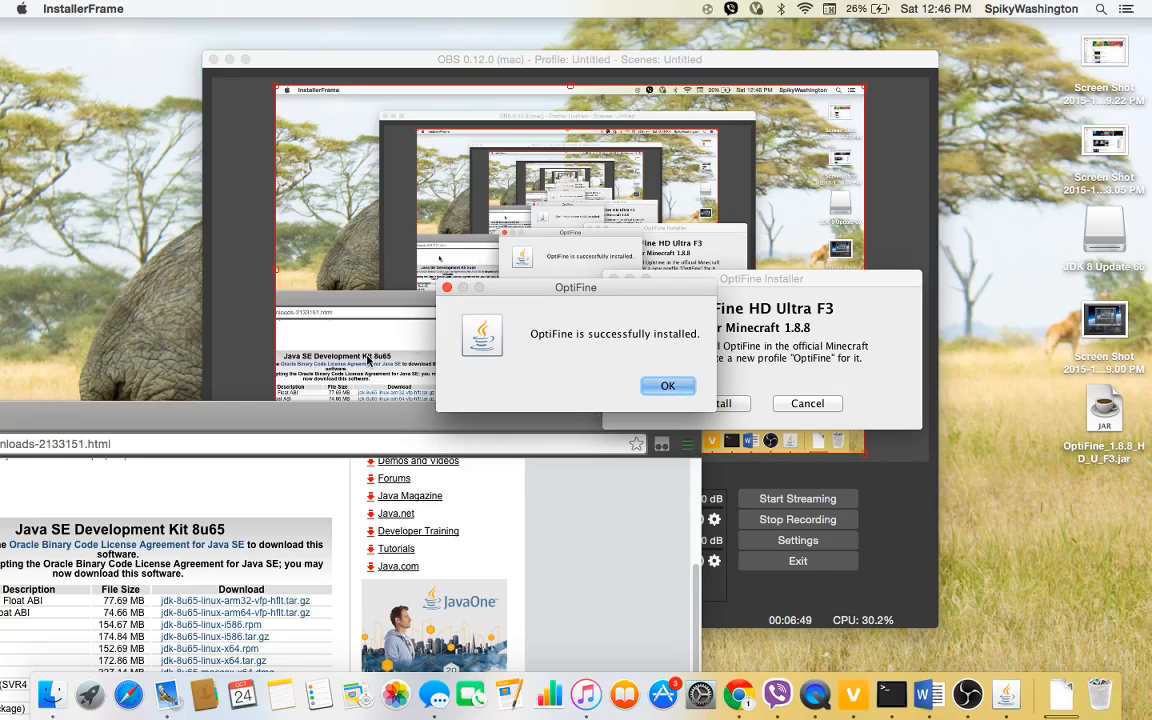
{"action": "mouse_move", "coordinate": [560, 342]}
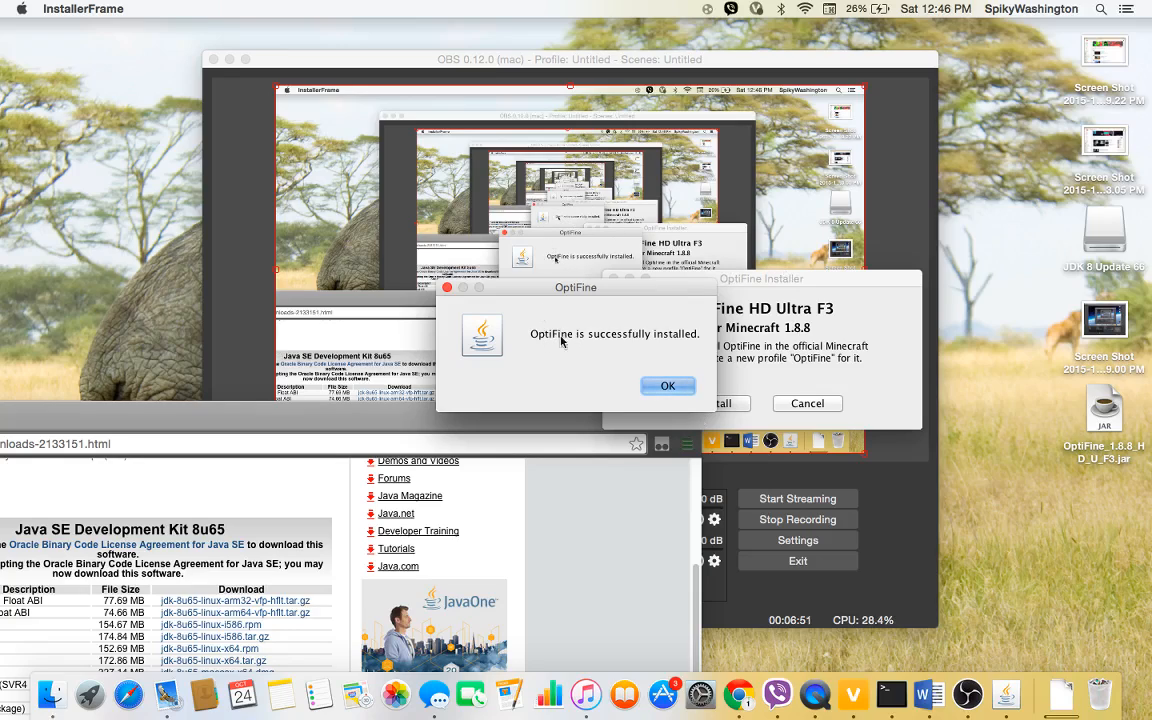
{"action": "left_click", "coordinate": [668, 386]}
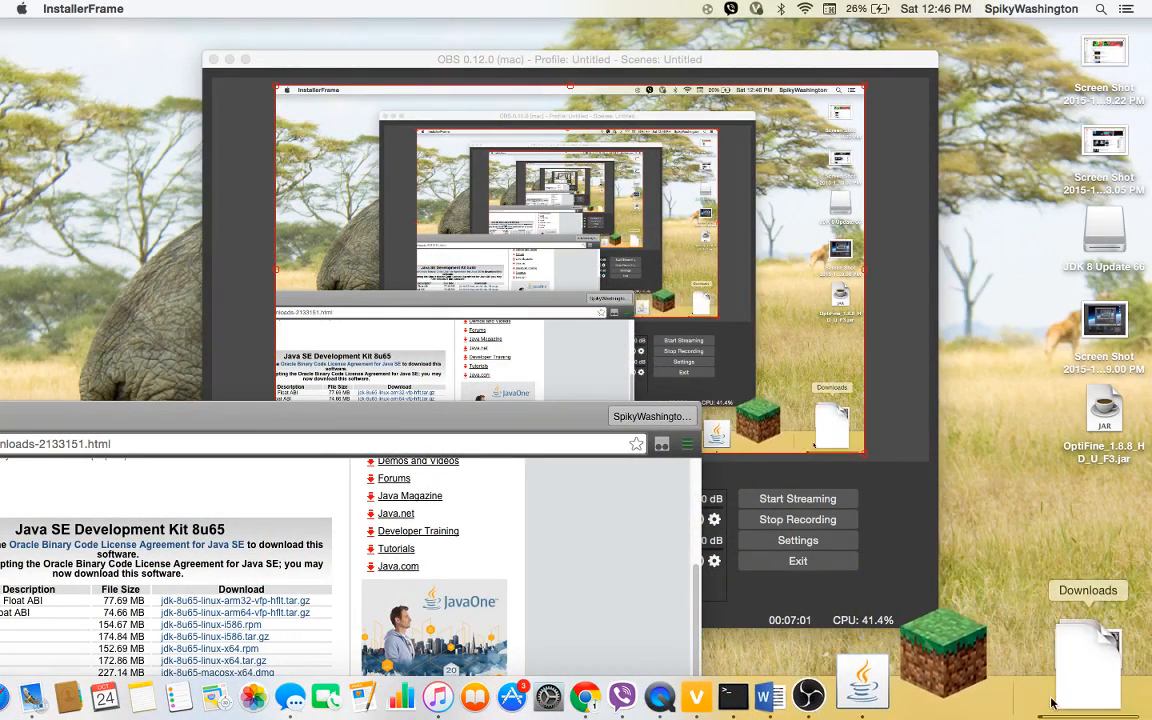
Step: Browse the Downloads stack, then launch the Minecraft Launcher from the Dock
{"action": "left_click", "coordinate": [1087, 650]}
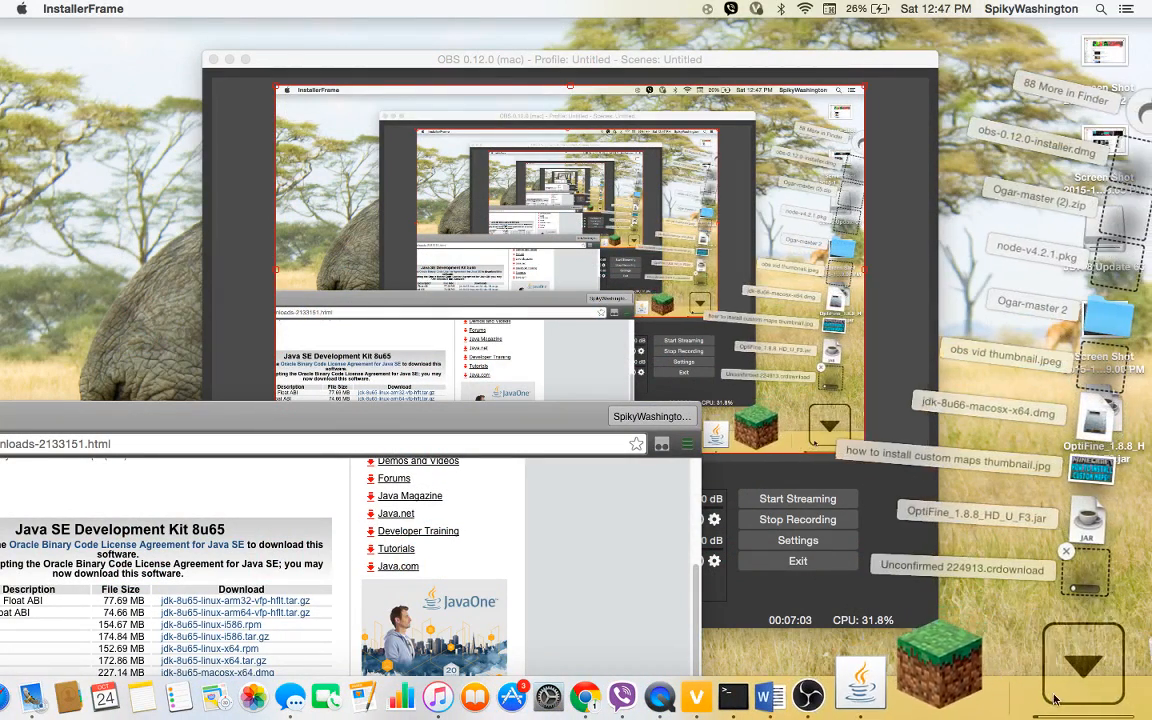
{"action": "left_click", "coordinate": [707, 665]}
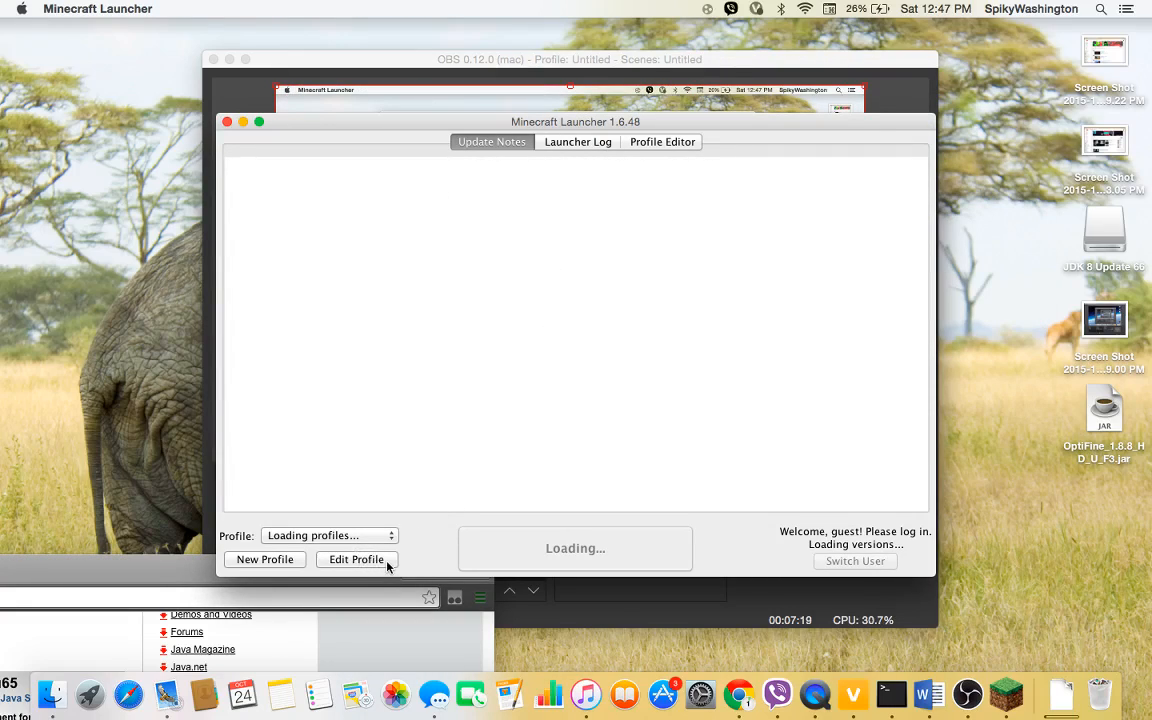
{"action": "mouse_move", "coordinate": [361, 500]}
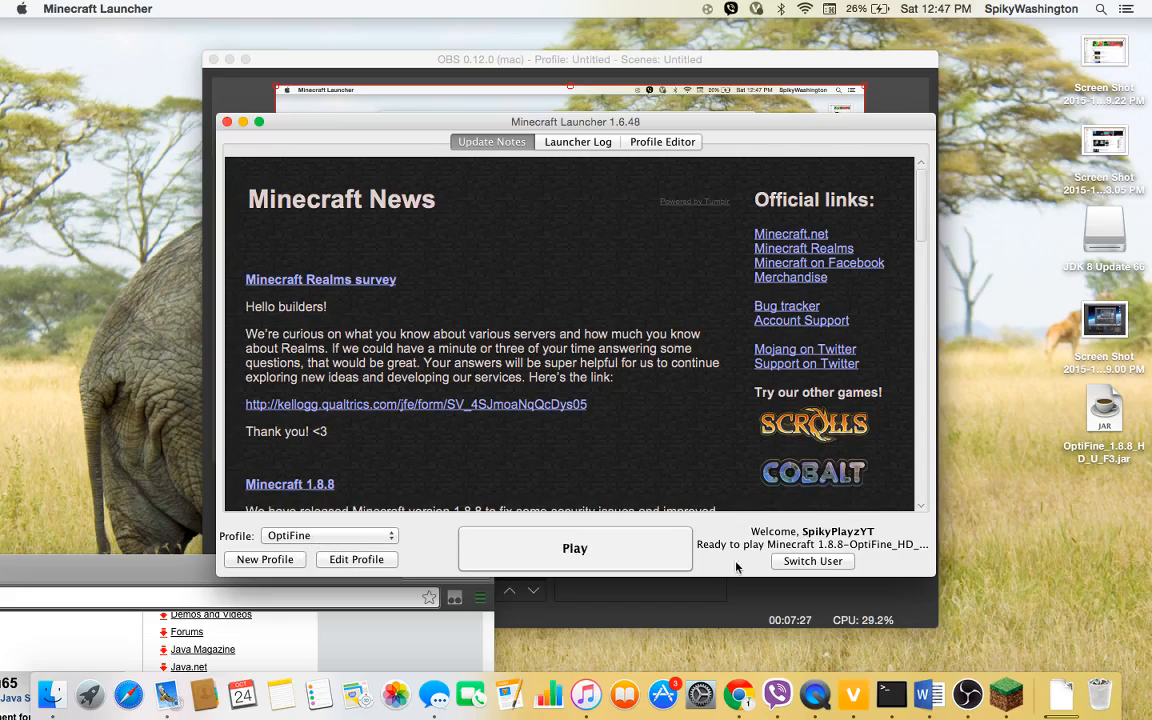
{"action": "mouse_move", "coordinate": [845, 547]}
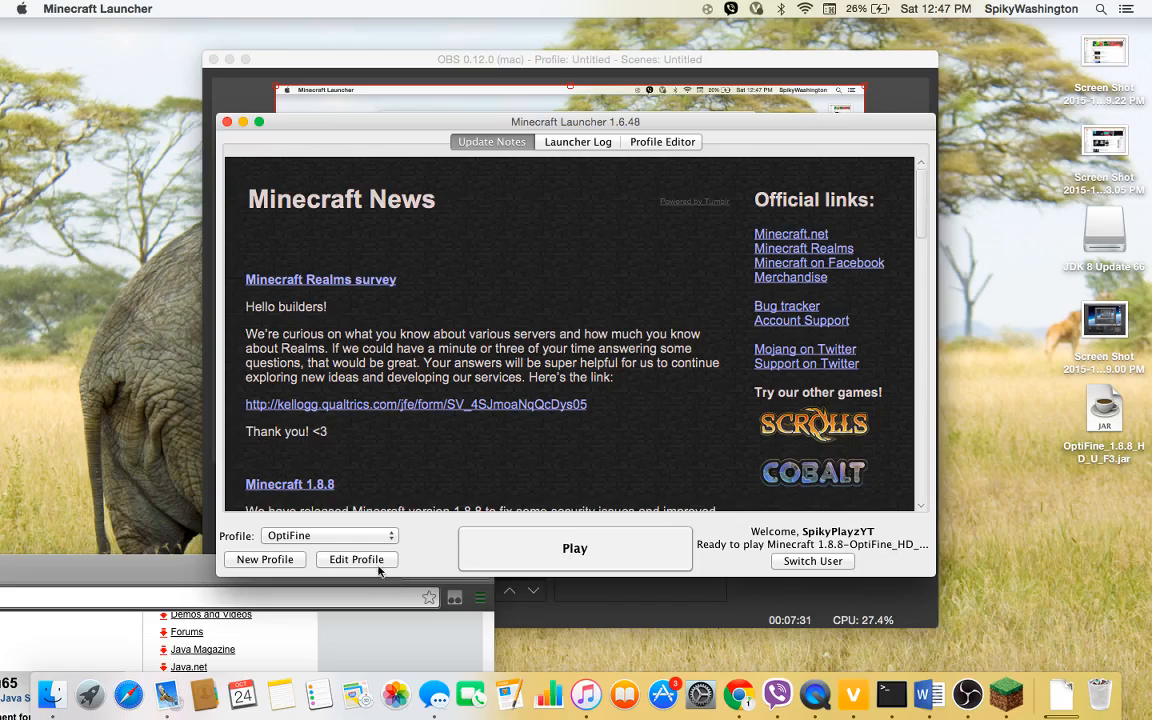
Step: Confirm the OptiFine profile uses release 1.8.8-OptiFine_HD_U_F3 and launch the game
{"action": "left_click", "coordinate": [356, 559]}
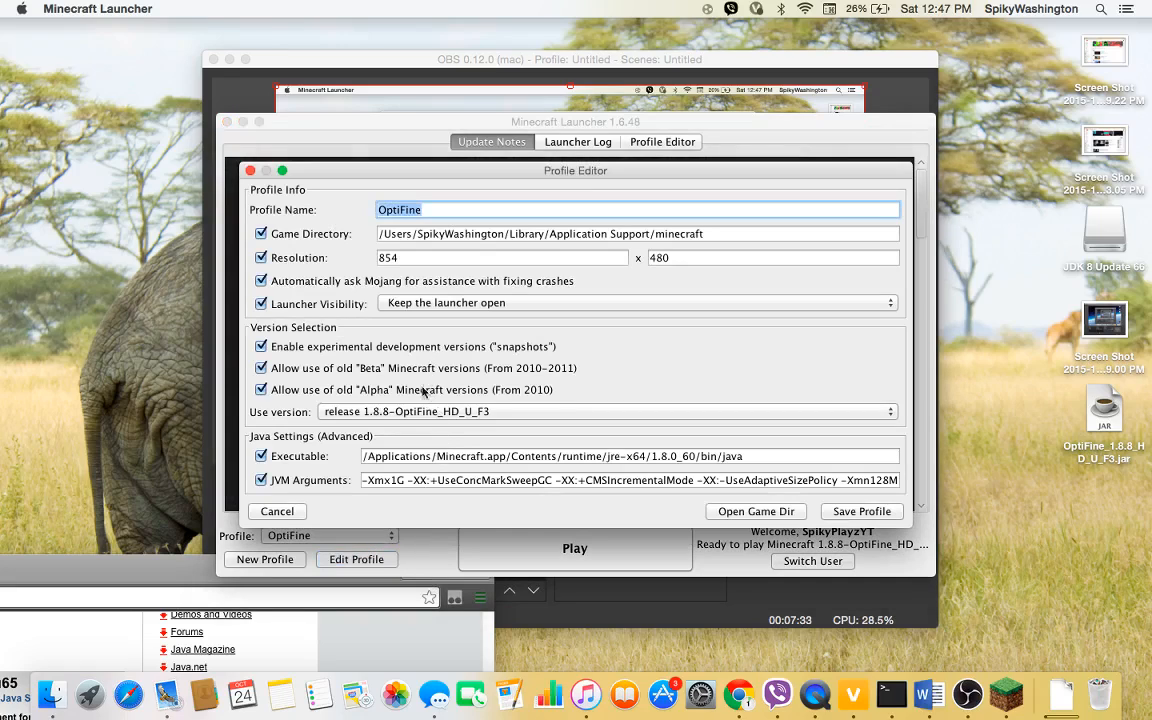
{"action": "mouse_move", "coordinate": [328, 210]}
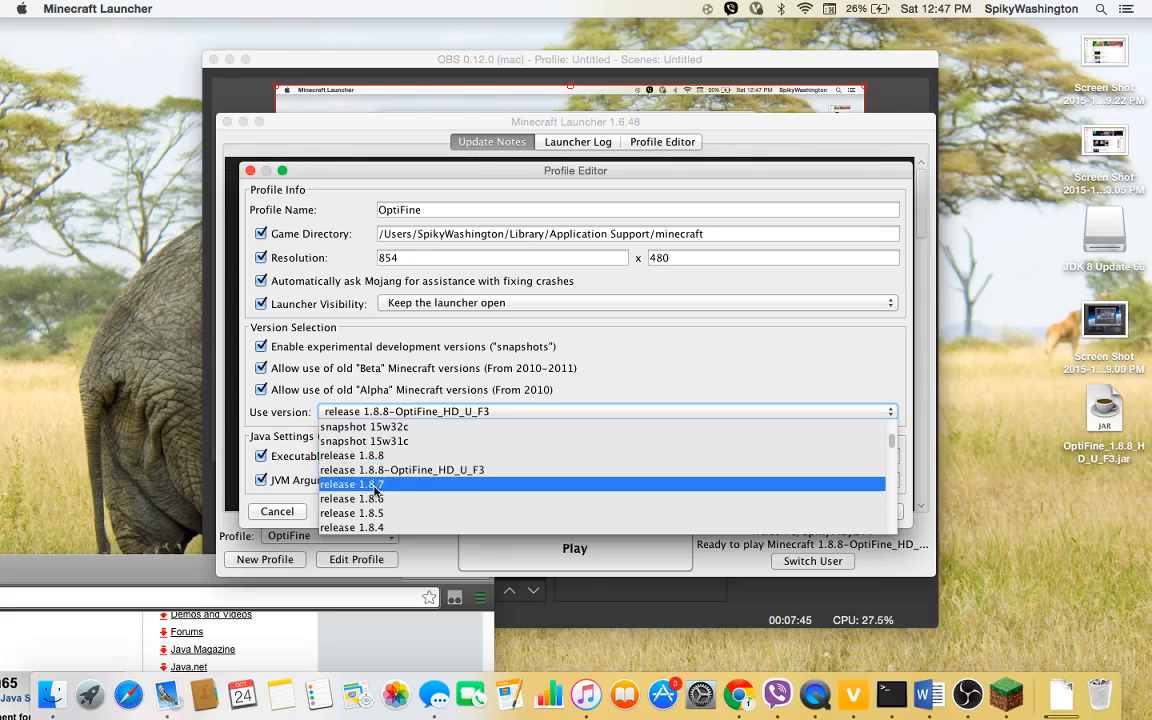
{"action": "scroll", "scroll_direction": "down", "scroll_amount": 3}
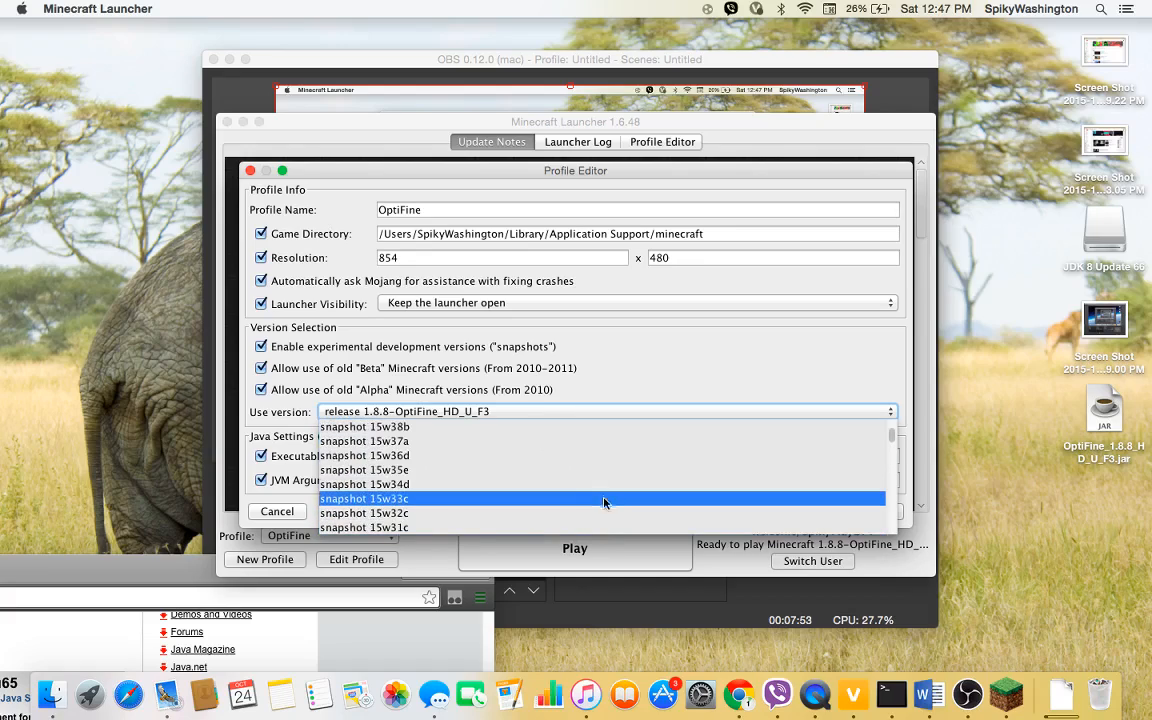
{"action": "scroll", "scroll_direction": "down", "scroll_amount": 3}
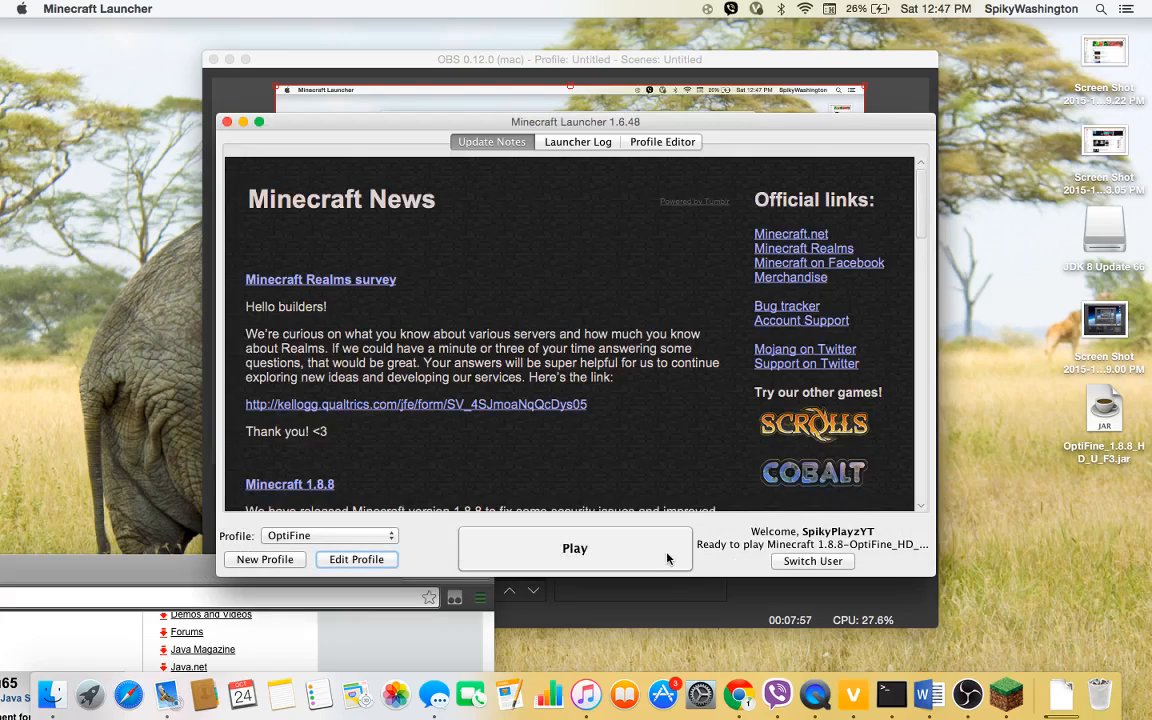
{"action": "left_click", "coordinate": [574, 548]}
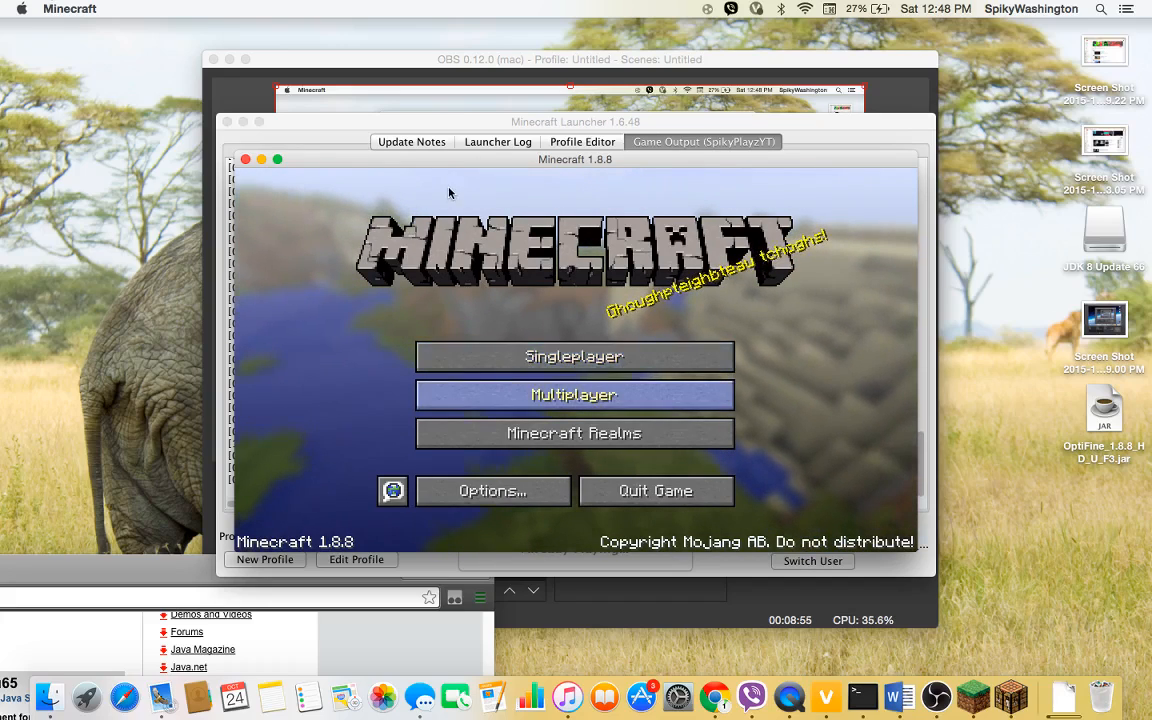
Step: Maximize the game window and join Hypixel Network from the Multiplayer list
{"action": "left_click", "coordinate": [574, 394]}
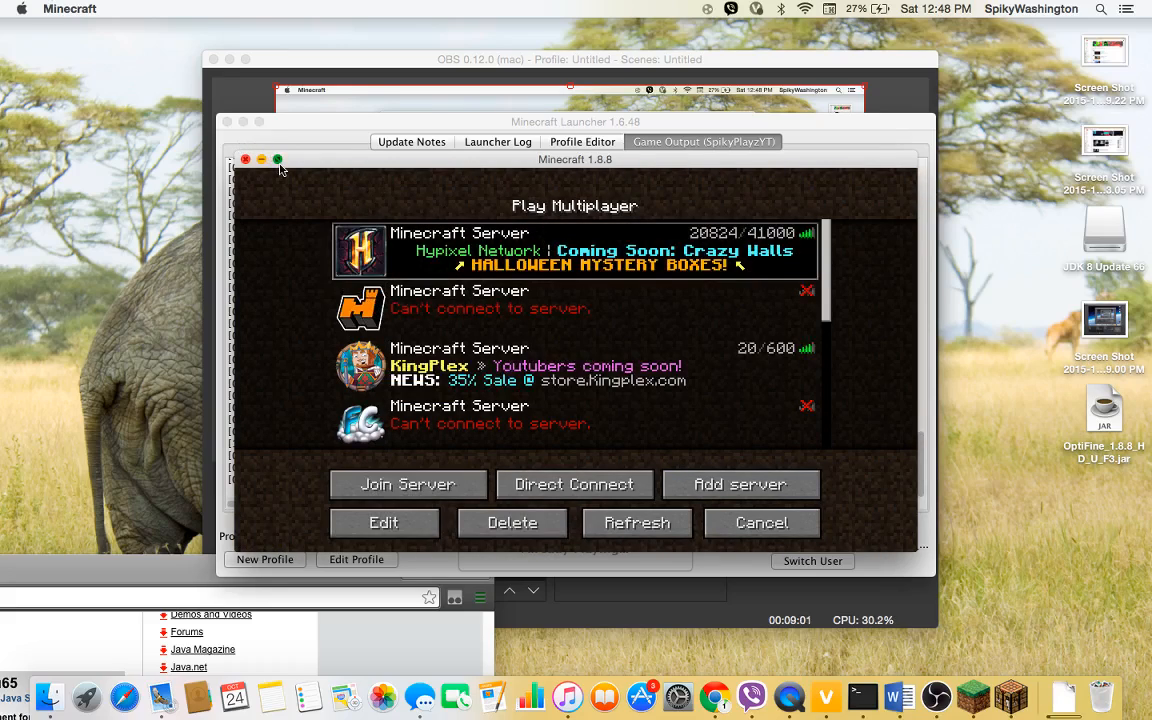
{"action": "left_click", "coordinate": [278, 159]}
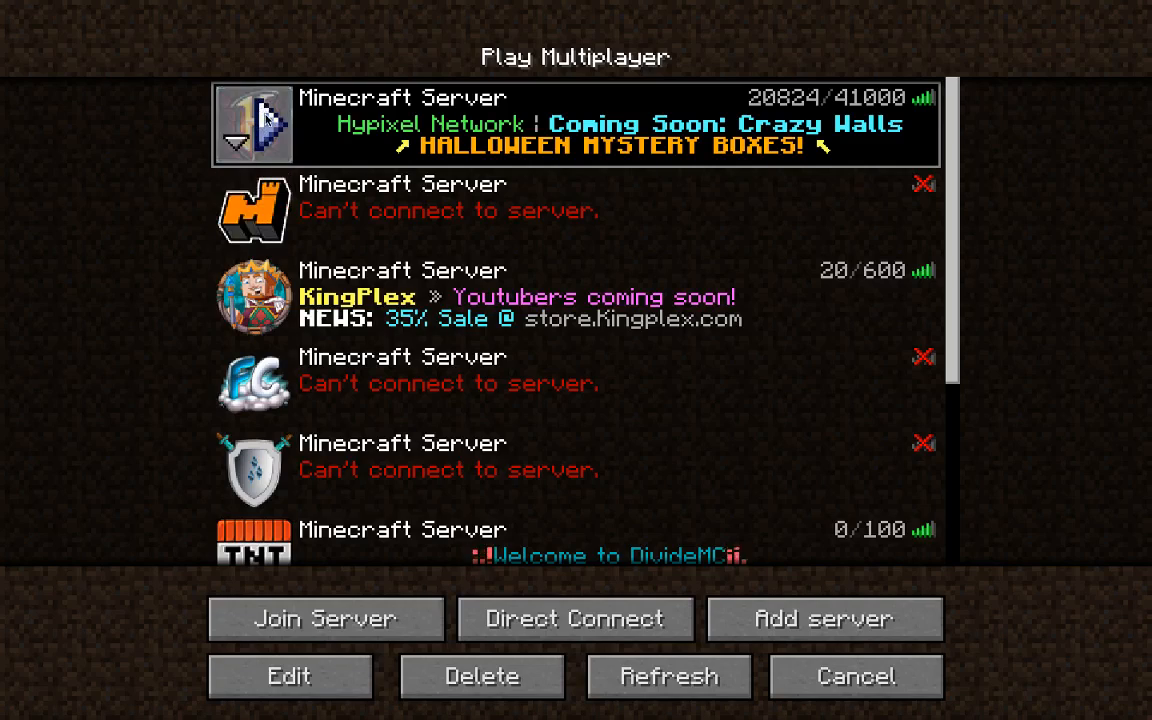
{"action": "left_click", "coordinate": [324, 618]}
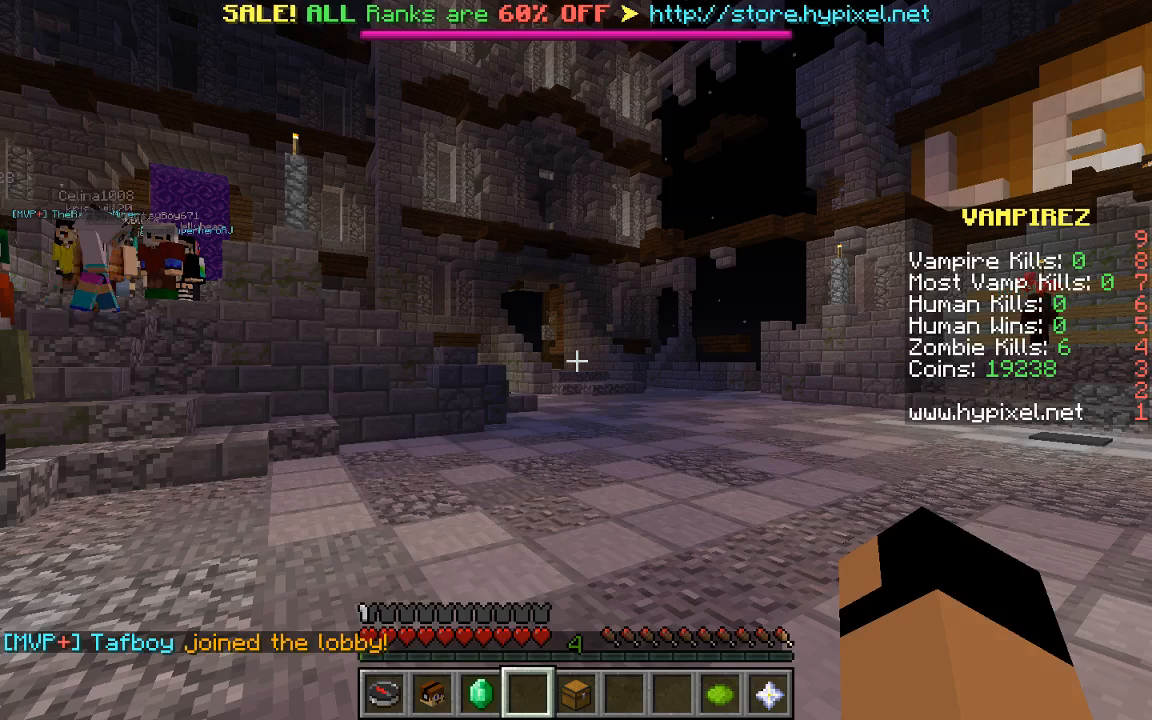
{"action": "mouse_move", "coordinate": [576, 360]}
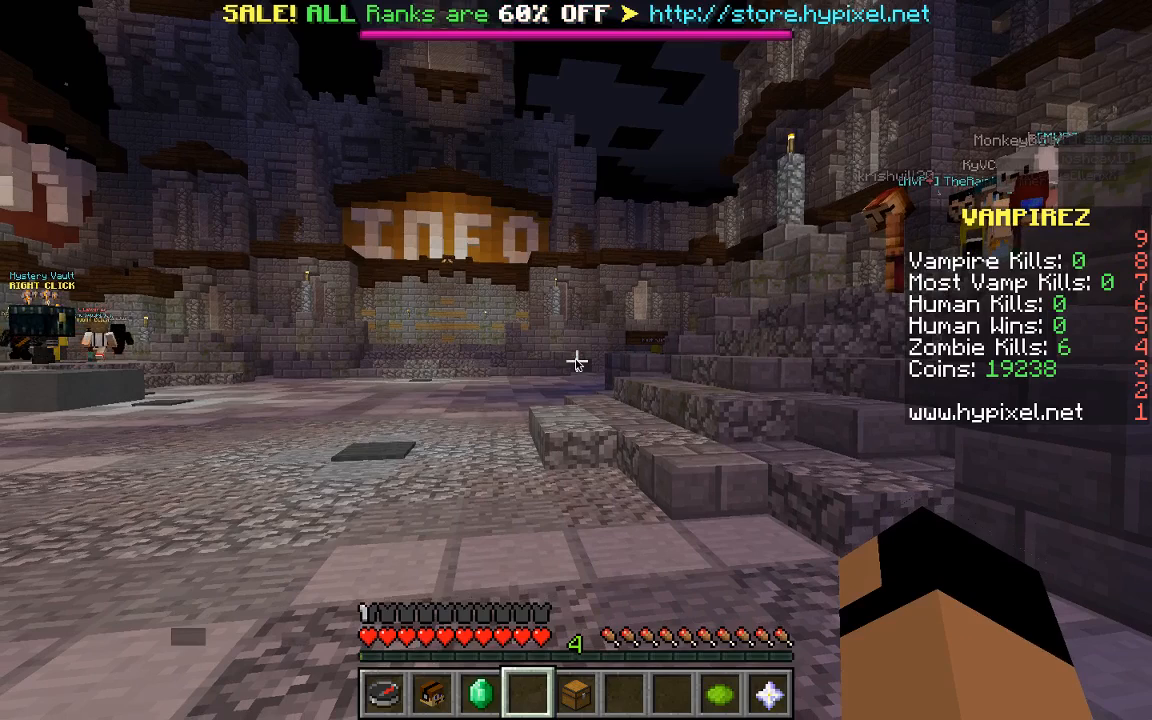
Step: Bind Zoom to the Z key under Controls' Miscellaneous section
{"action": "key", "text": "Escape"}
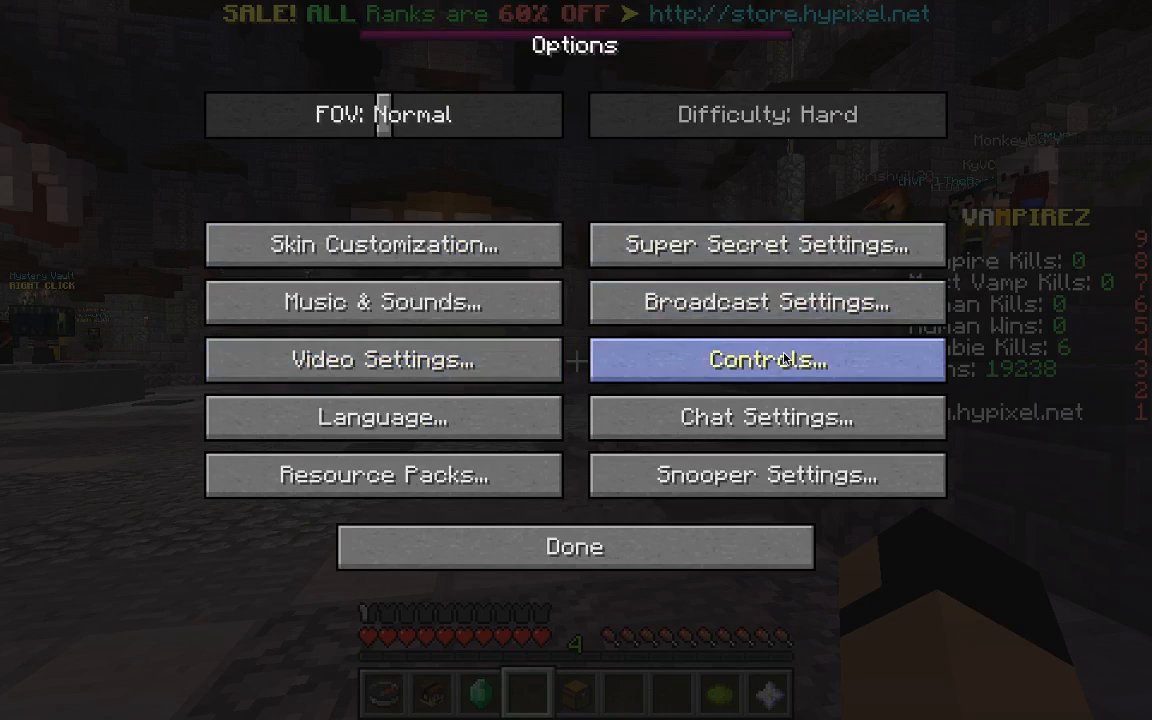
{"action": "left_click", "coordinate": [766, 360]}
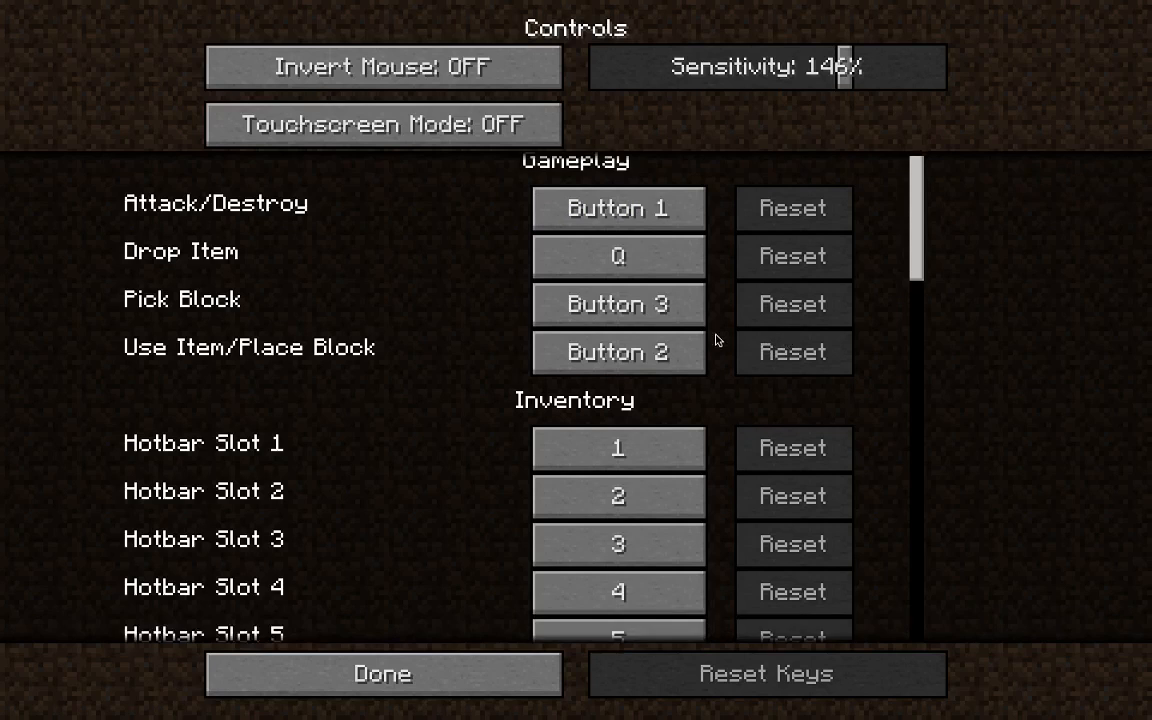
{"action": "scroll", "scroll_direction": "down", "scroll_amount": 3}
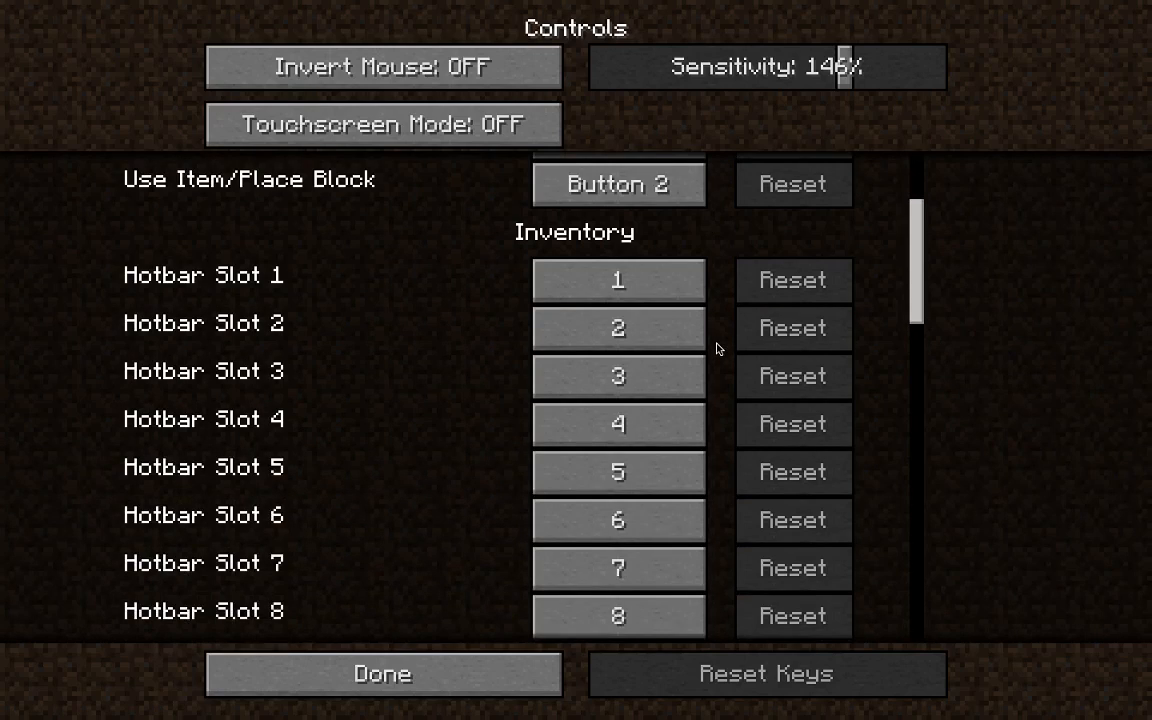
{"action": "scroll", "scroll_direction": "down", "scroll_amount": 3}
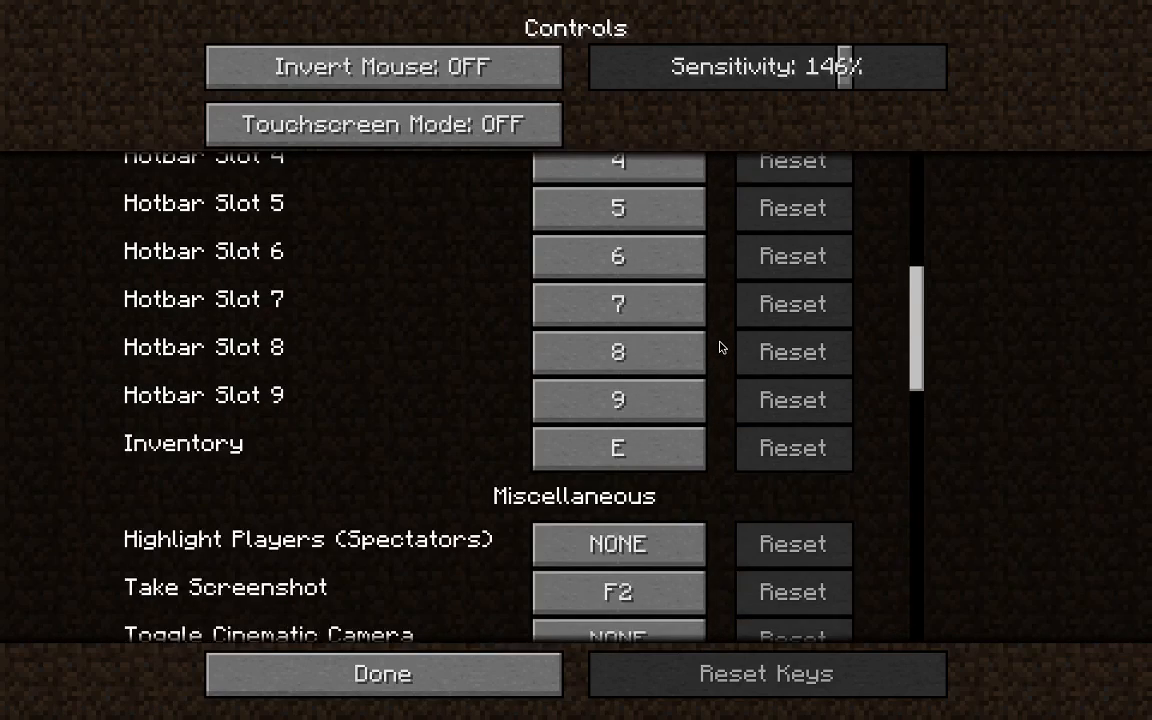
{"action": "scroll", "scroll_direction": "down", "scroll_amount": 3}
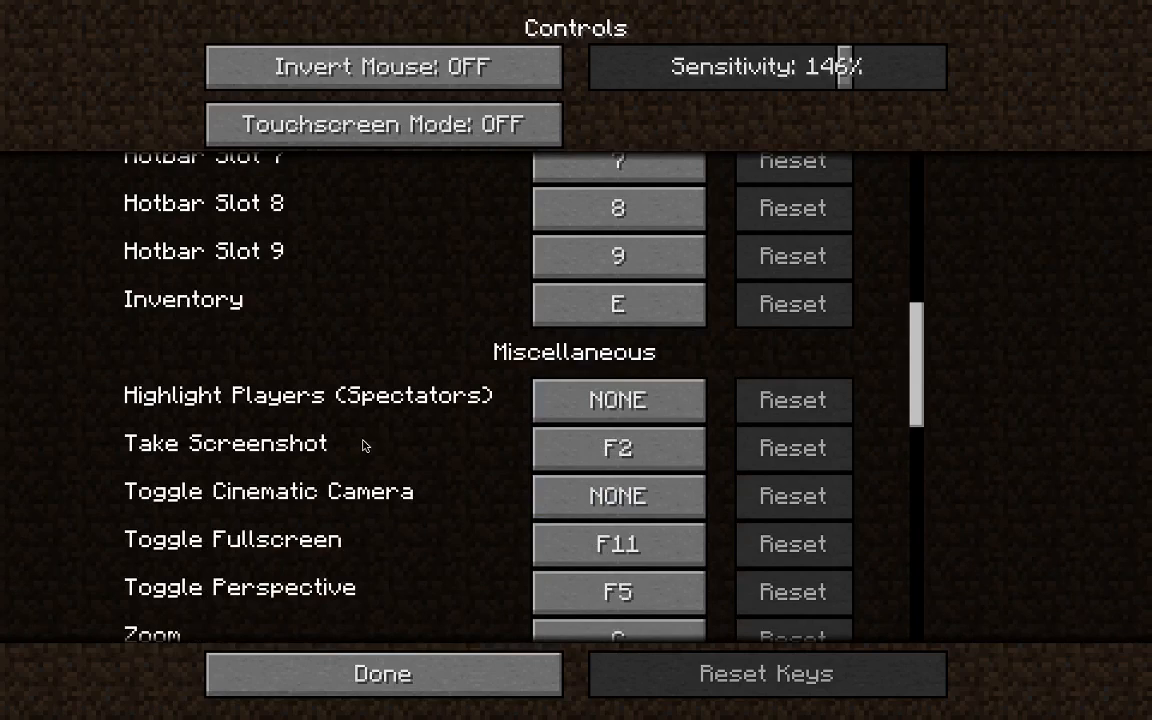
{"action": "scroll", "scroll_direction": "down", "scroll_amount": 3}
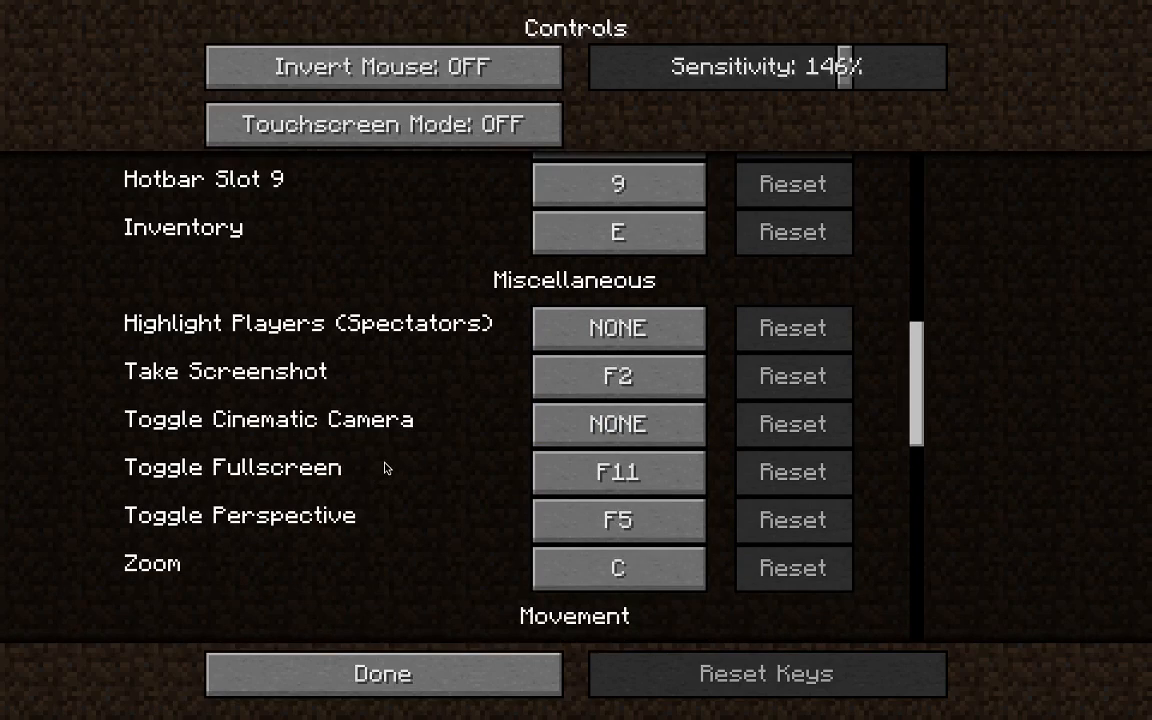
{"action": "mouse_move", "coordinate": [490, 577]}
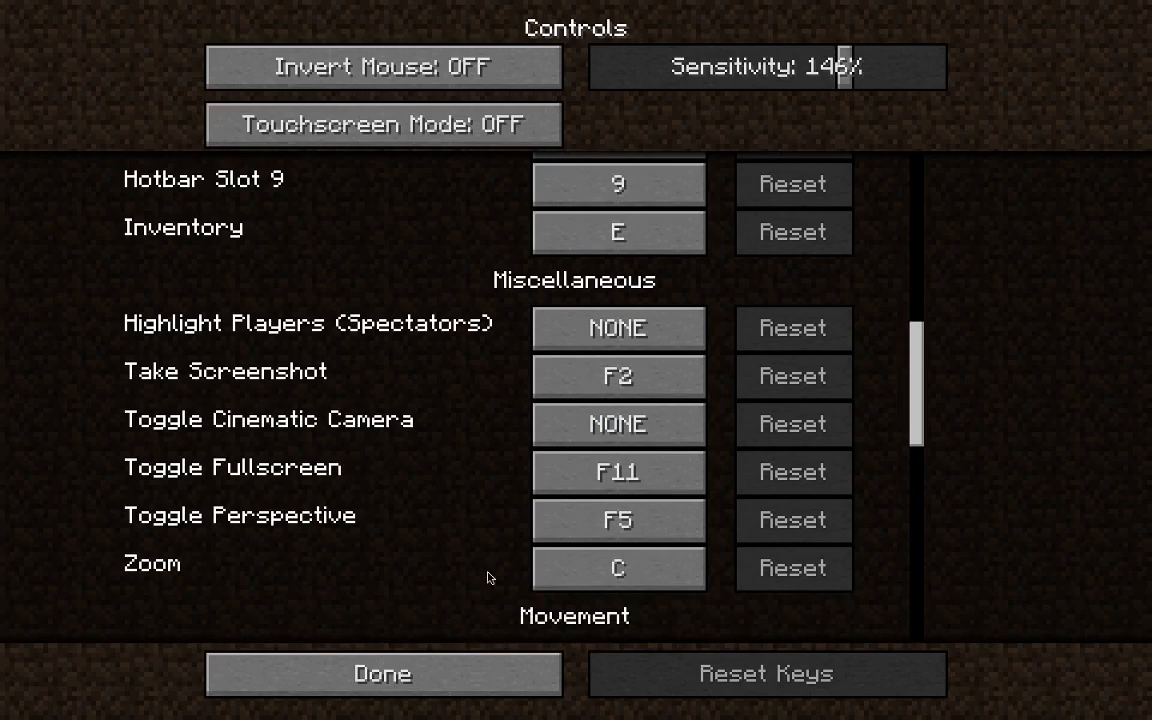
{"action": "left_click", "coordinate": [617, 567]}
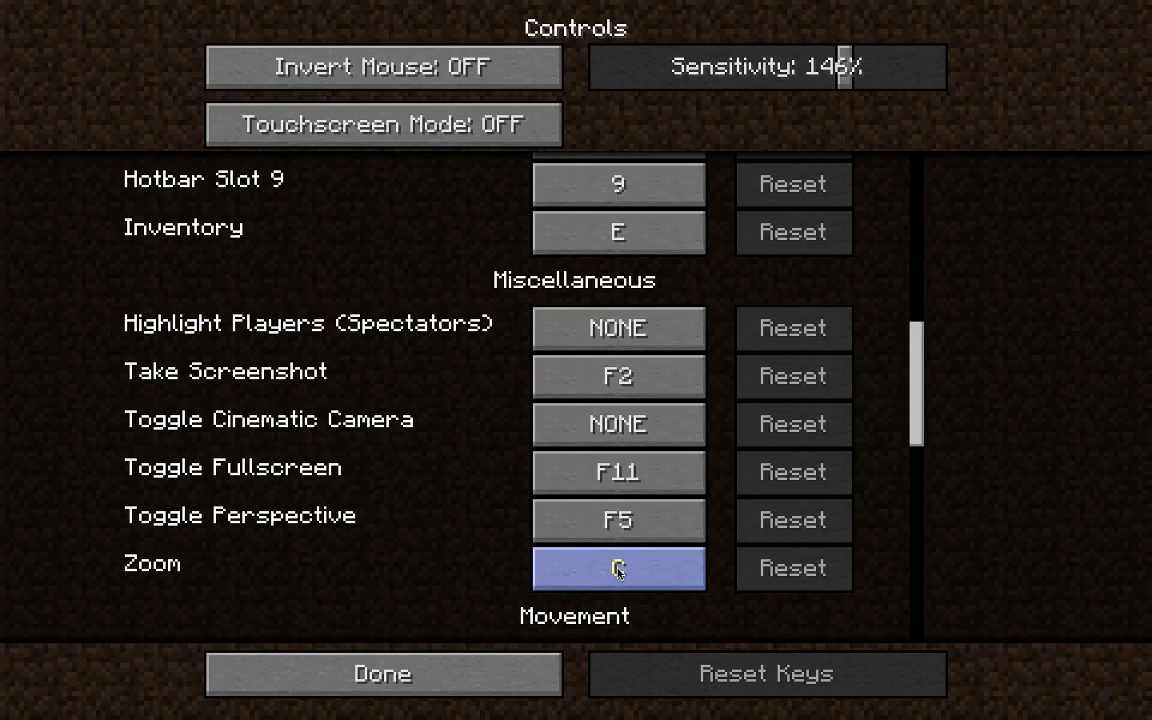
{"action": "key", "text": "z"}
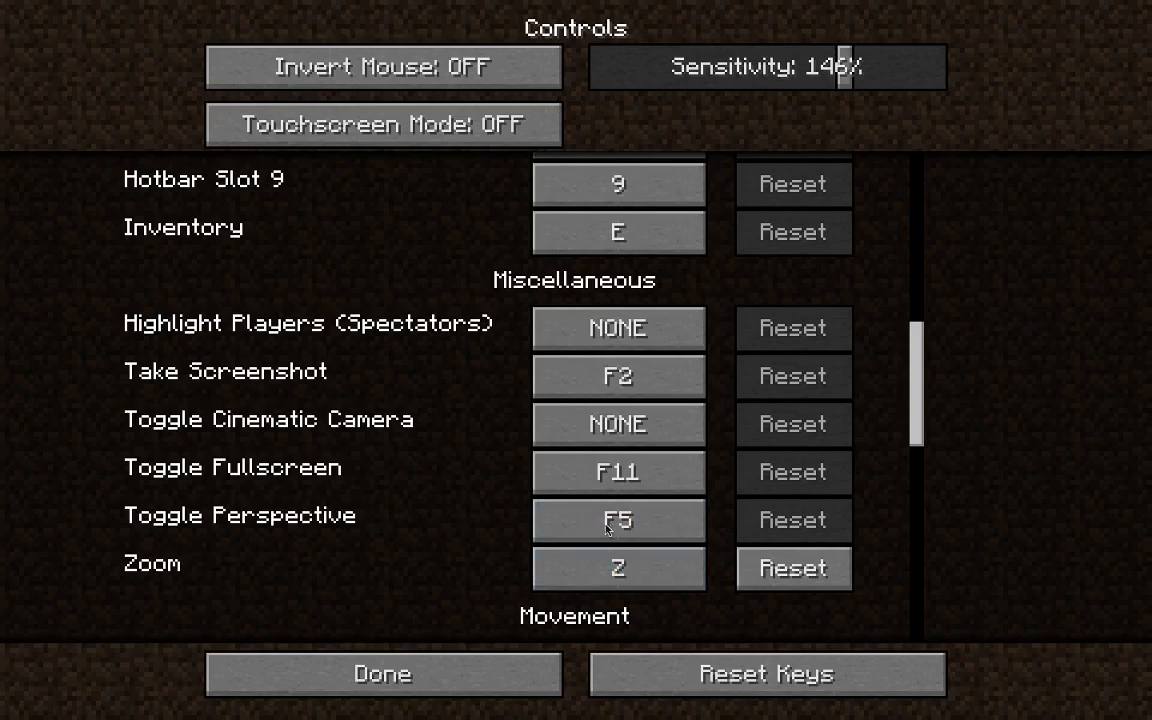
{"action": "mouse_move", "coordinate": [265, 434]}
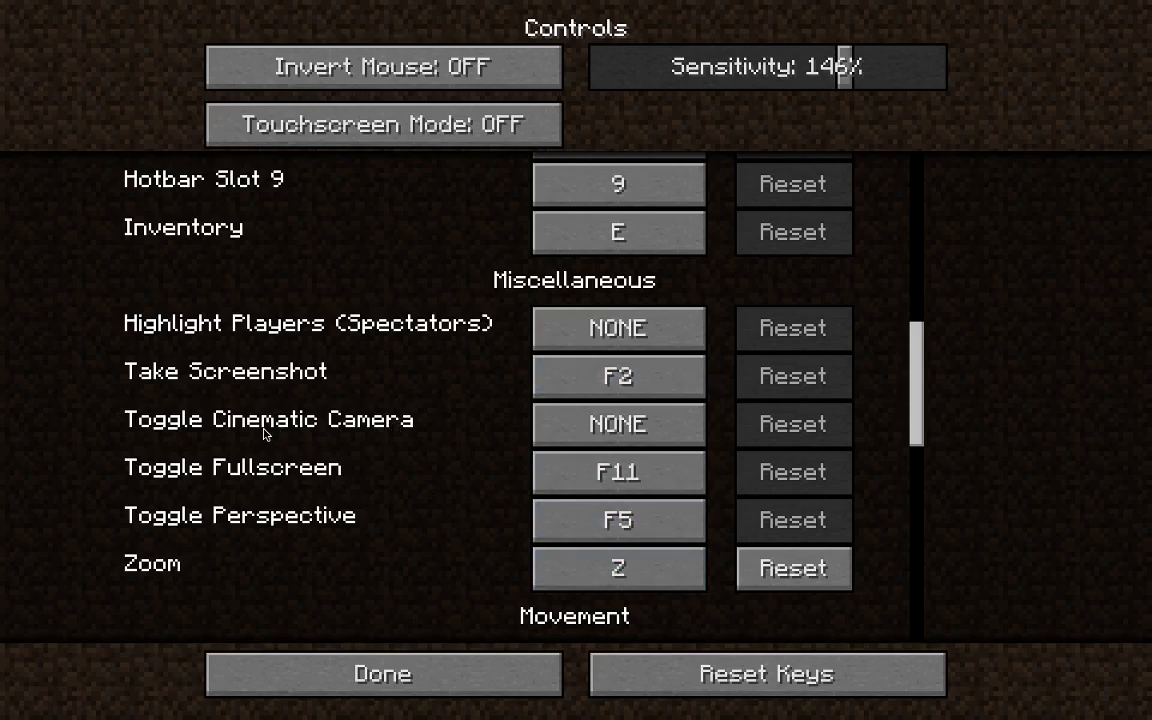
Step: Assign a key binding to Toggle Cinematic Camera and return to the game
{"action": "left_click", "coordinate": [617, 423]}
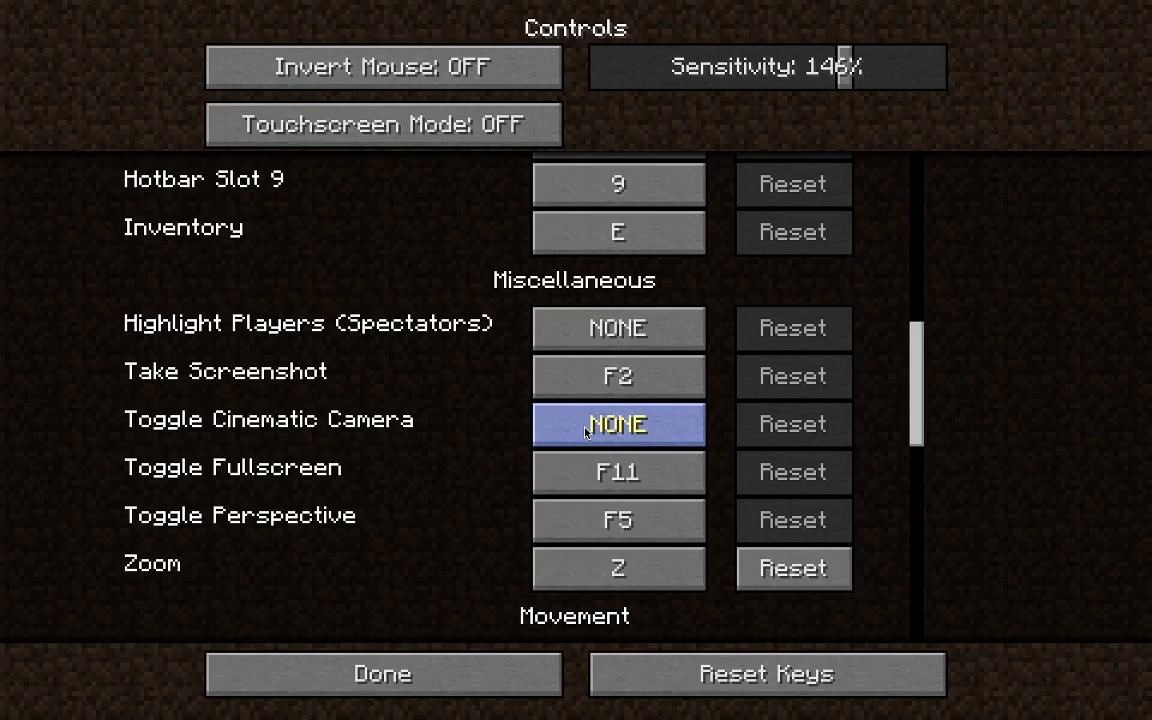
{"action": "left_click", "coordinate": [617, 424]}
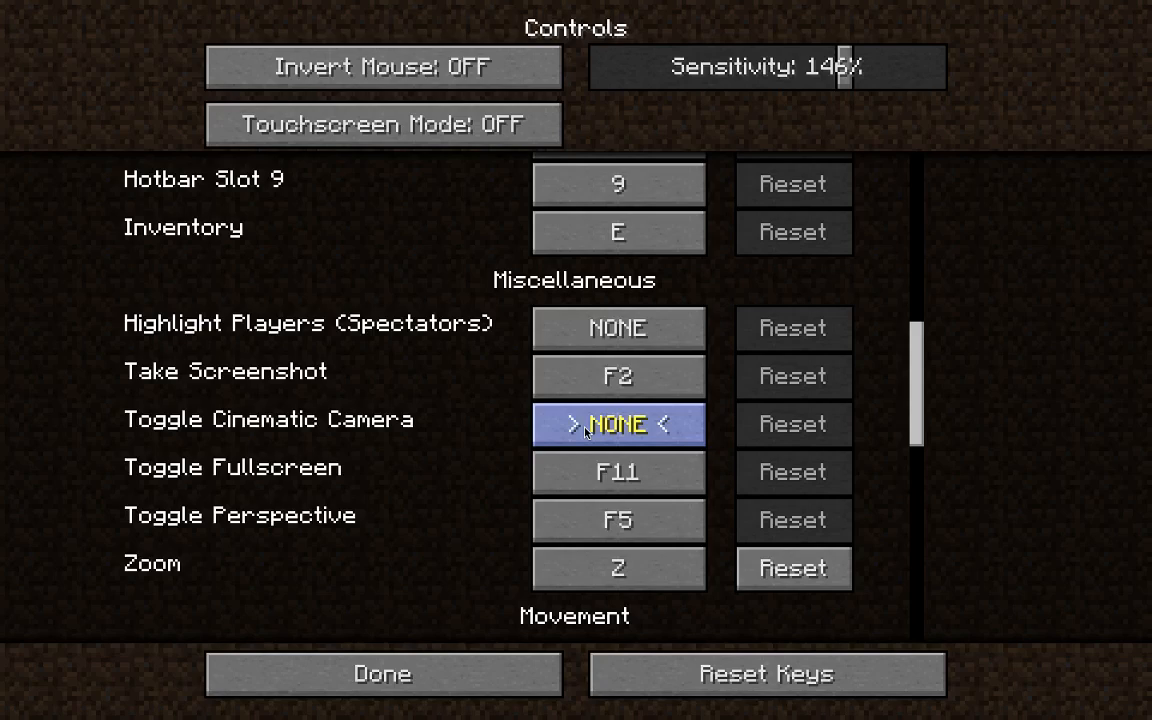
{"action": "left_click", "coordinate": [382, 674]}
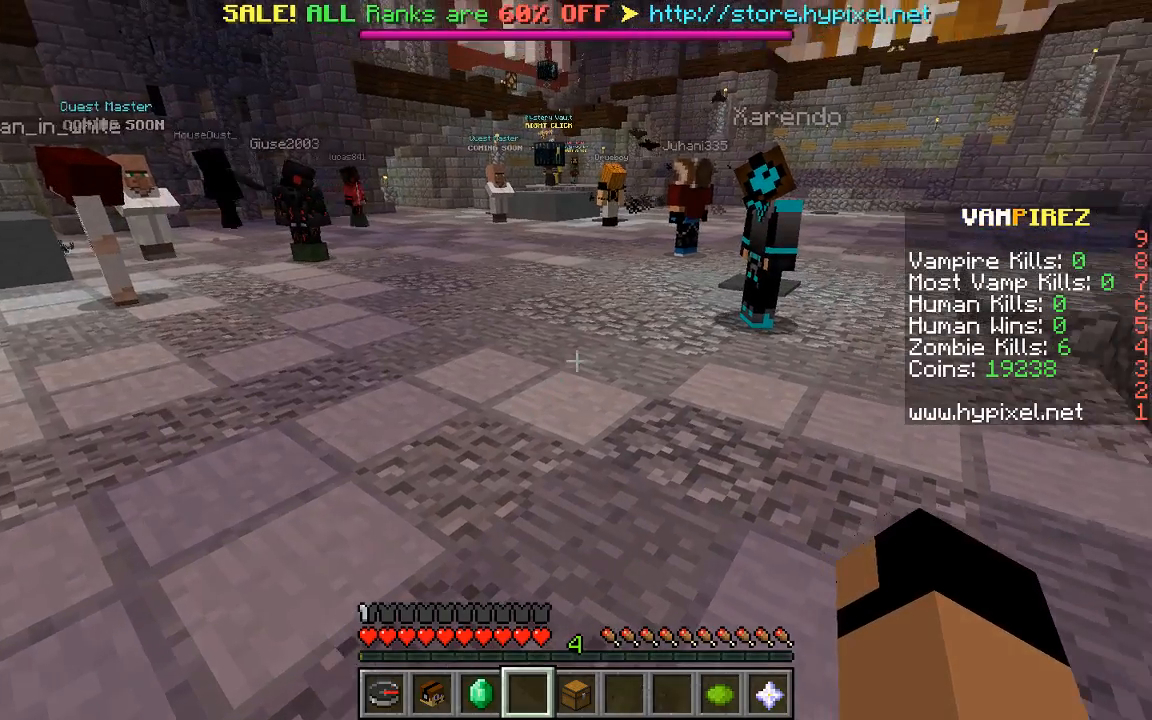
{"action": "mouse_move", "coordinate": [576, 360]}
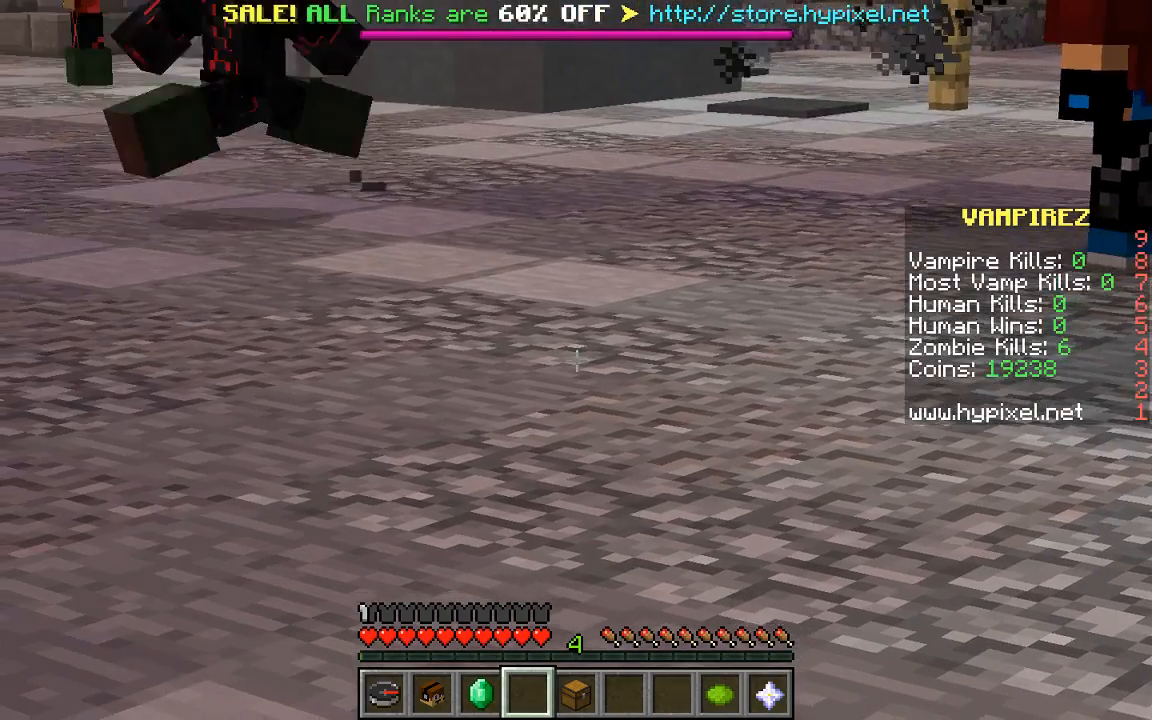
{"action": "mouse_move", "coordinate": [576, 360]}
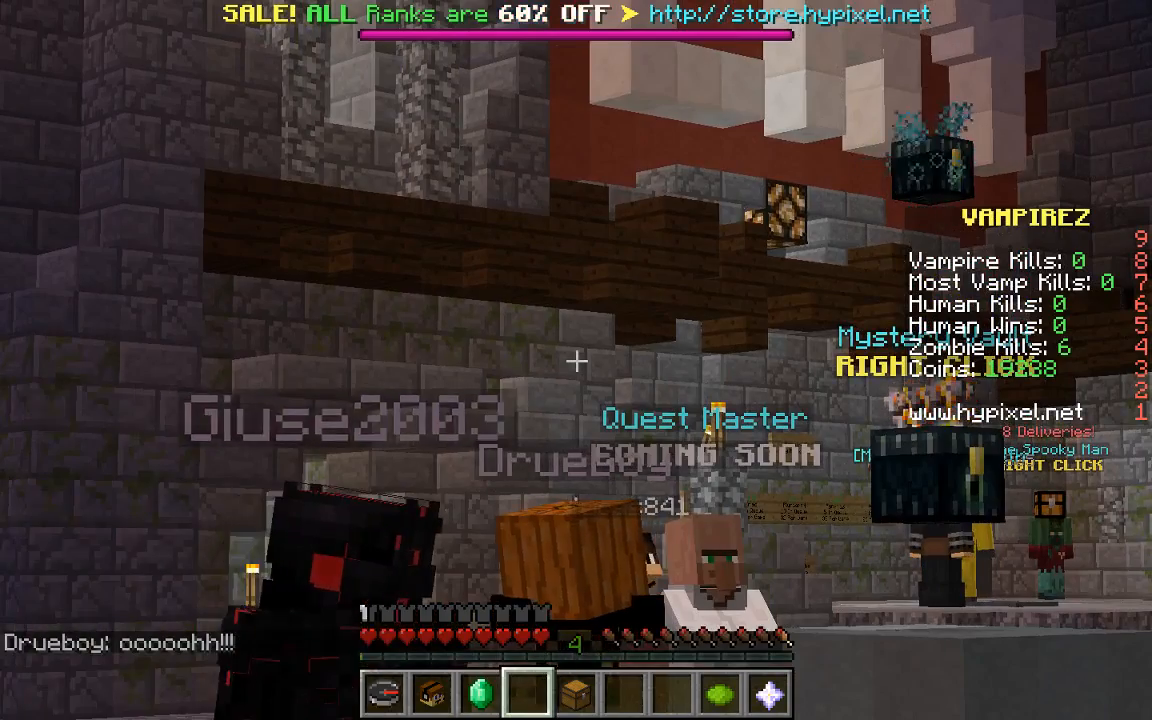
{"action": "mouse_move", "coordinate": [576, 360]}
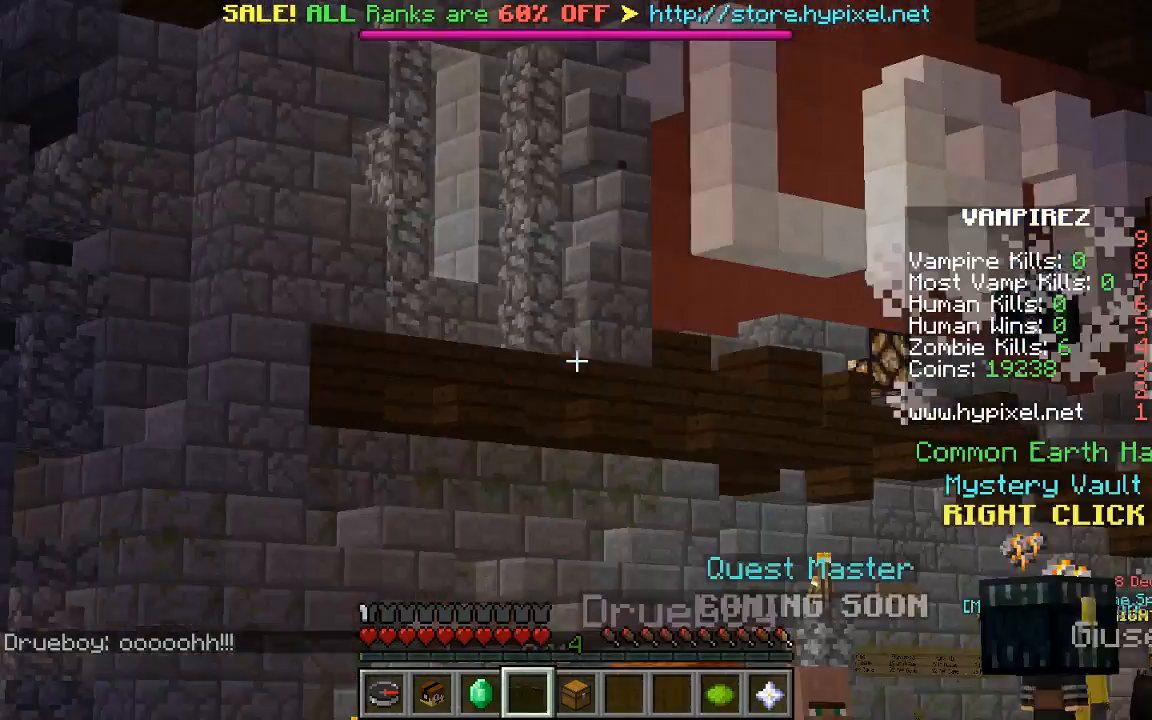
{"action": "mouse_move", "coordinate": [576, 360]}
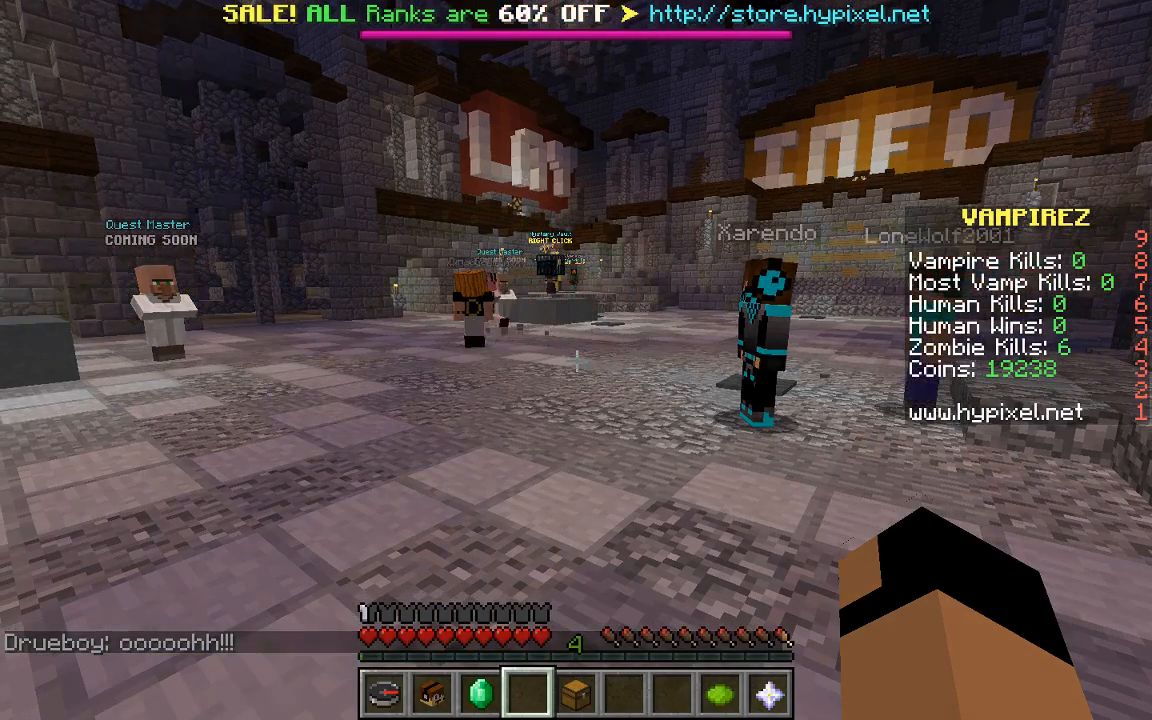
Step: Disconnect from the Hypixel server and quit Minecraft from the title screen
{"action": "key", "text": "Escape"}
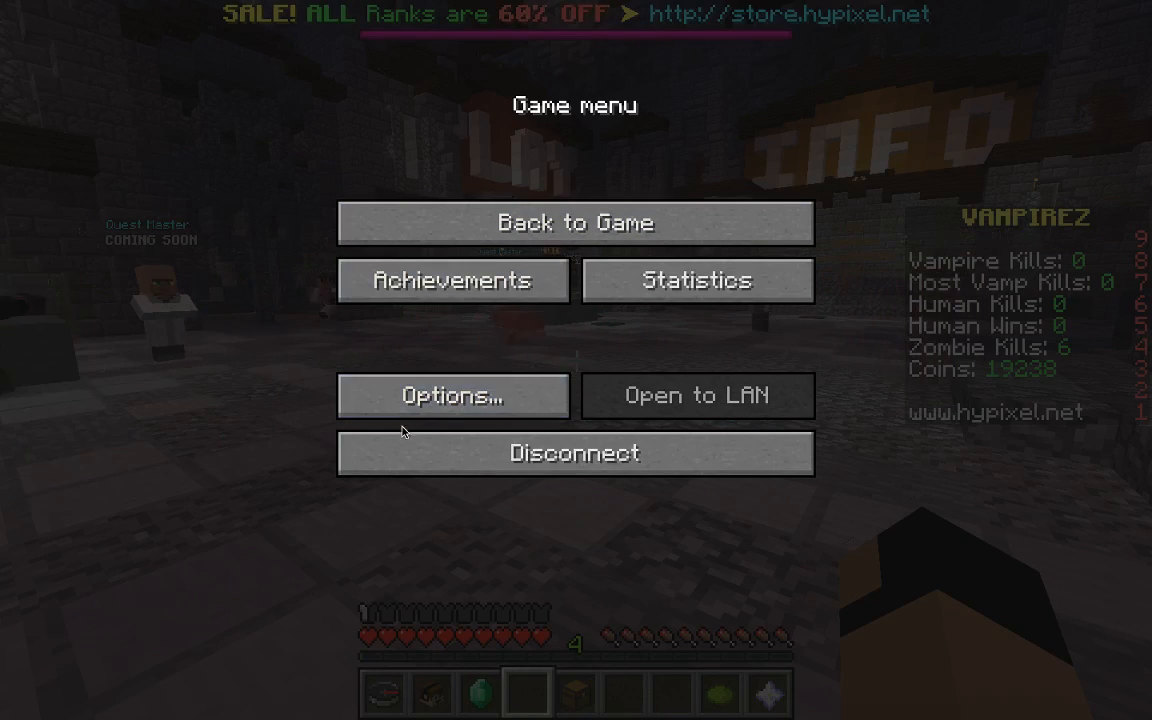
{"action": "left_click", "coordinate": [575, 453]}
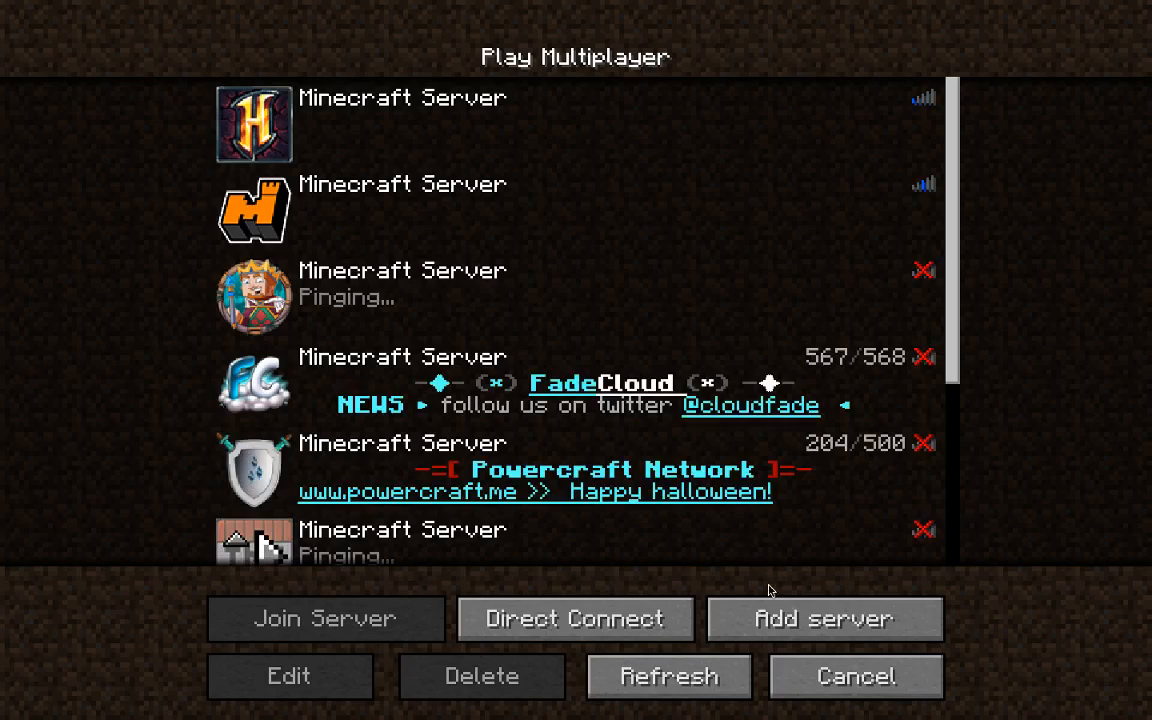
{"action": "left_click", "coordinate": [855, 676]}
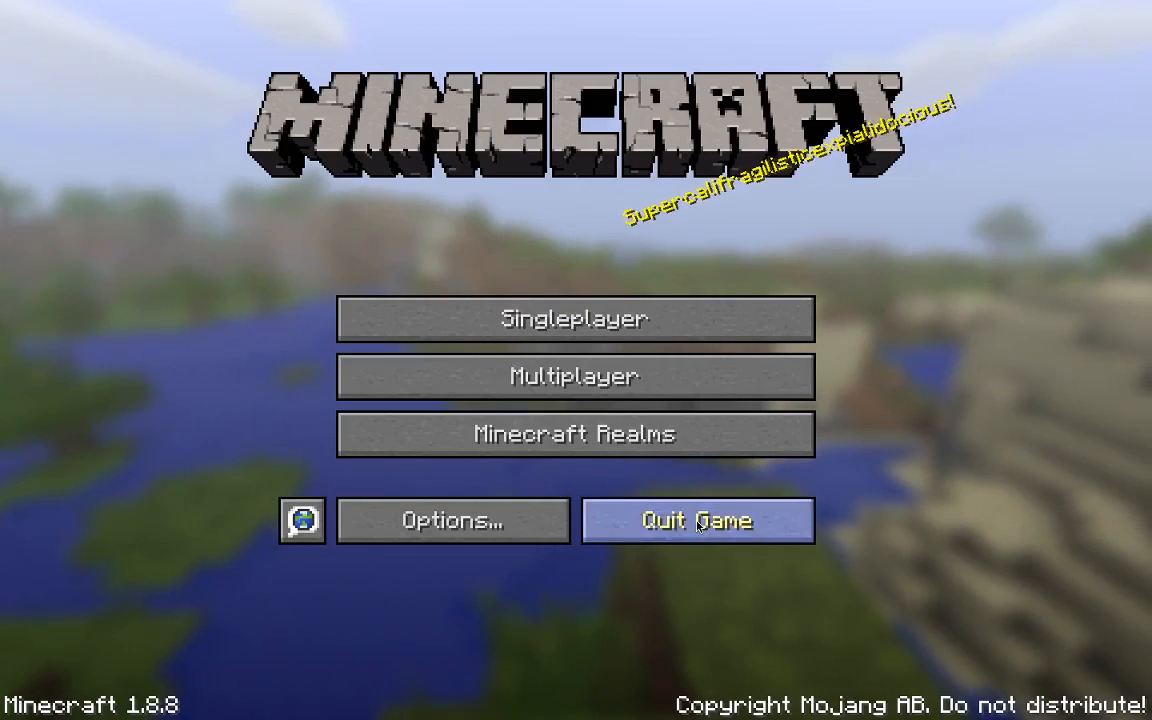
{"action": "left_click", "coordinate": [697, 520]}
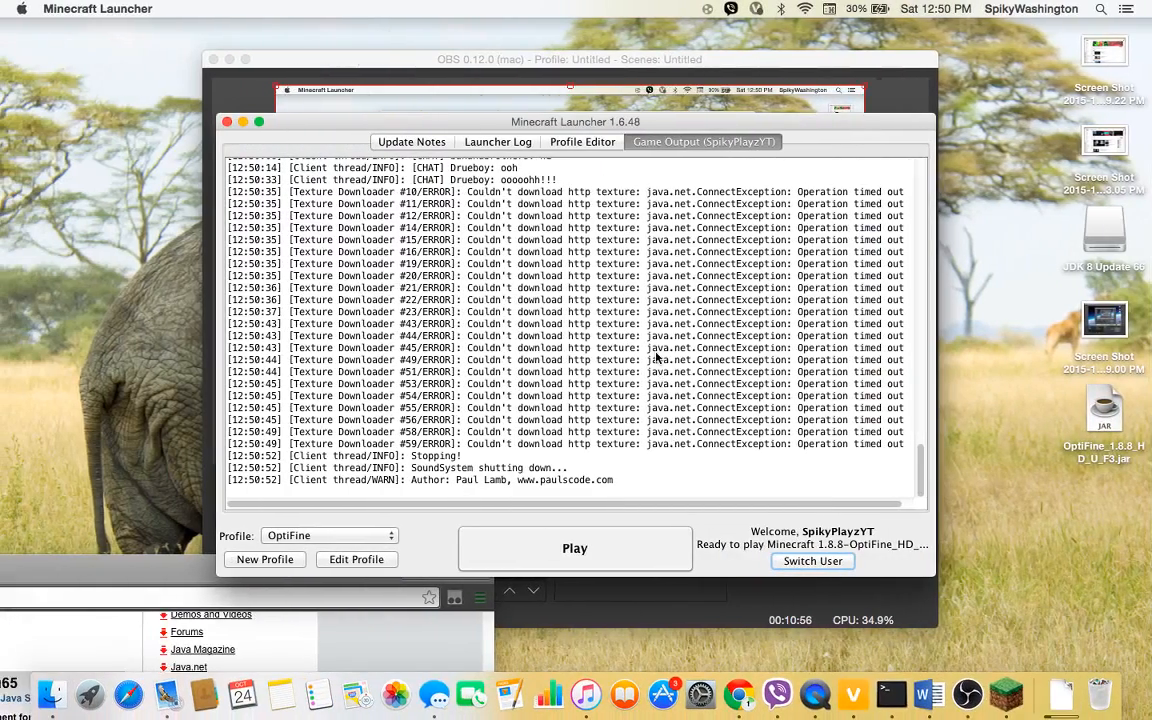
{"action": "mouse_move", "coordinate": [742, 613]}
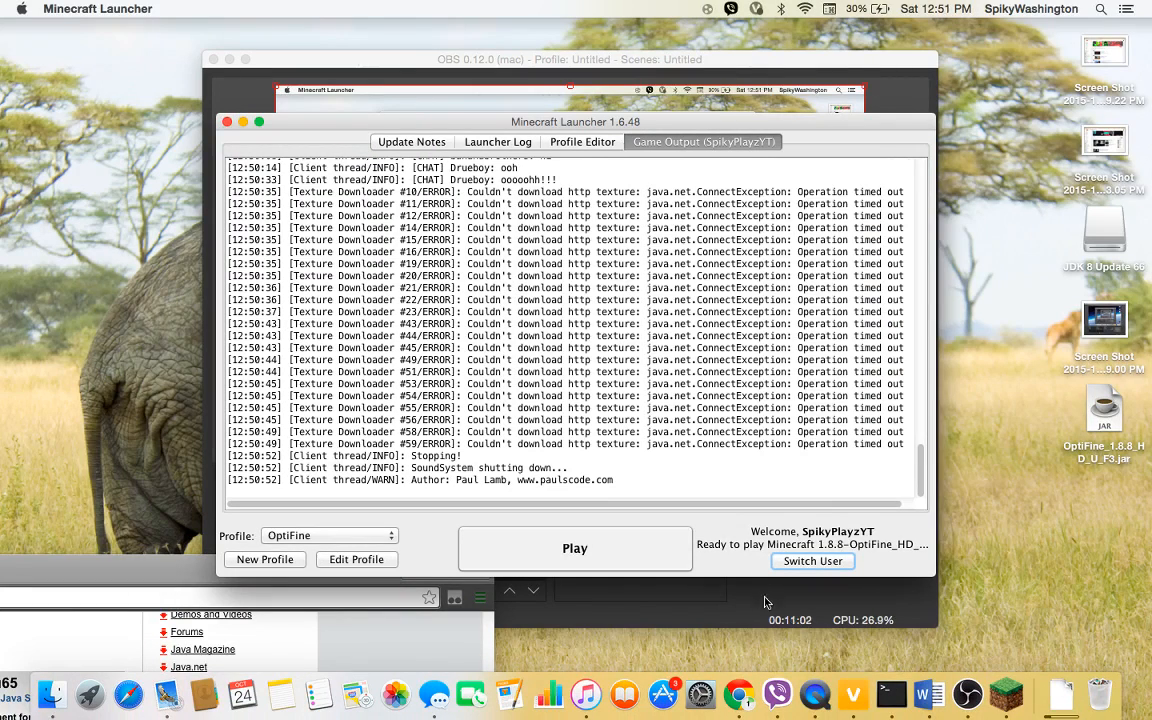
Step: Bring the OBS recording window to the front after viewing the game output log
{"action": "left_click", "coordinate": [570, 58]}
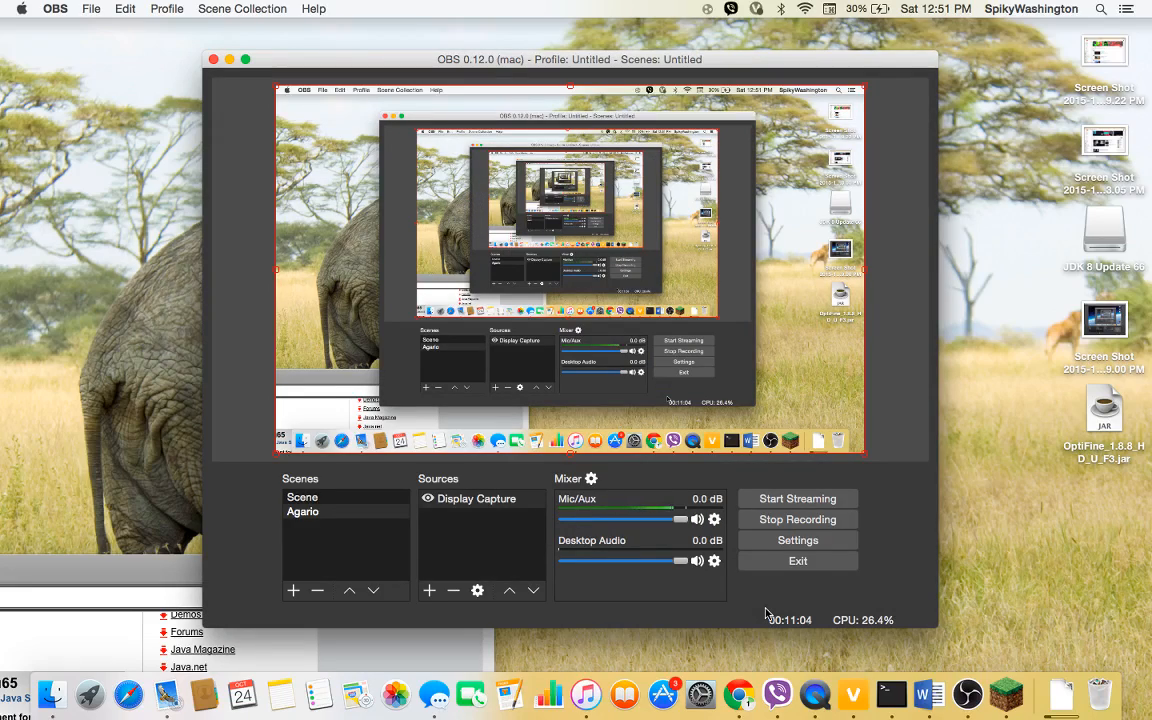